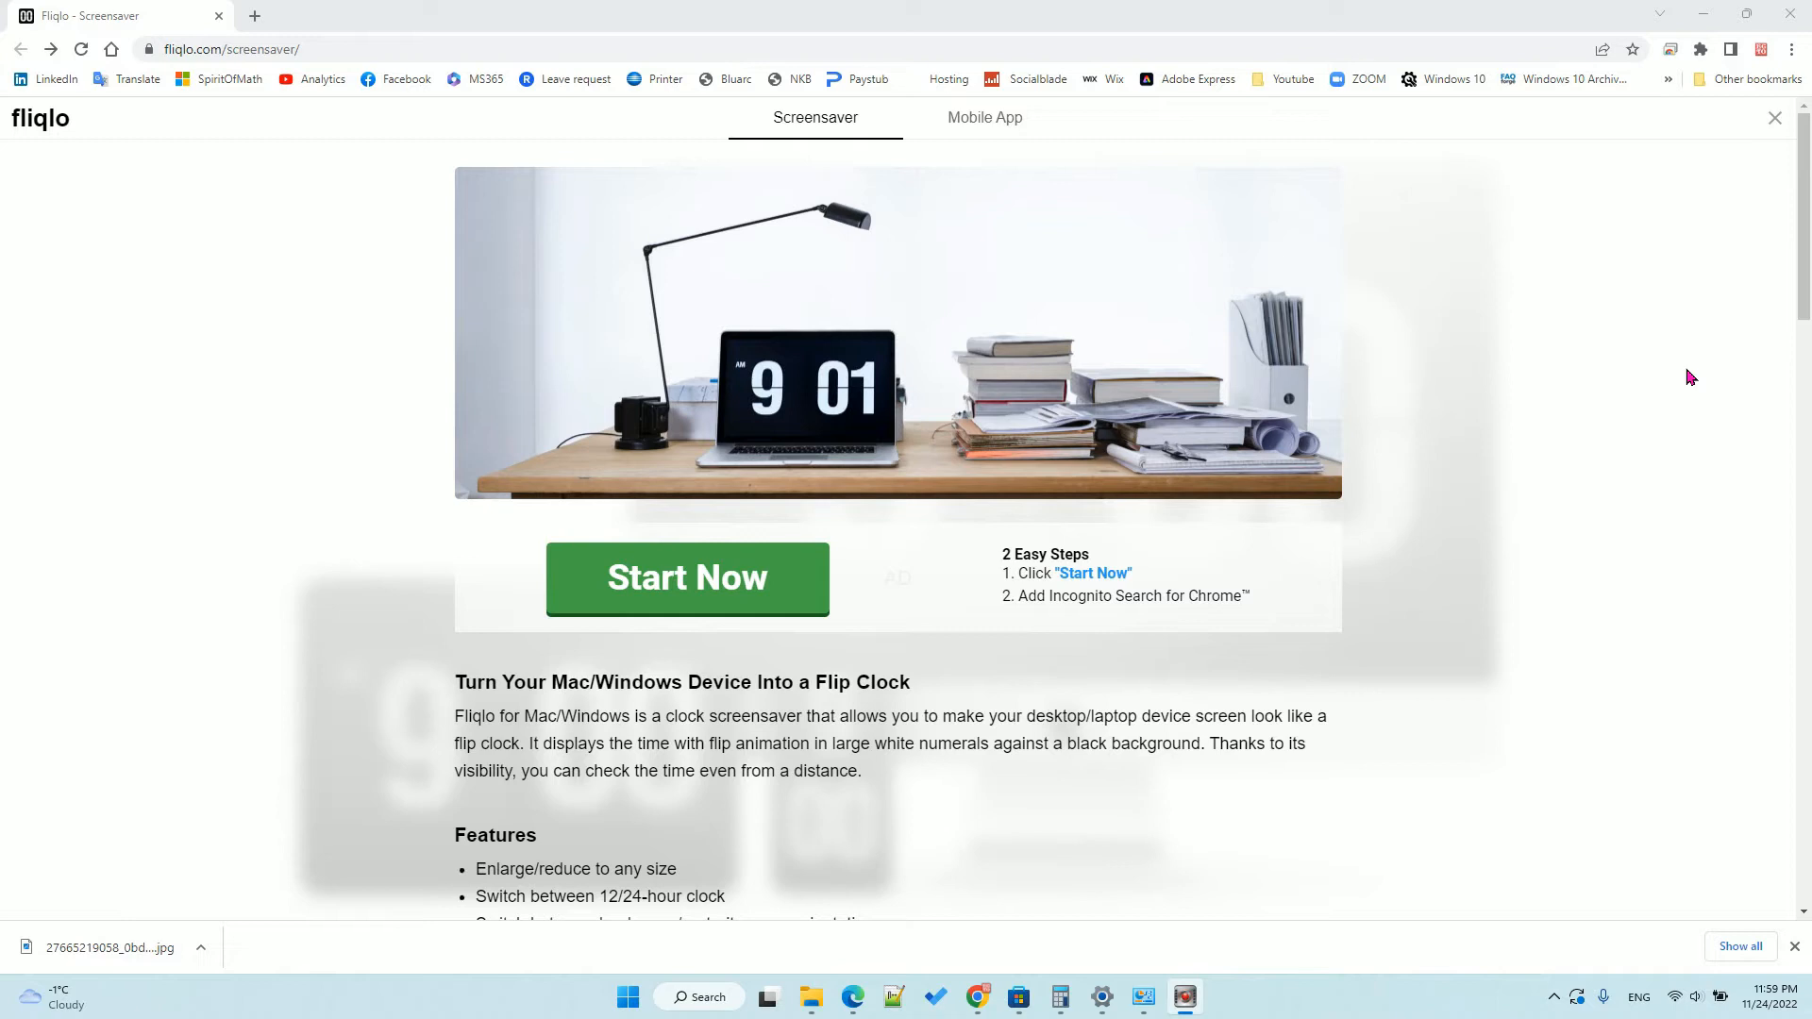
mouse_move(38, 64)
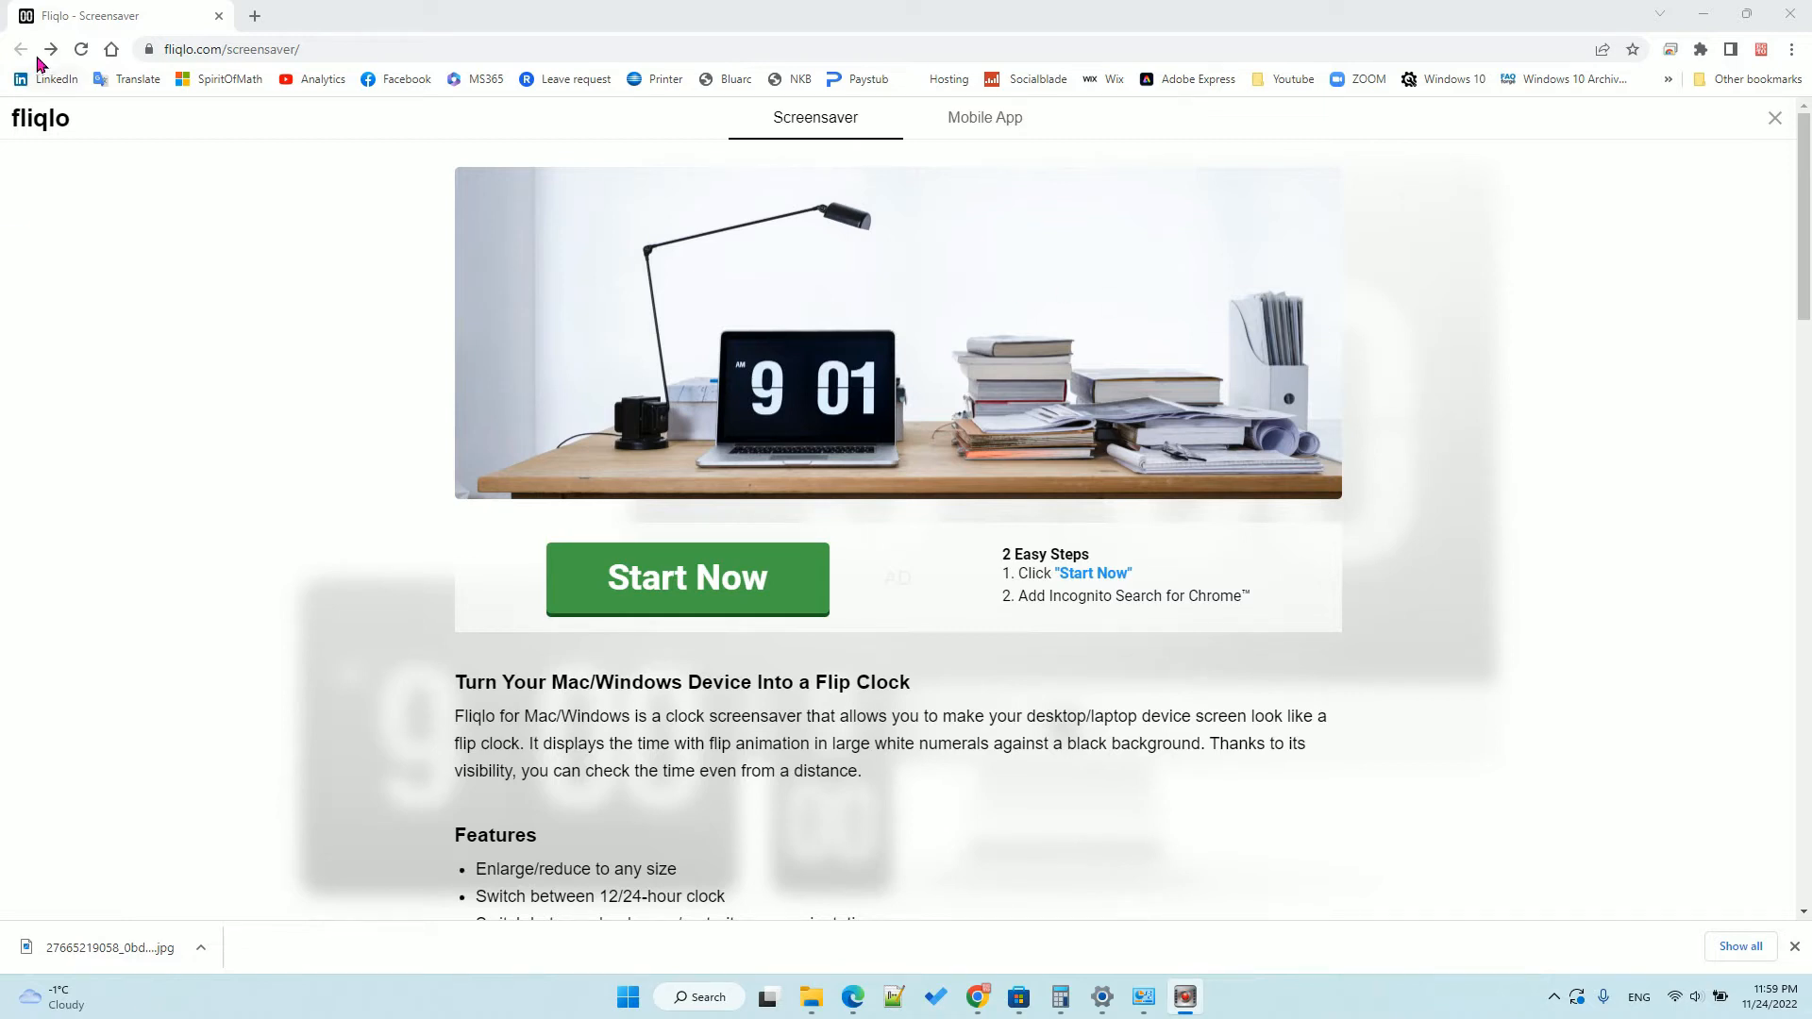
mouse_move(642, 510)
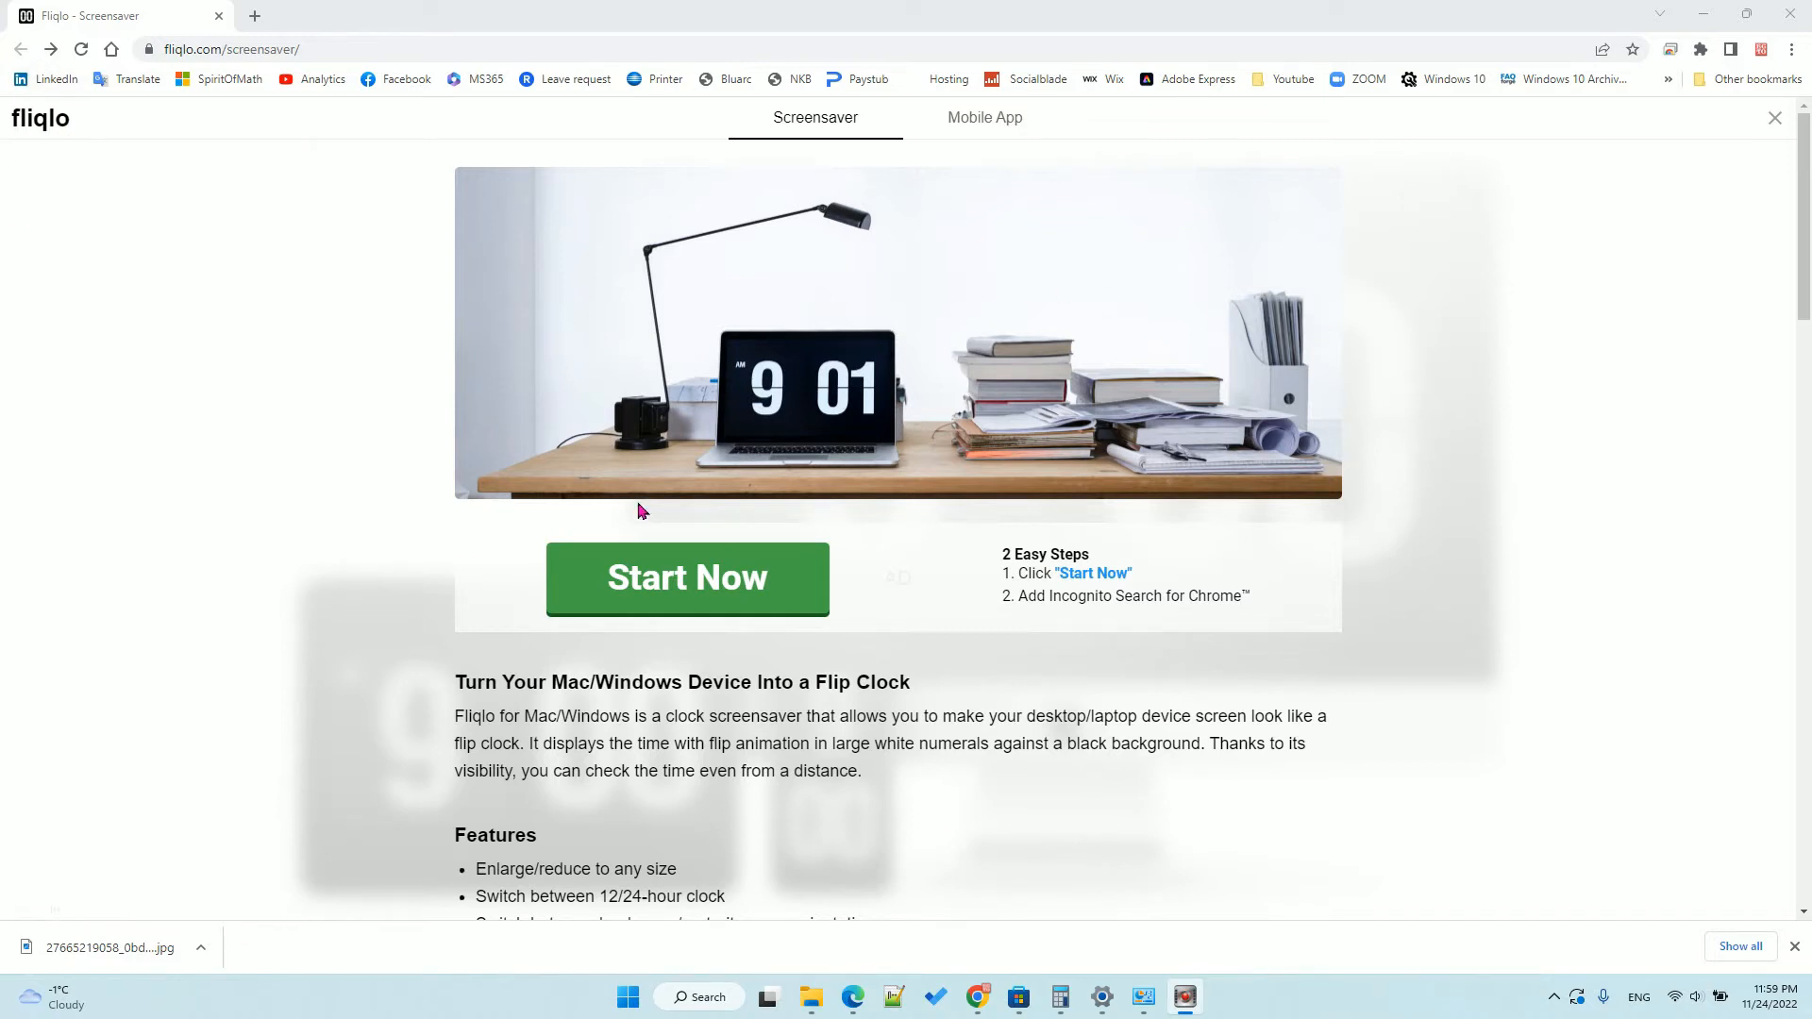
mouse_move(862, 430)
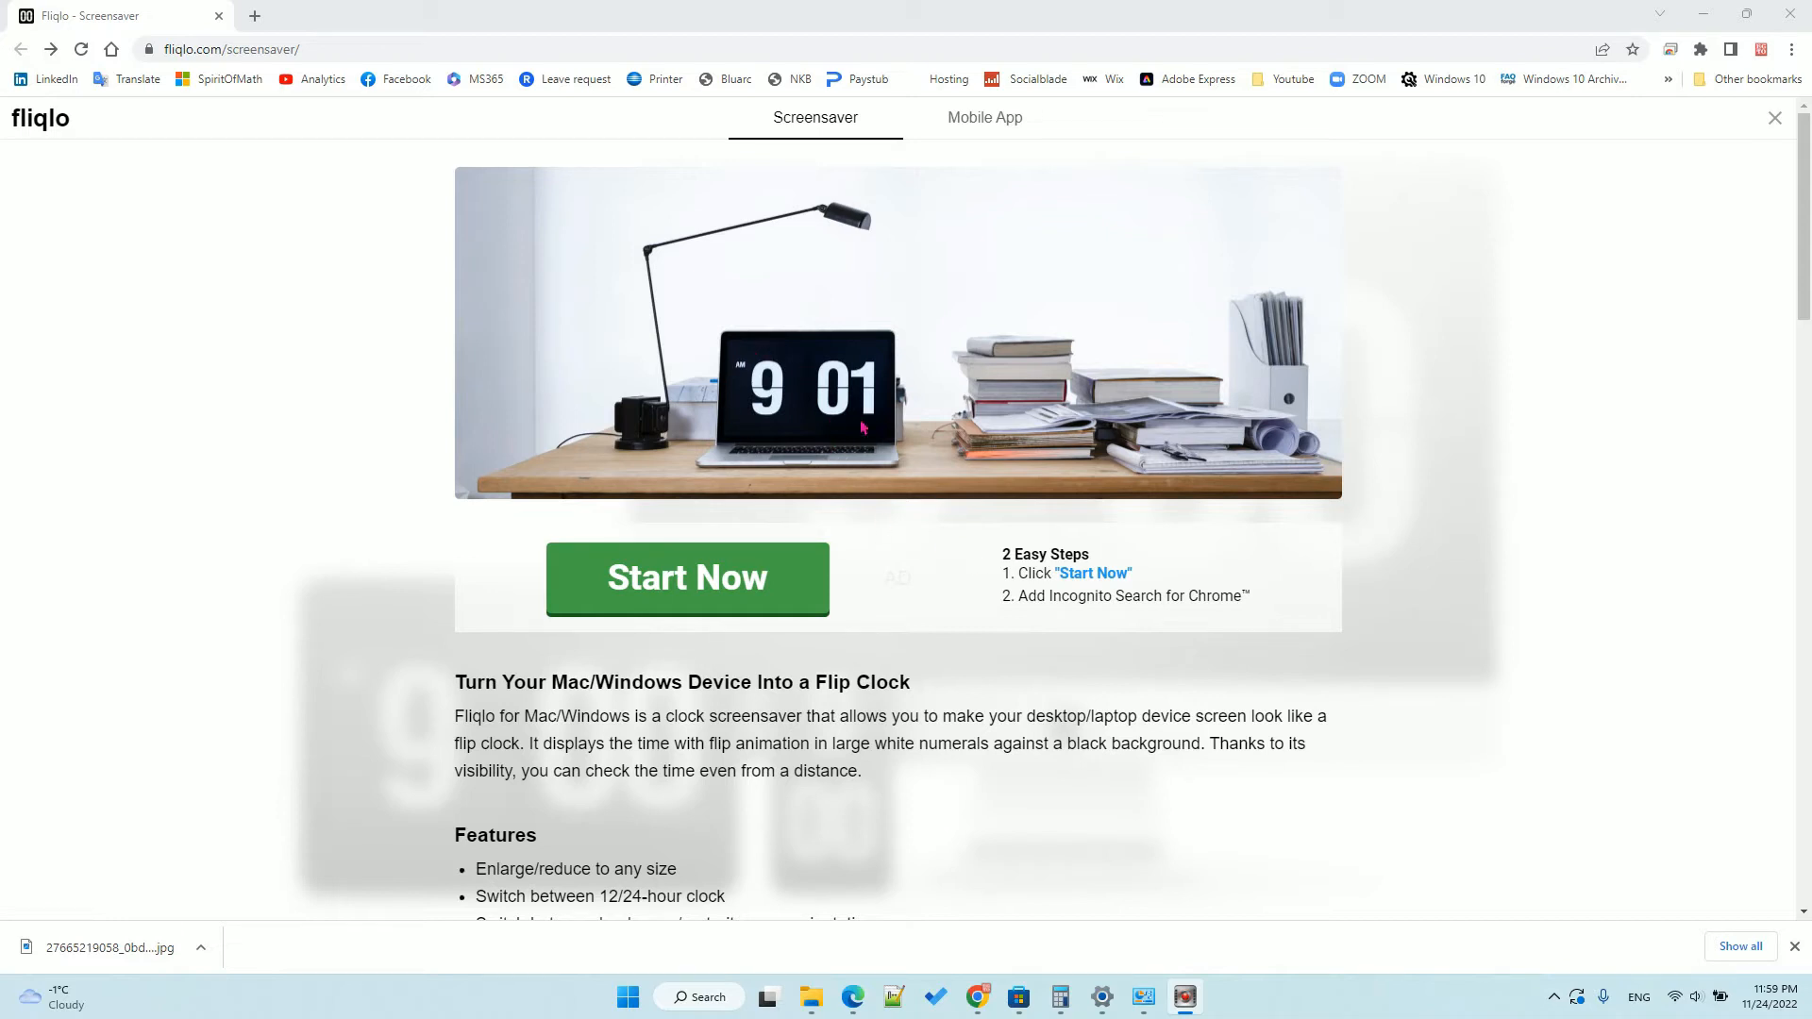
mouse_move(864, 419)
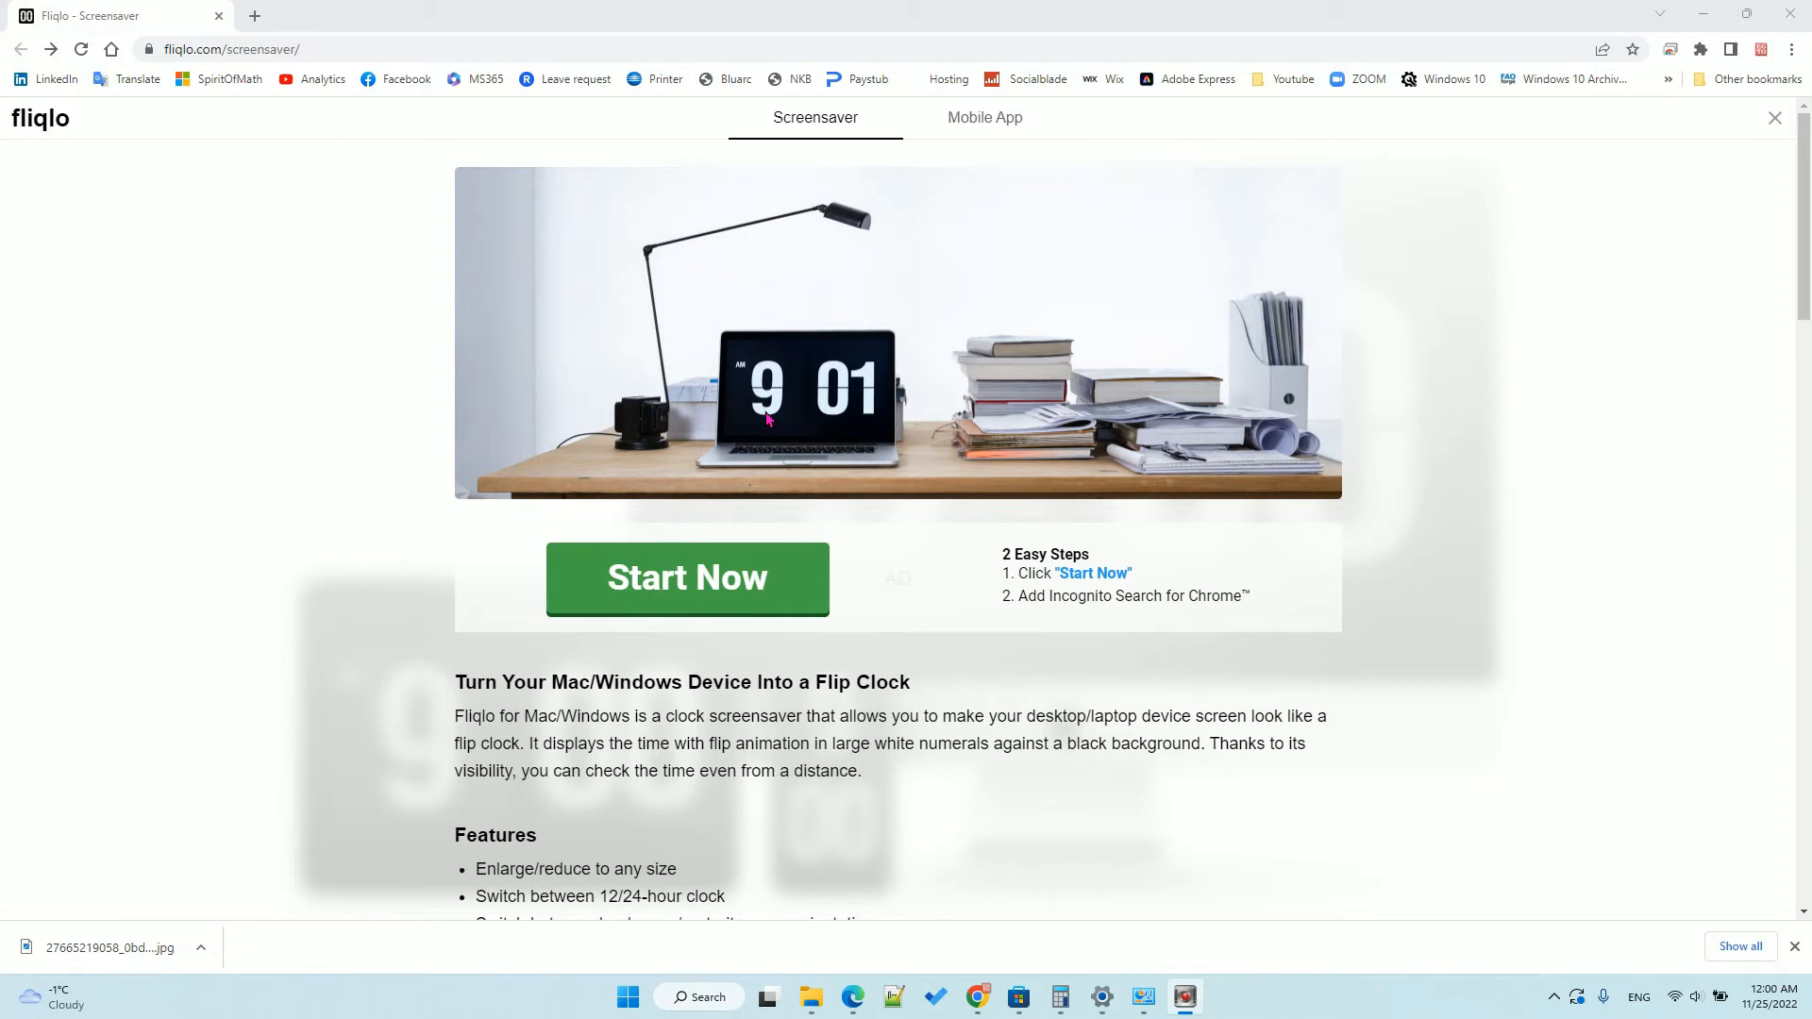
mouse_move(171, 190)
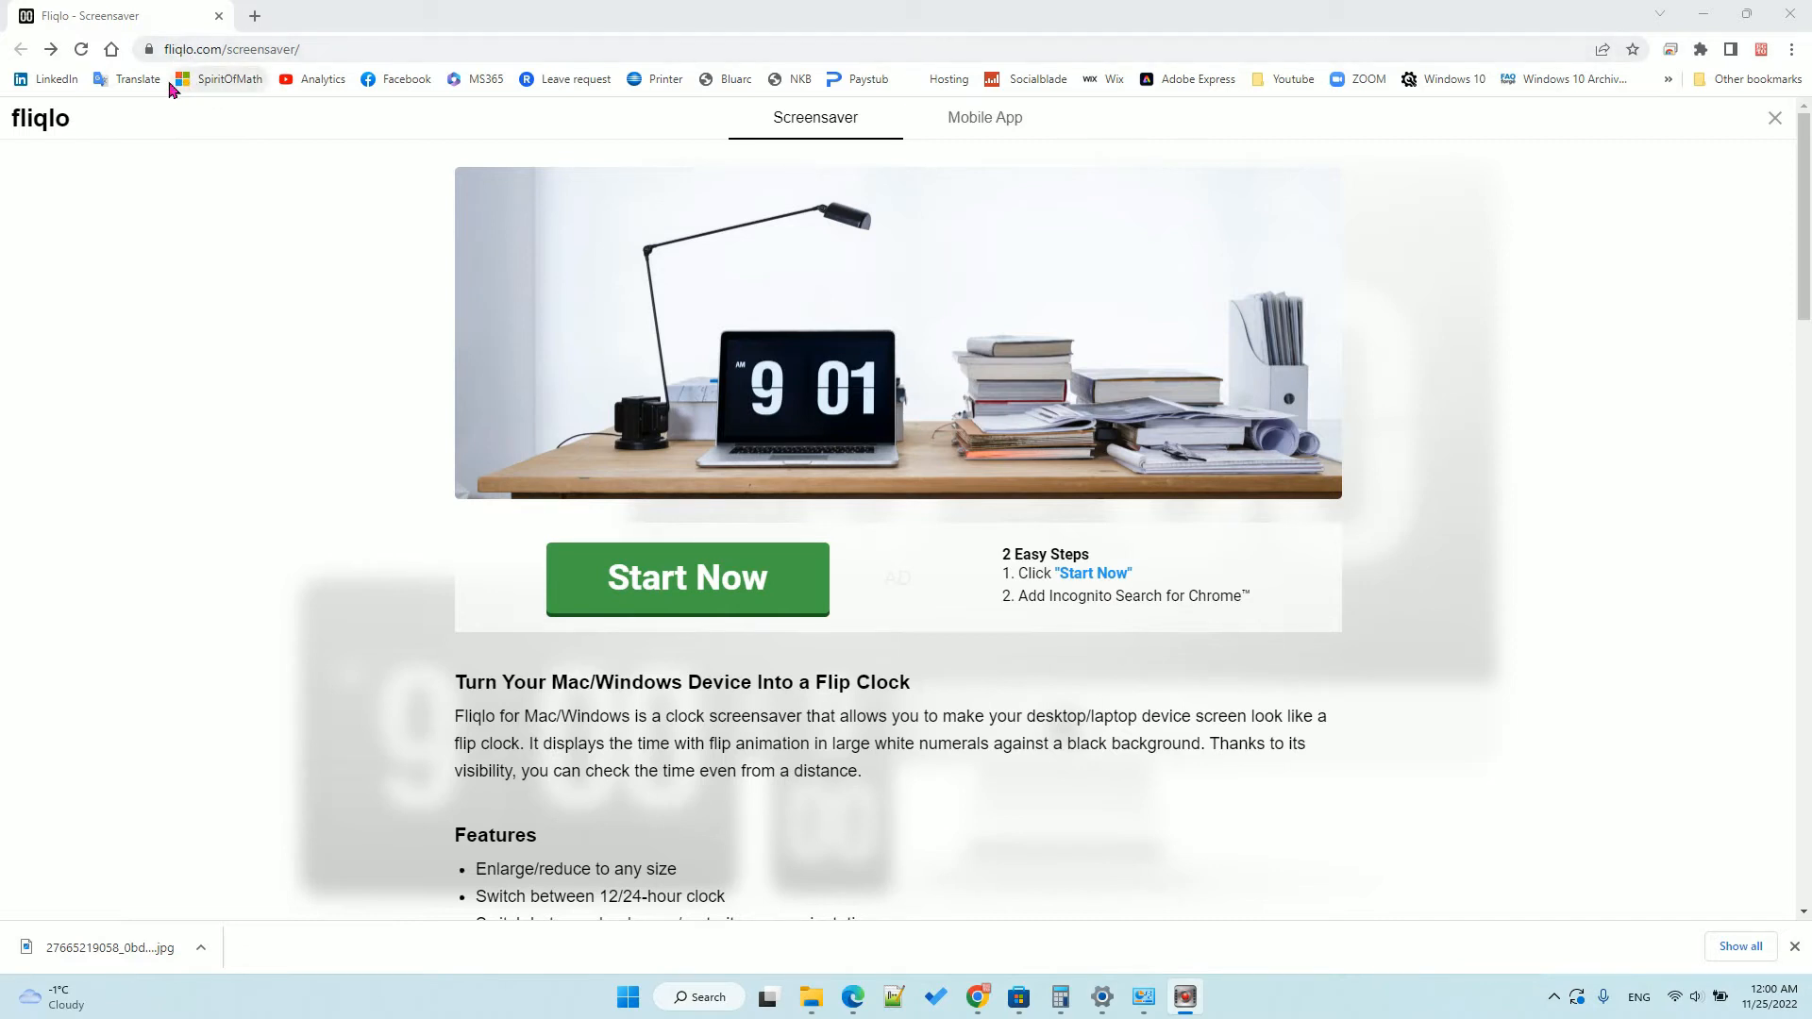
mouse_move(201, 73)
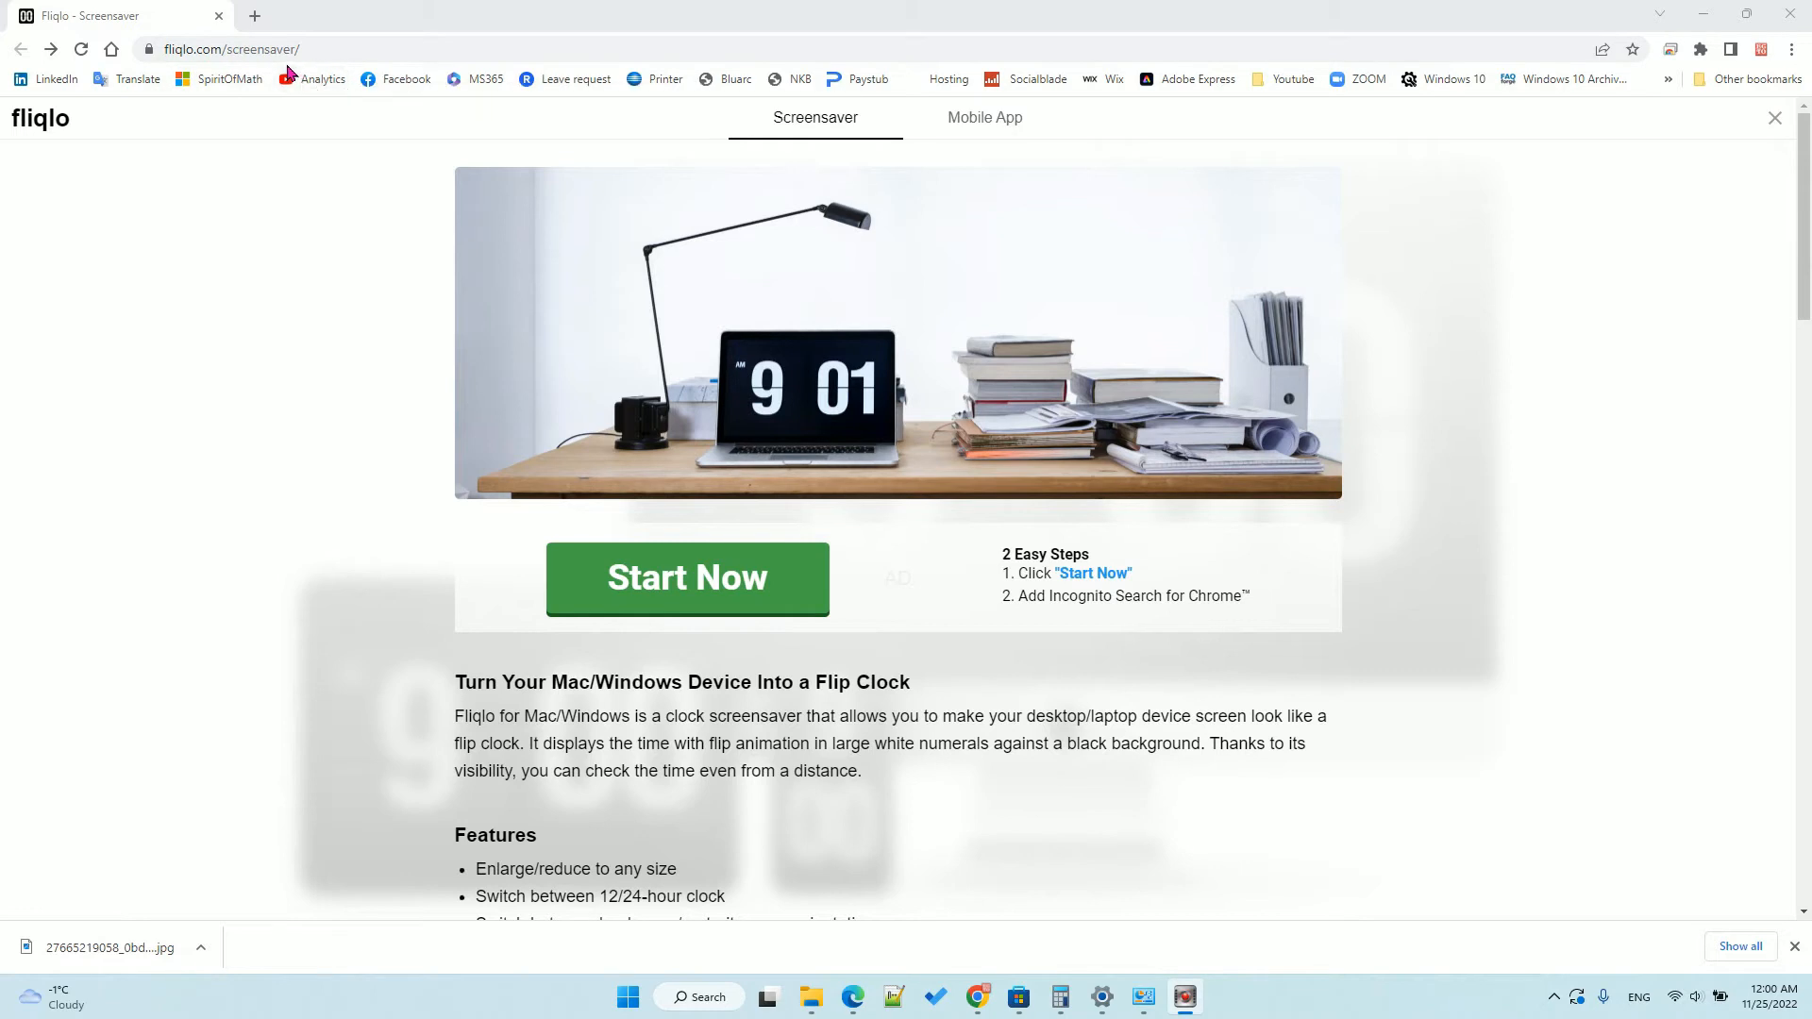
Download Fliqlo for Windows and save FliqloScr.zip into Downloads.
scroll("down", 3)
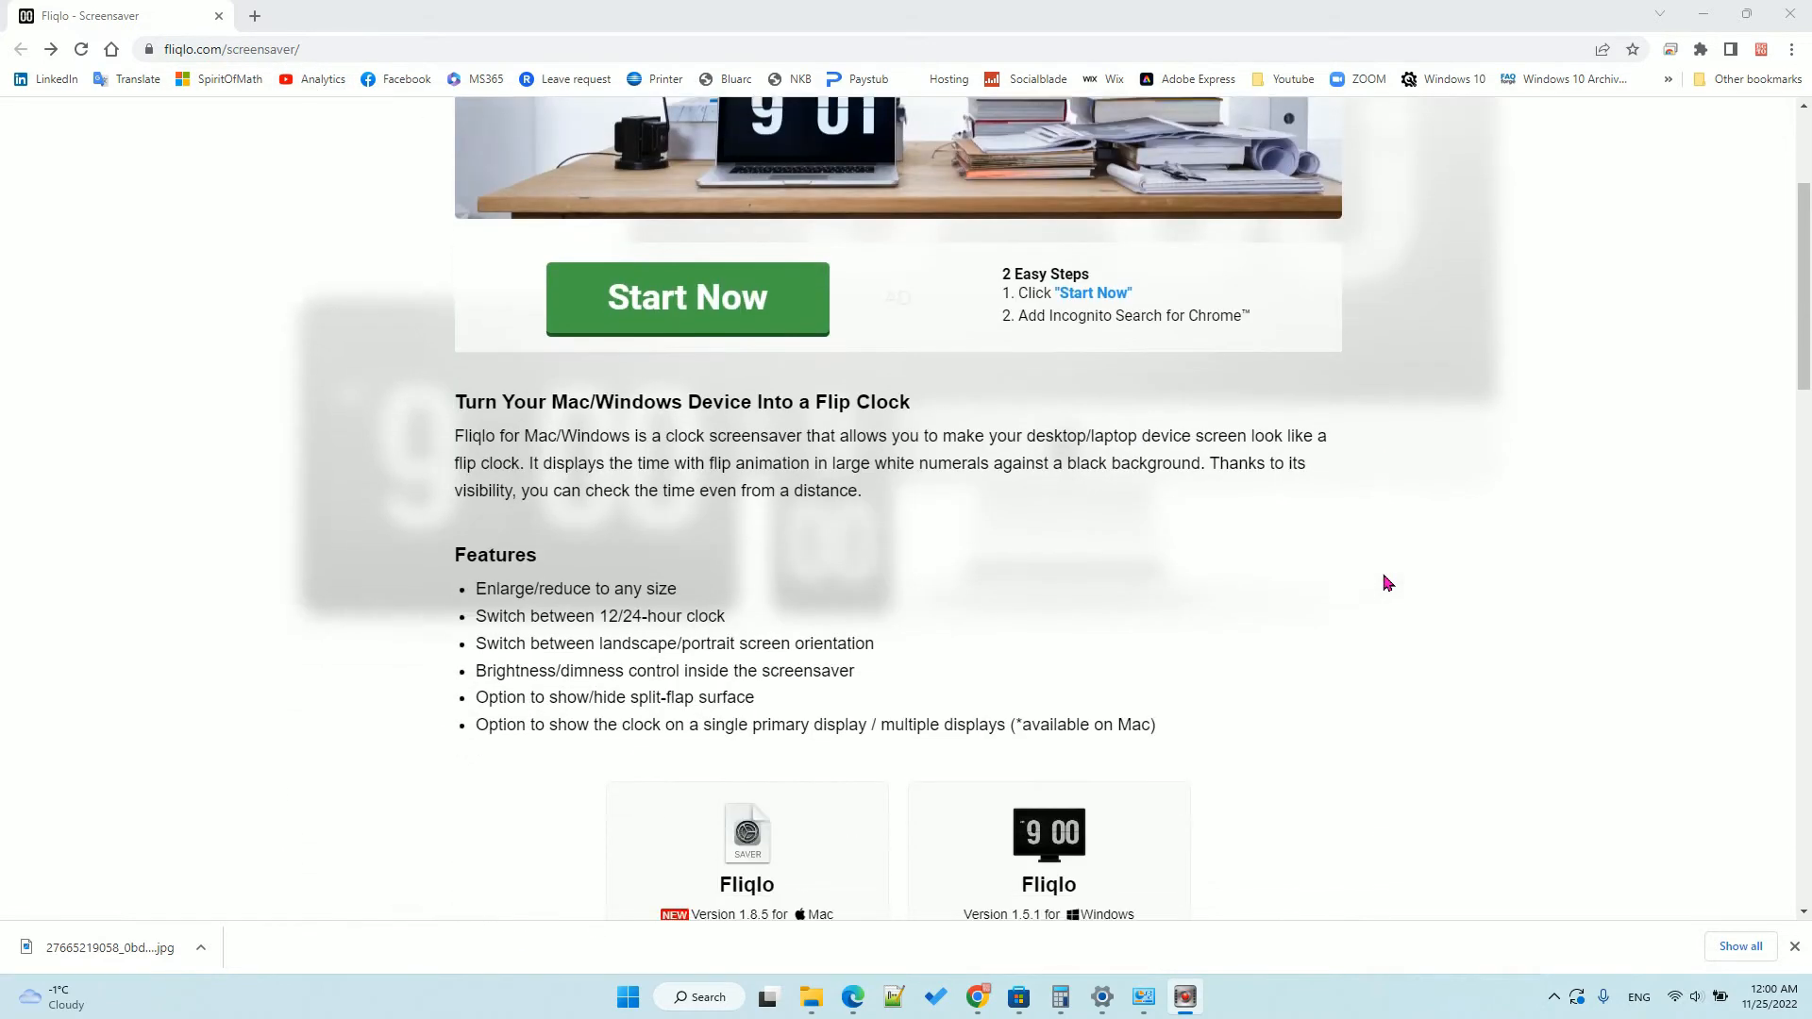
scroll("down", 3)
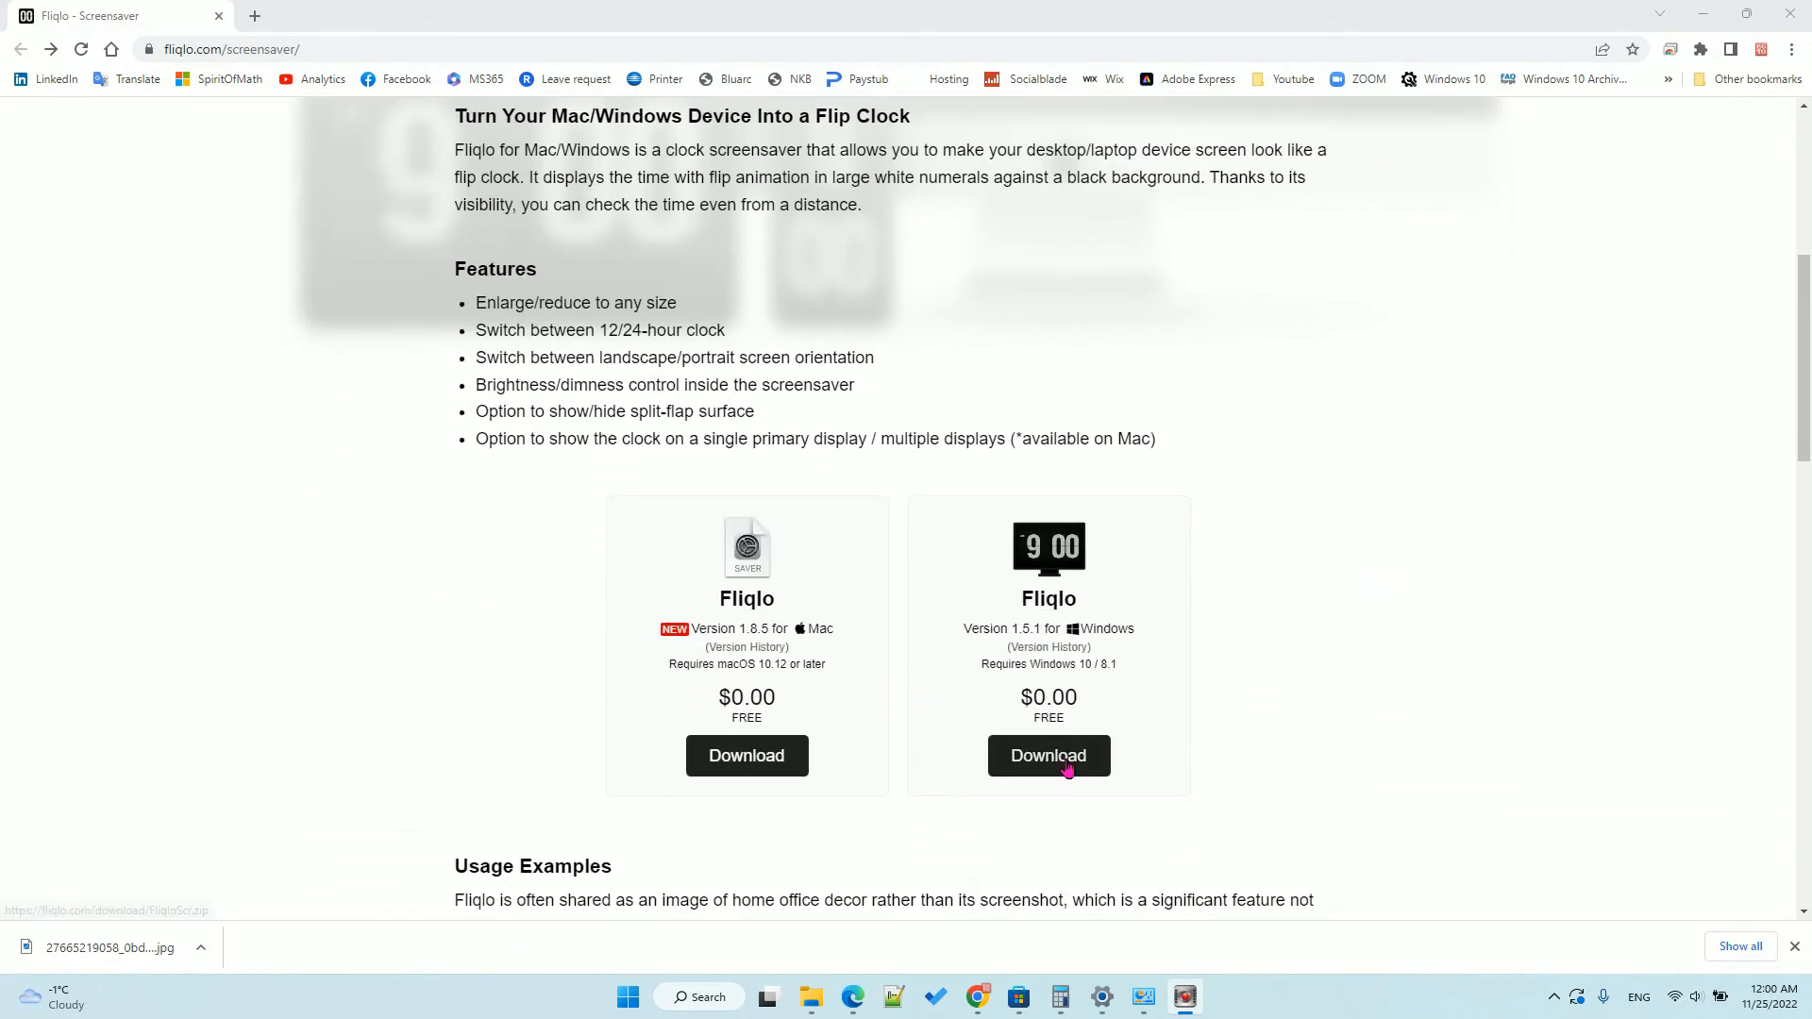
left_click(1048, 756)
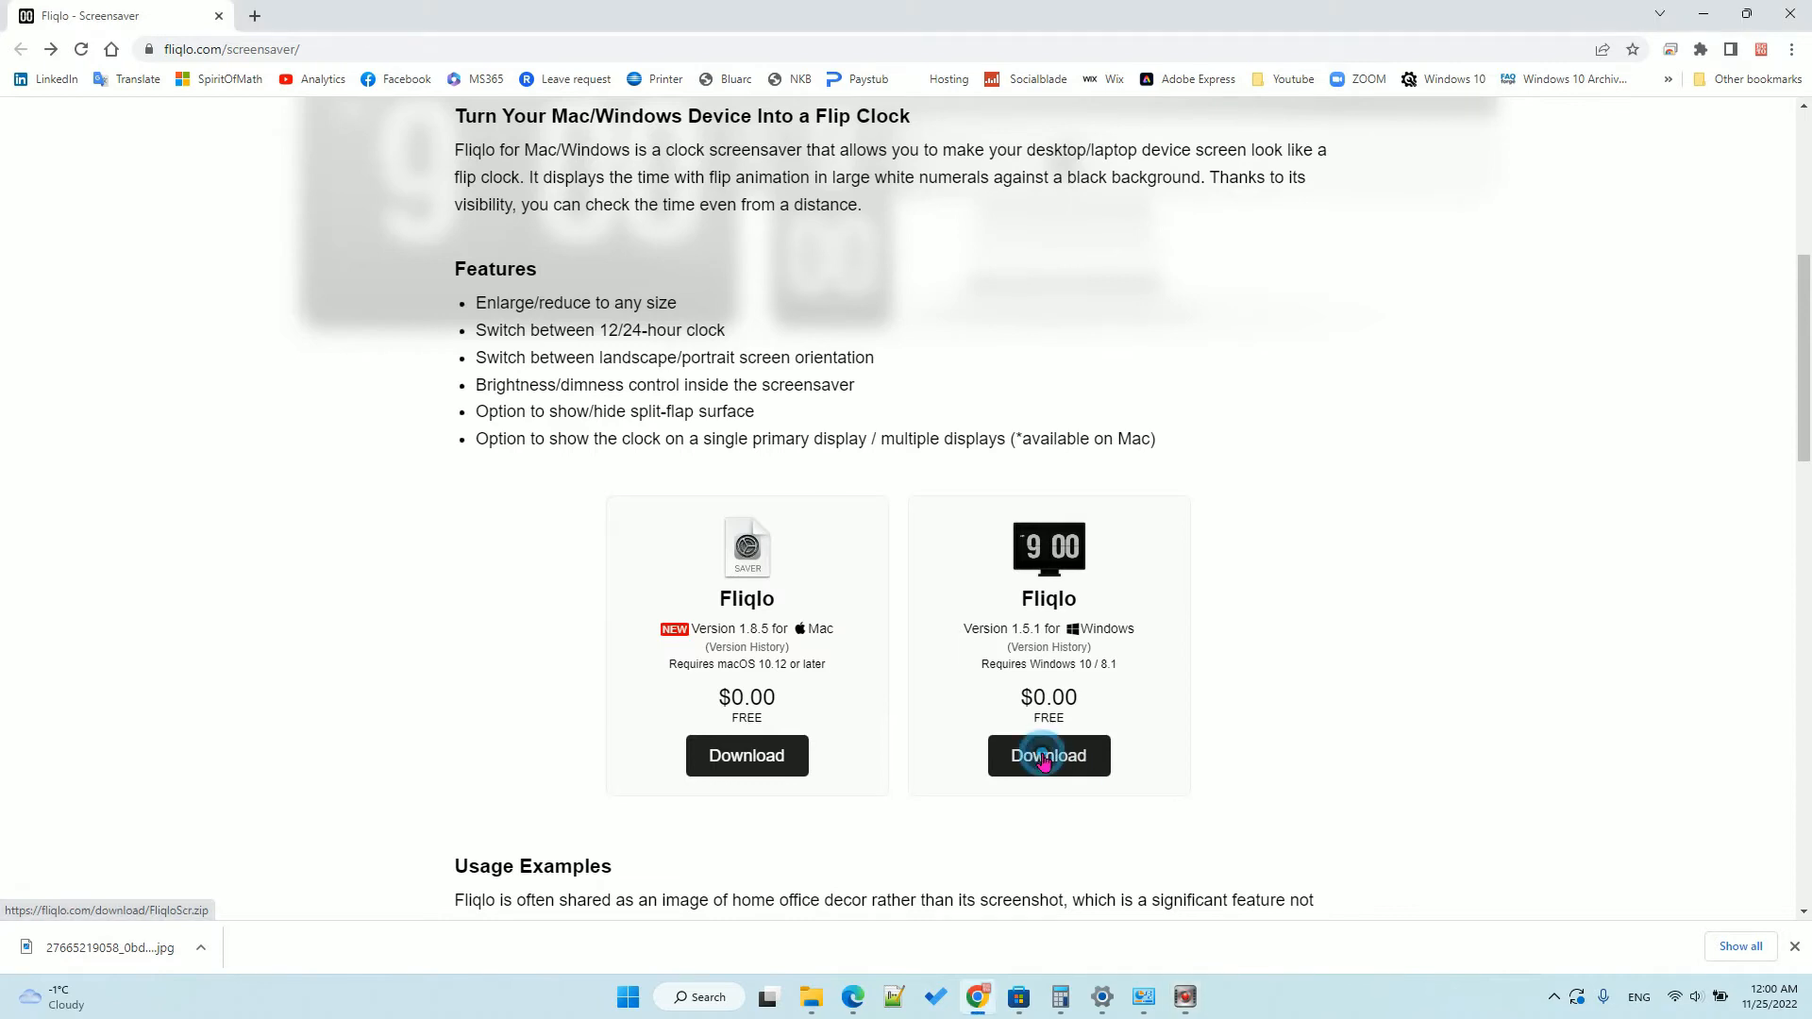
left_click(1049, 757)
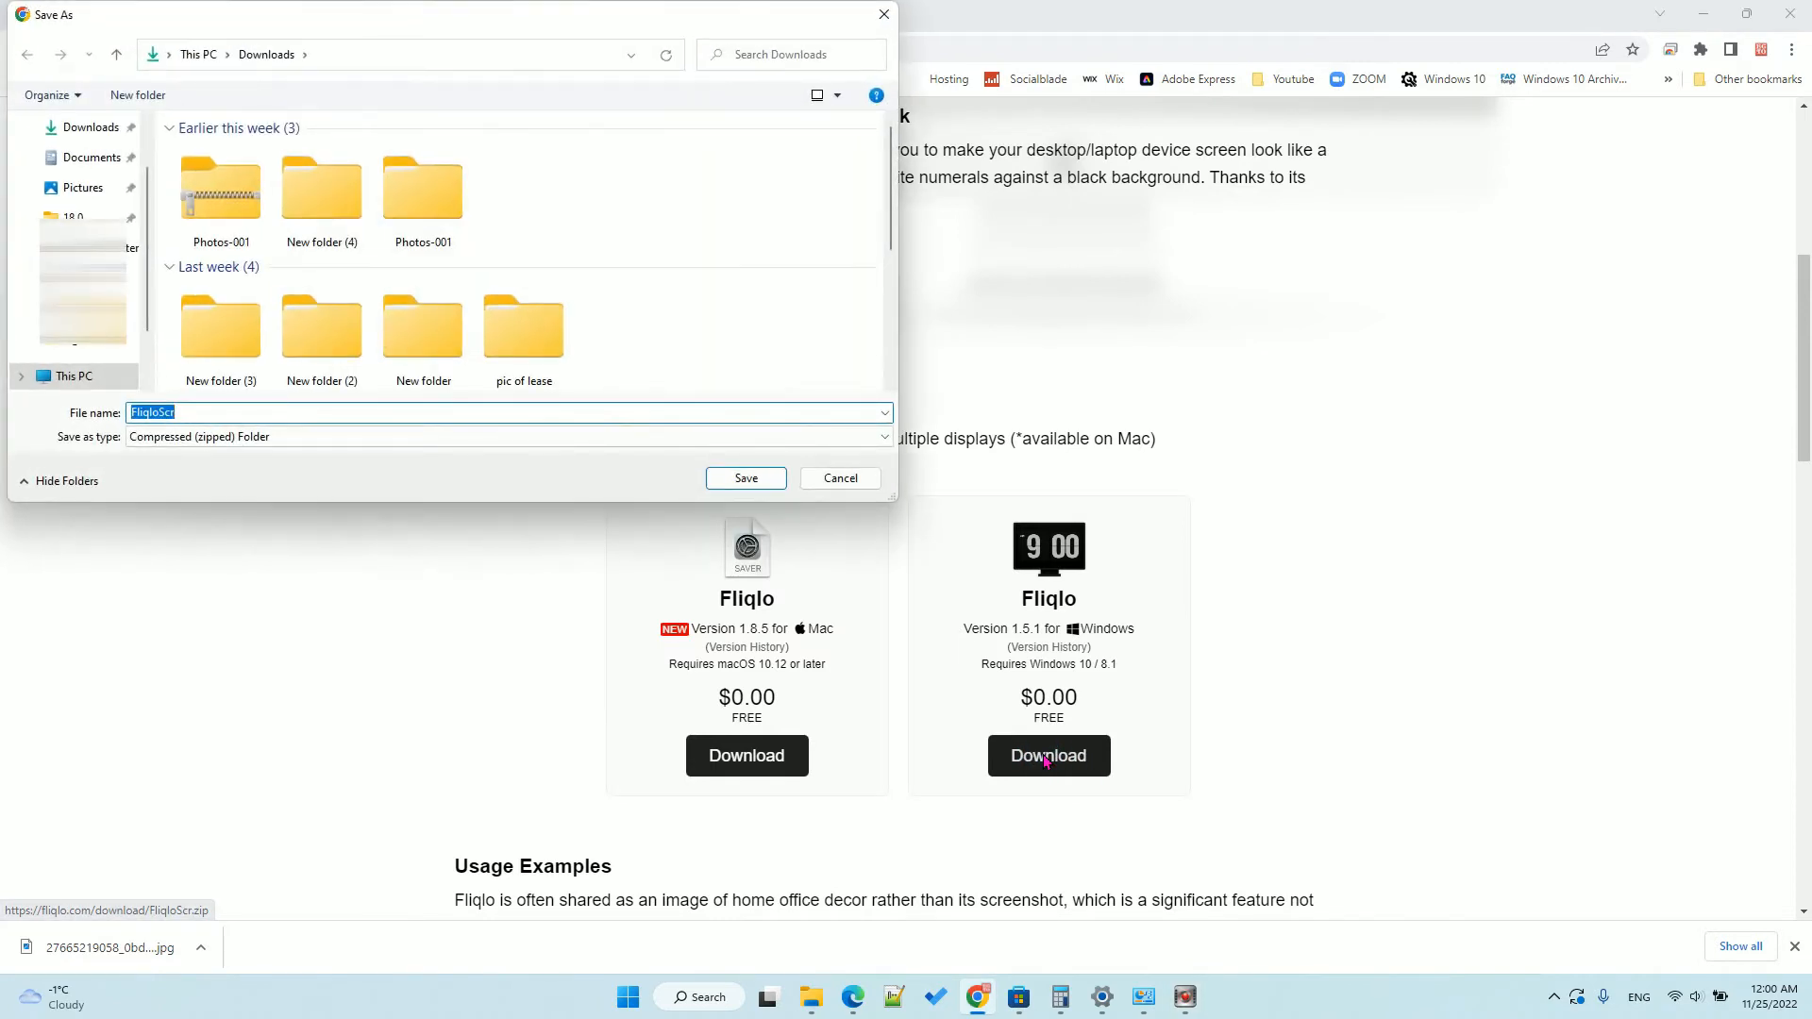
left_click(746, 479)
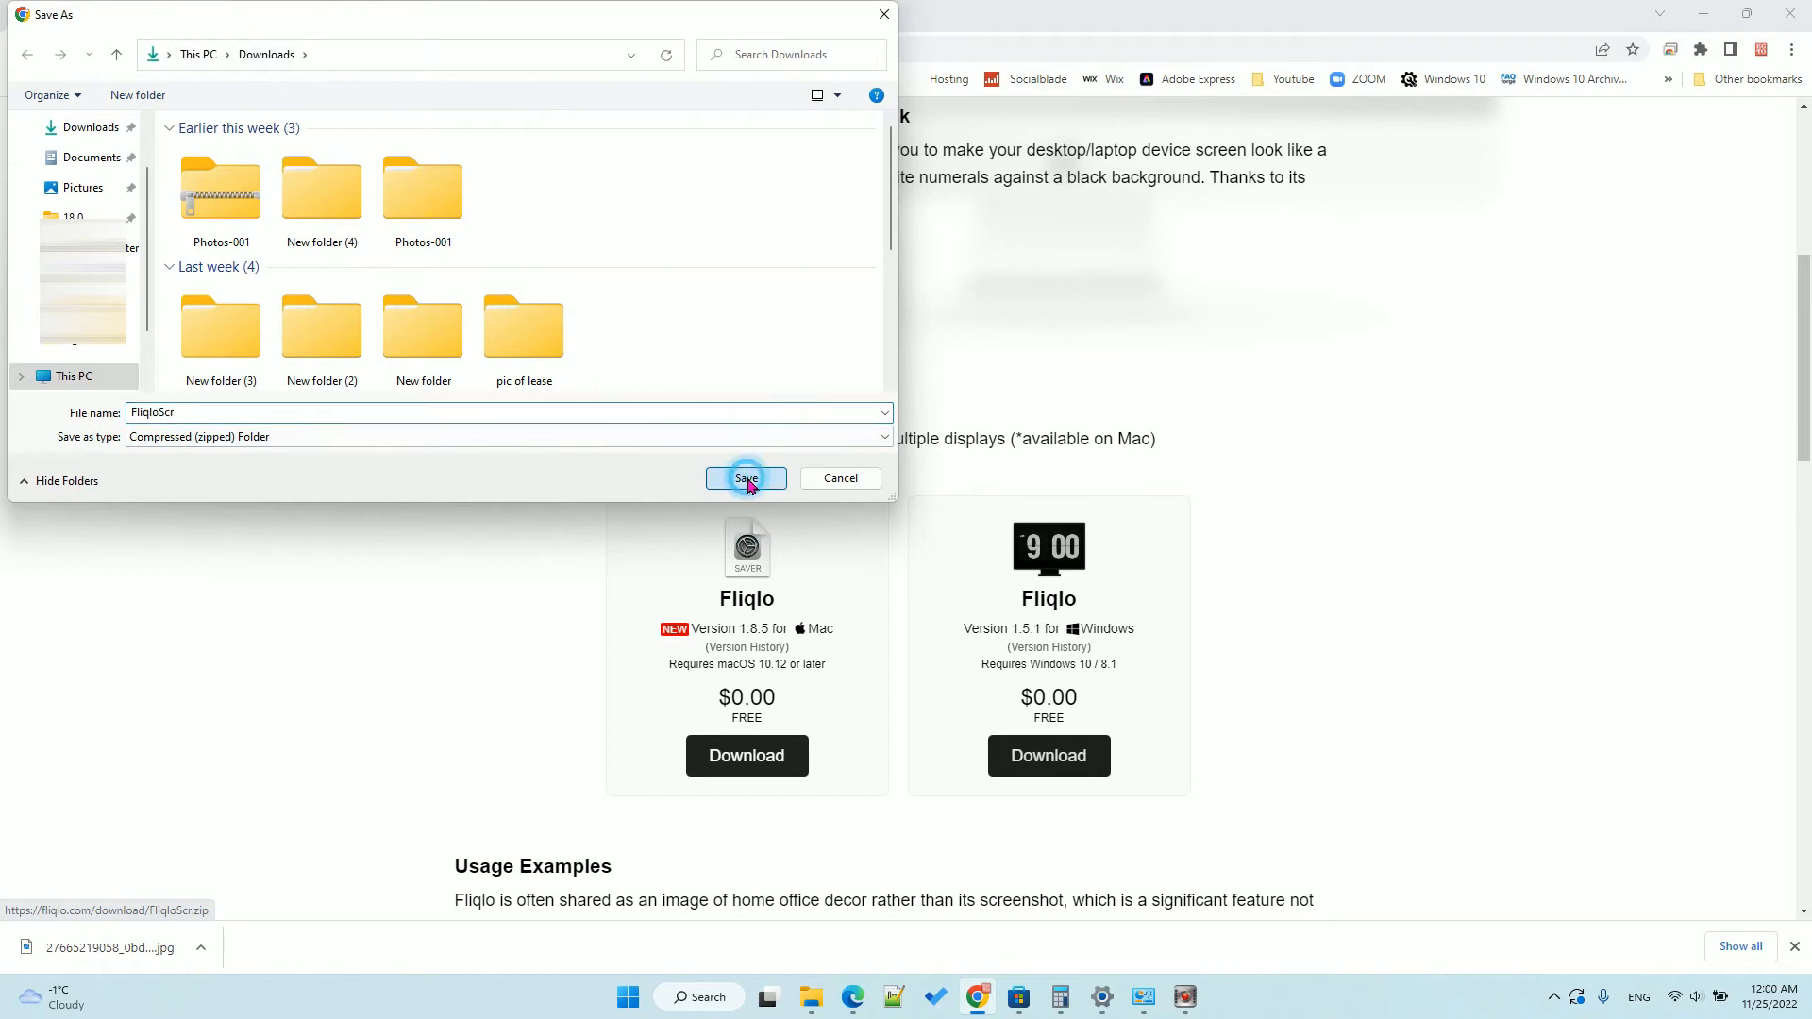
left_click(746, 478)
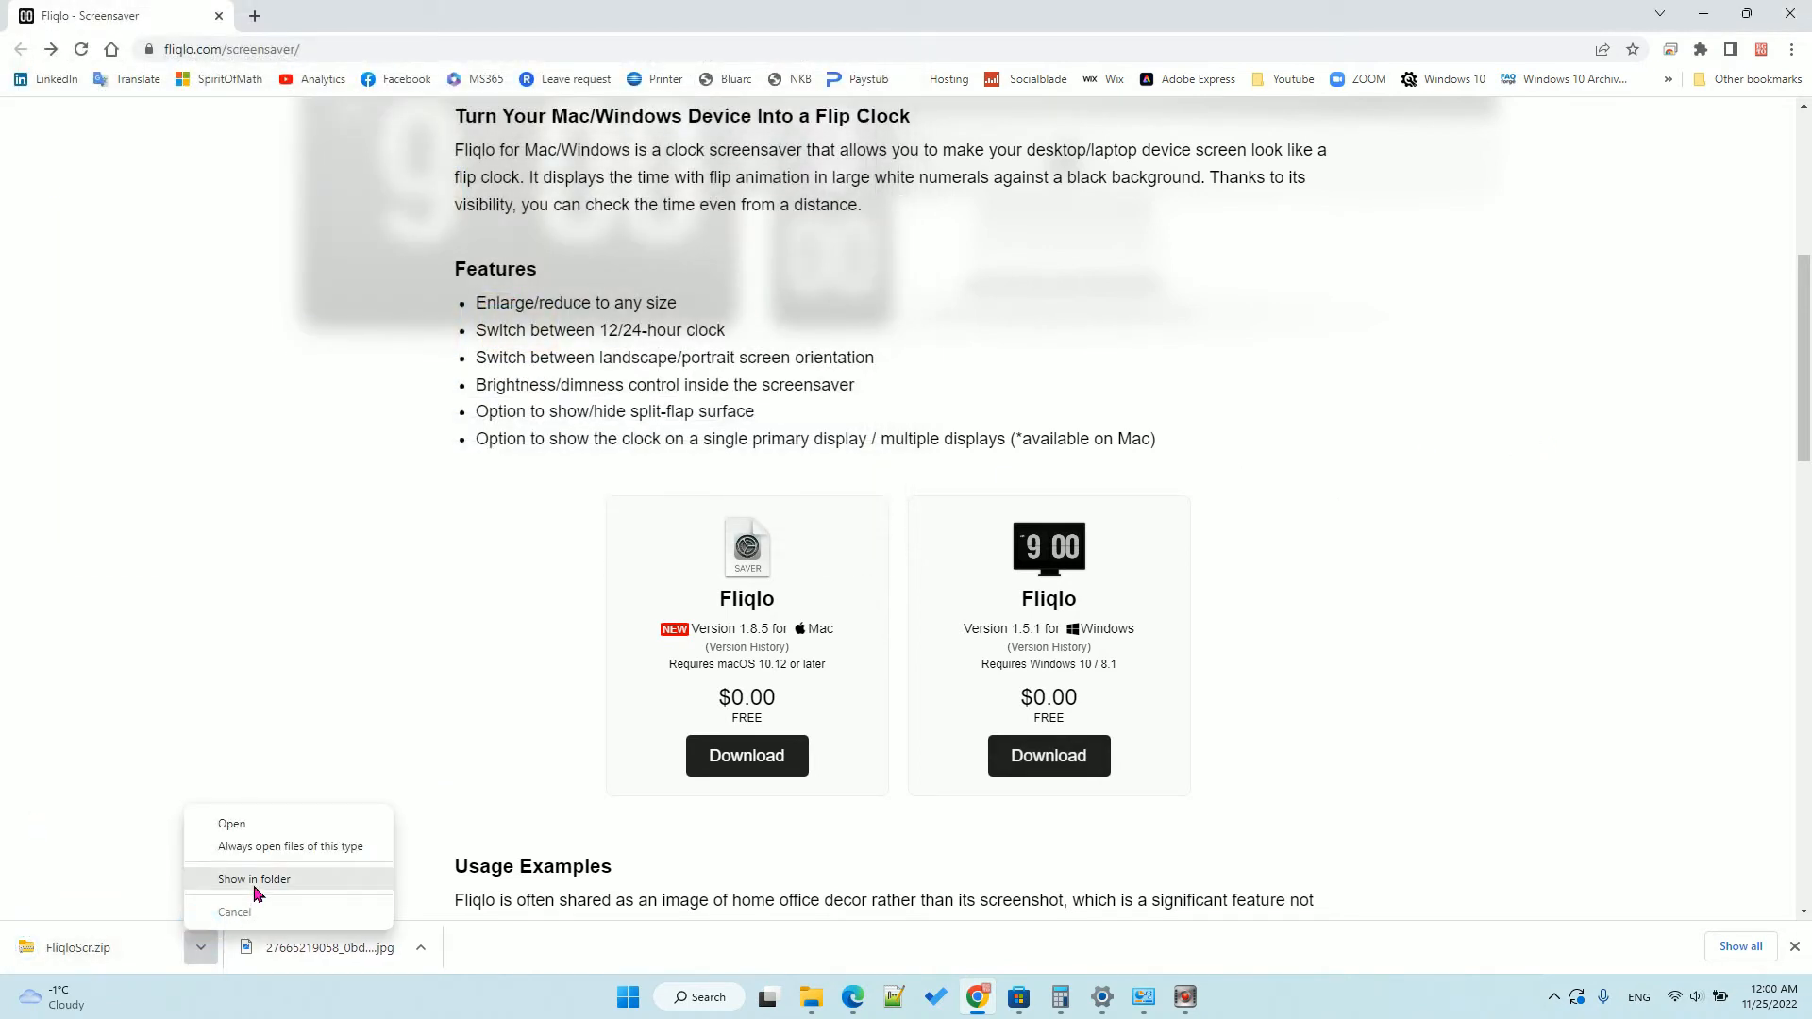
Show FliqloScr.zip in Downloads and extract it into a FliqloScr folder.
left_click(253, 879)
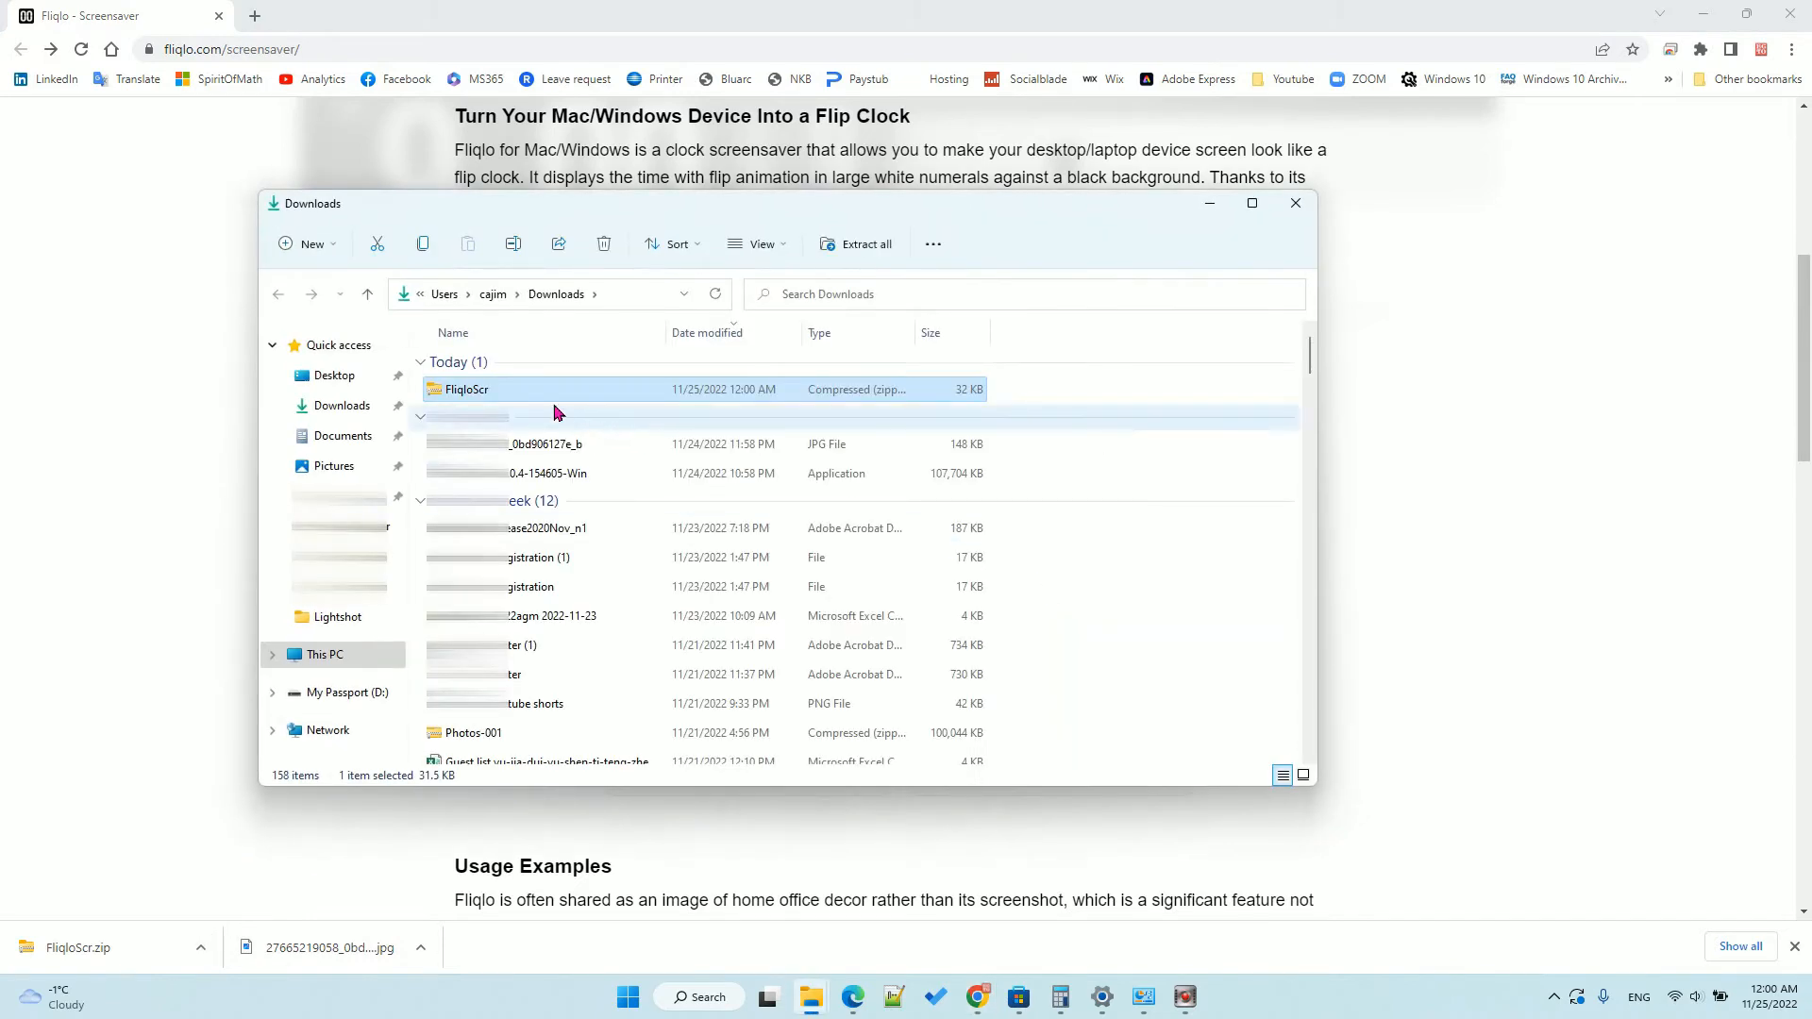
right_click(464, 389)
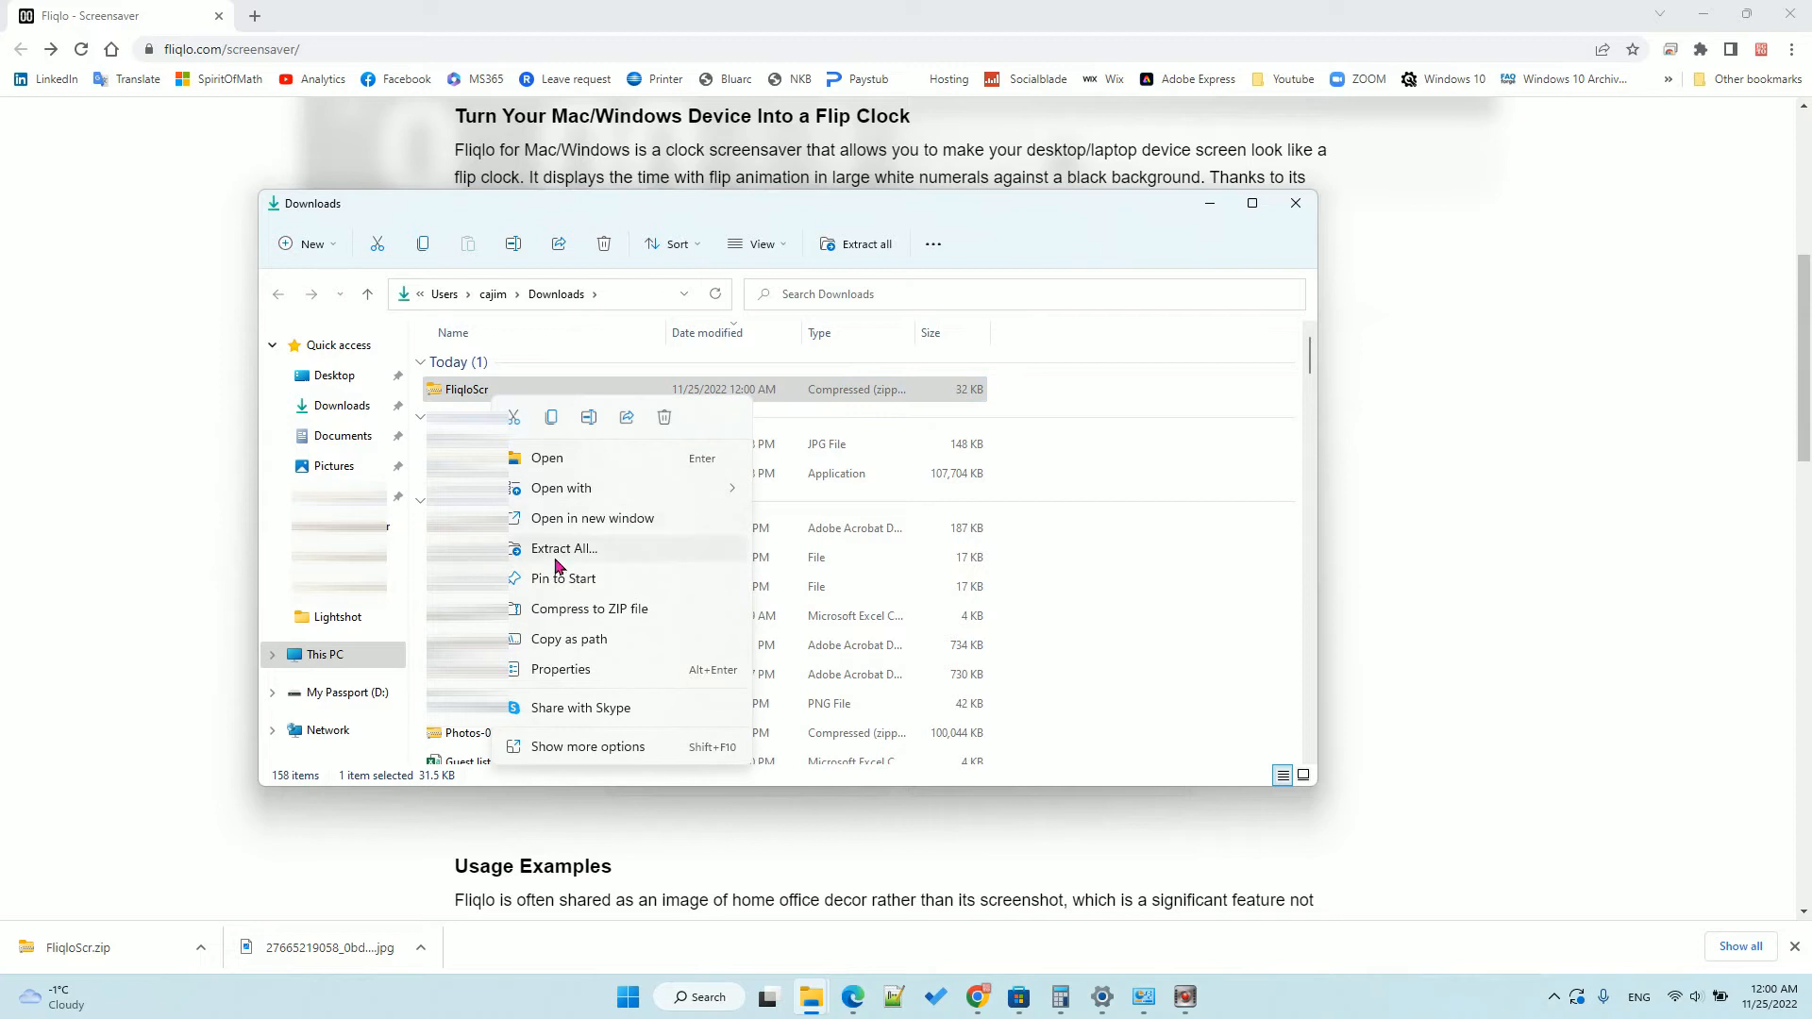
left_click(563, 548)
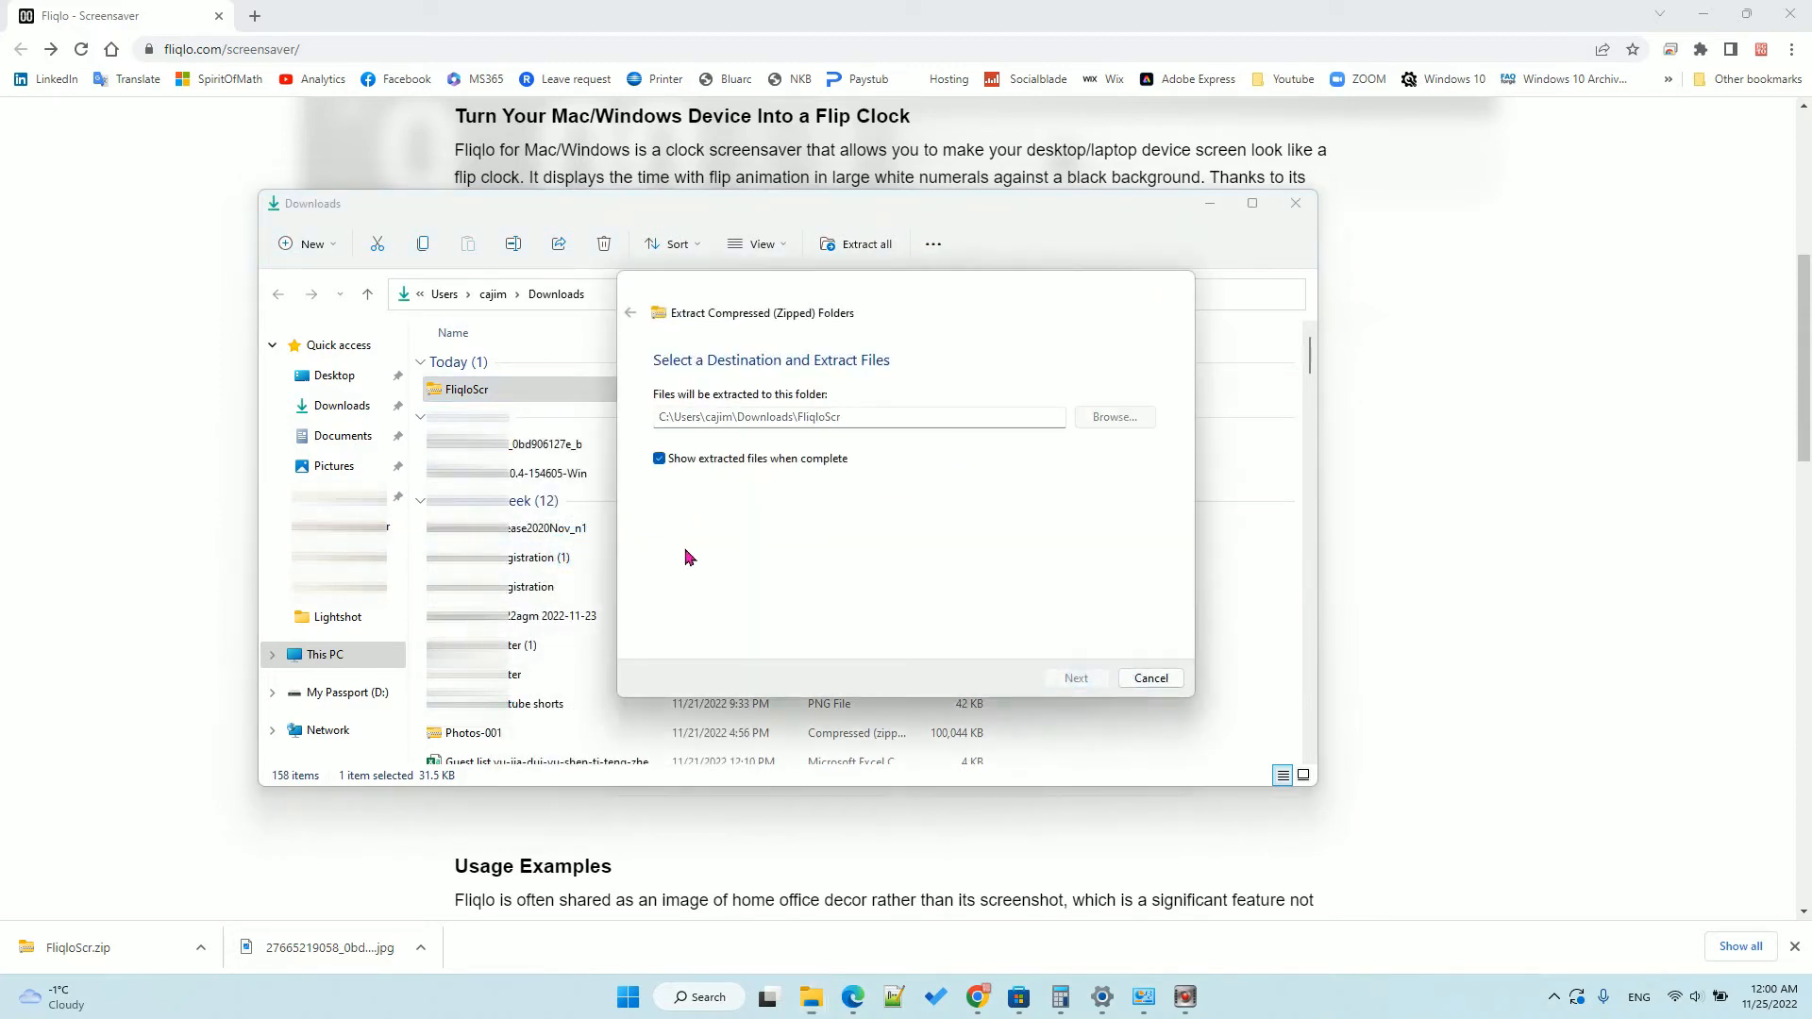
left_click(1076, 677)
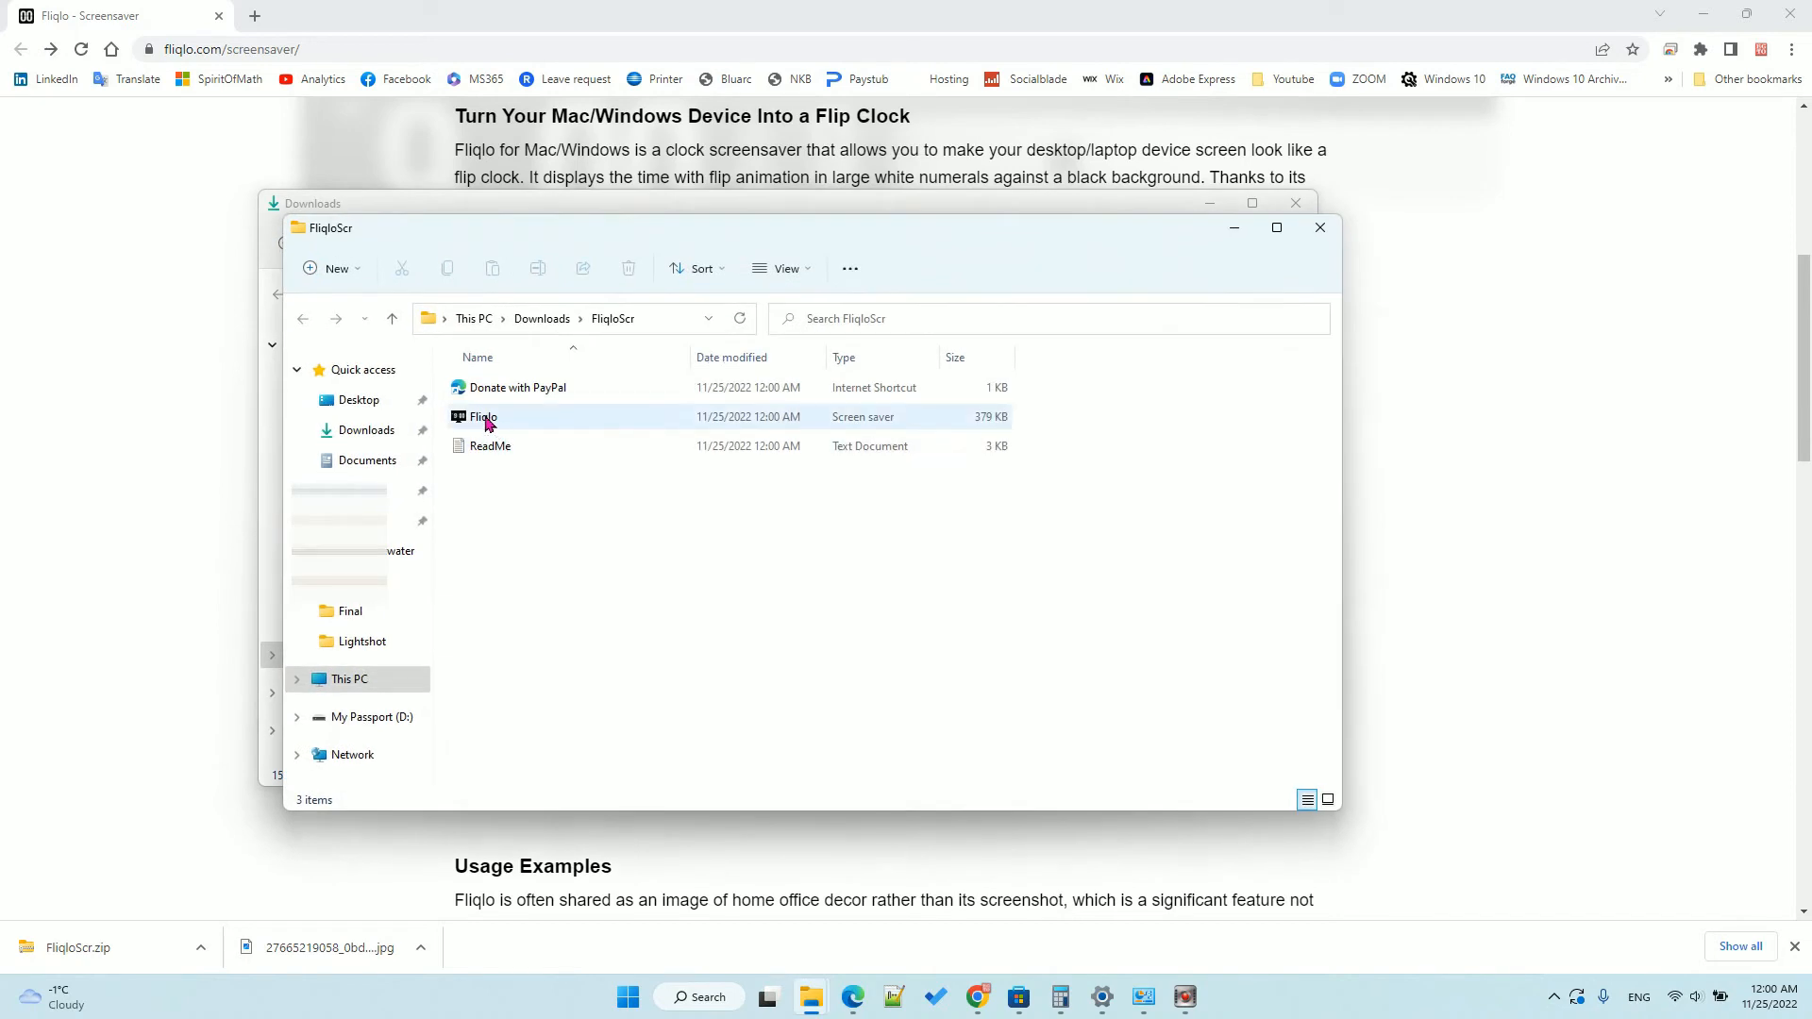
mouse_move(495, 423)
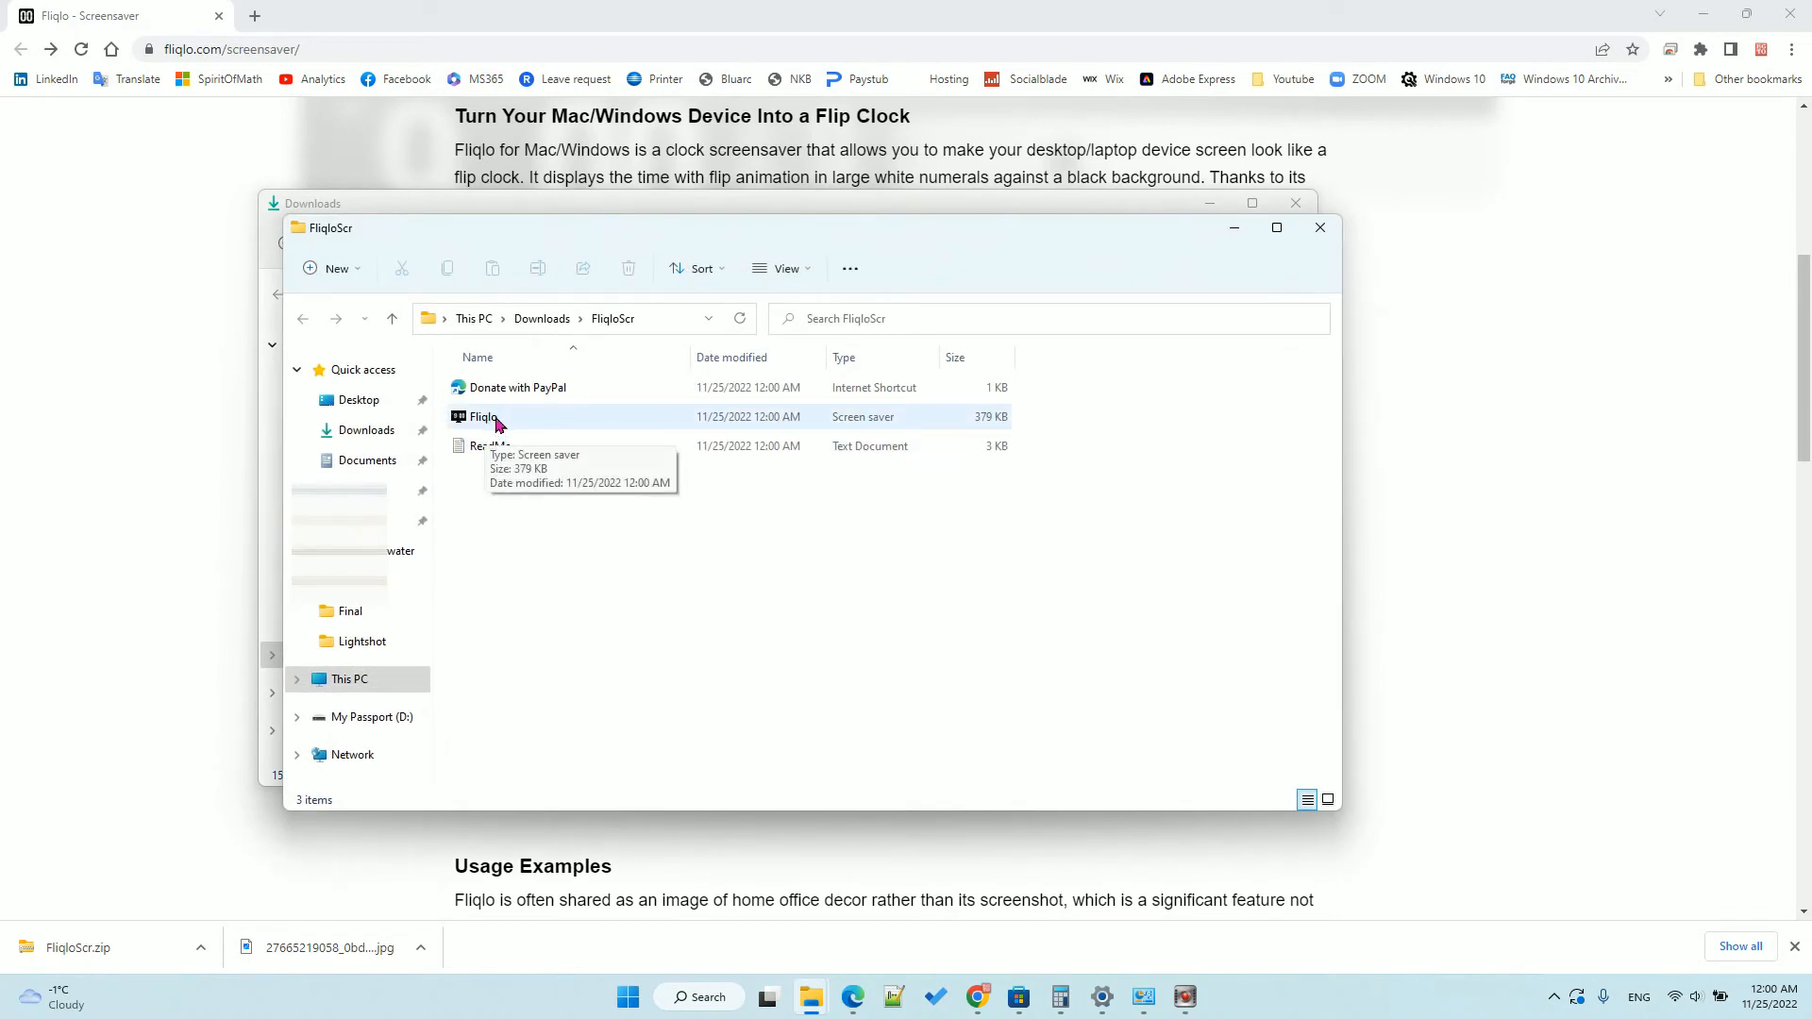
Select the extracted Fliqlo screen saver file and bring up its context actions.
left_click(484, 417)
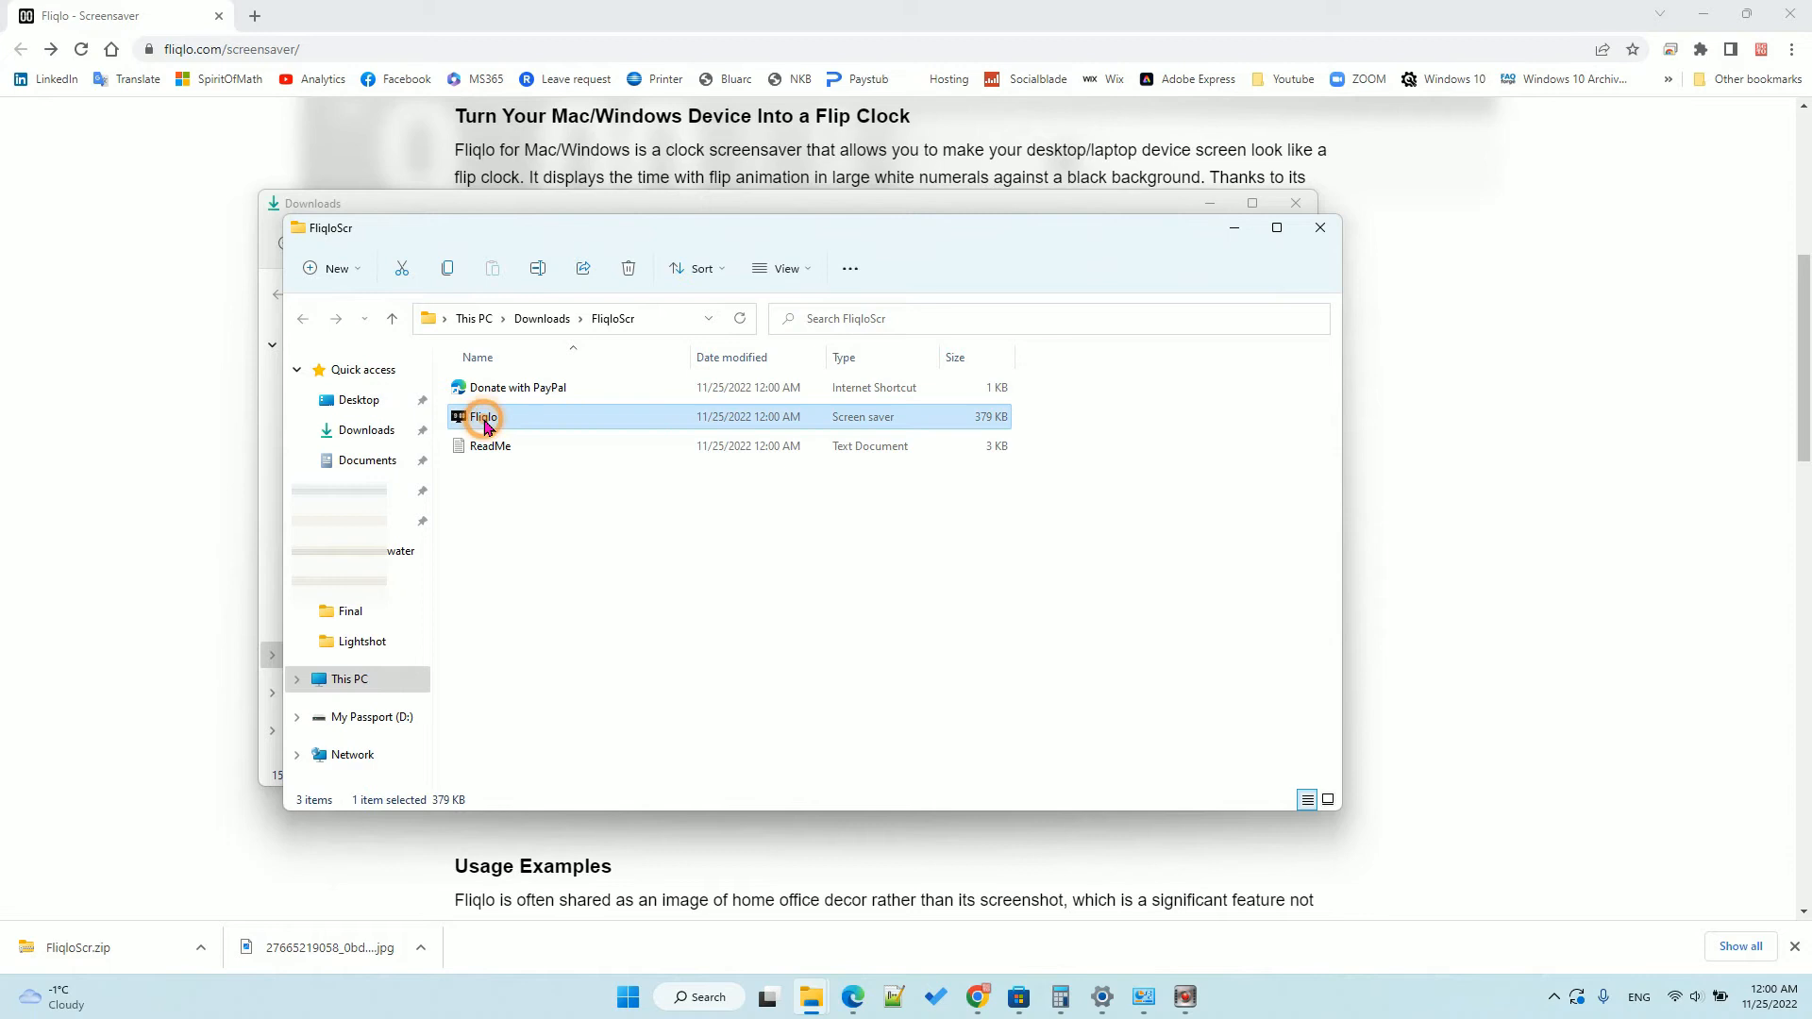
right_click(485, 417)
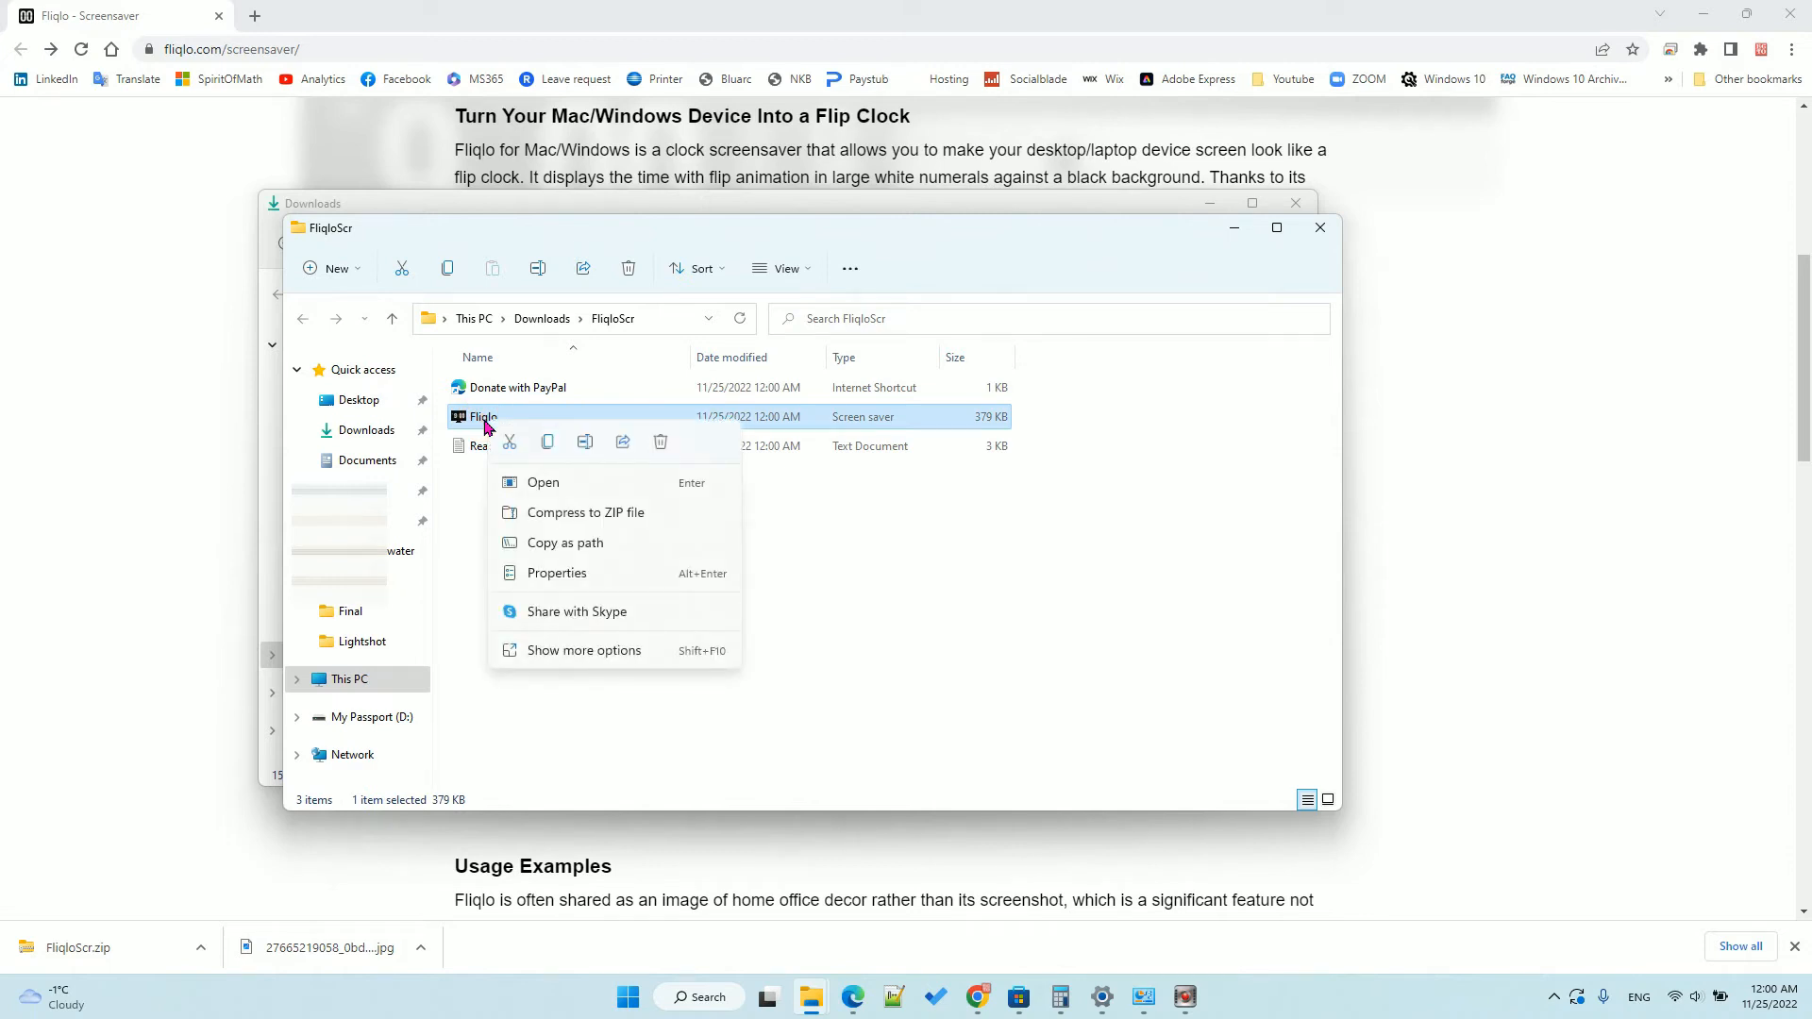
mouse_move(574, 659)
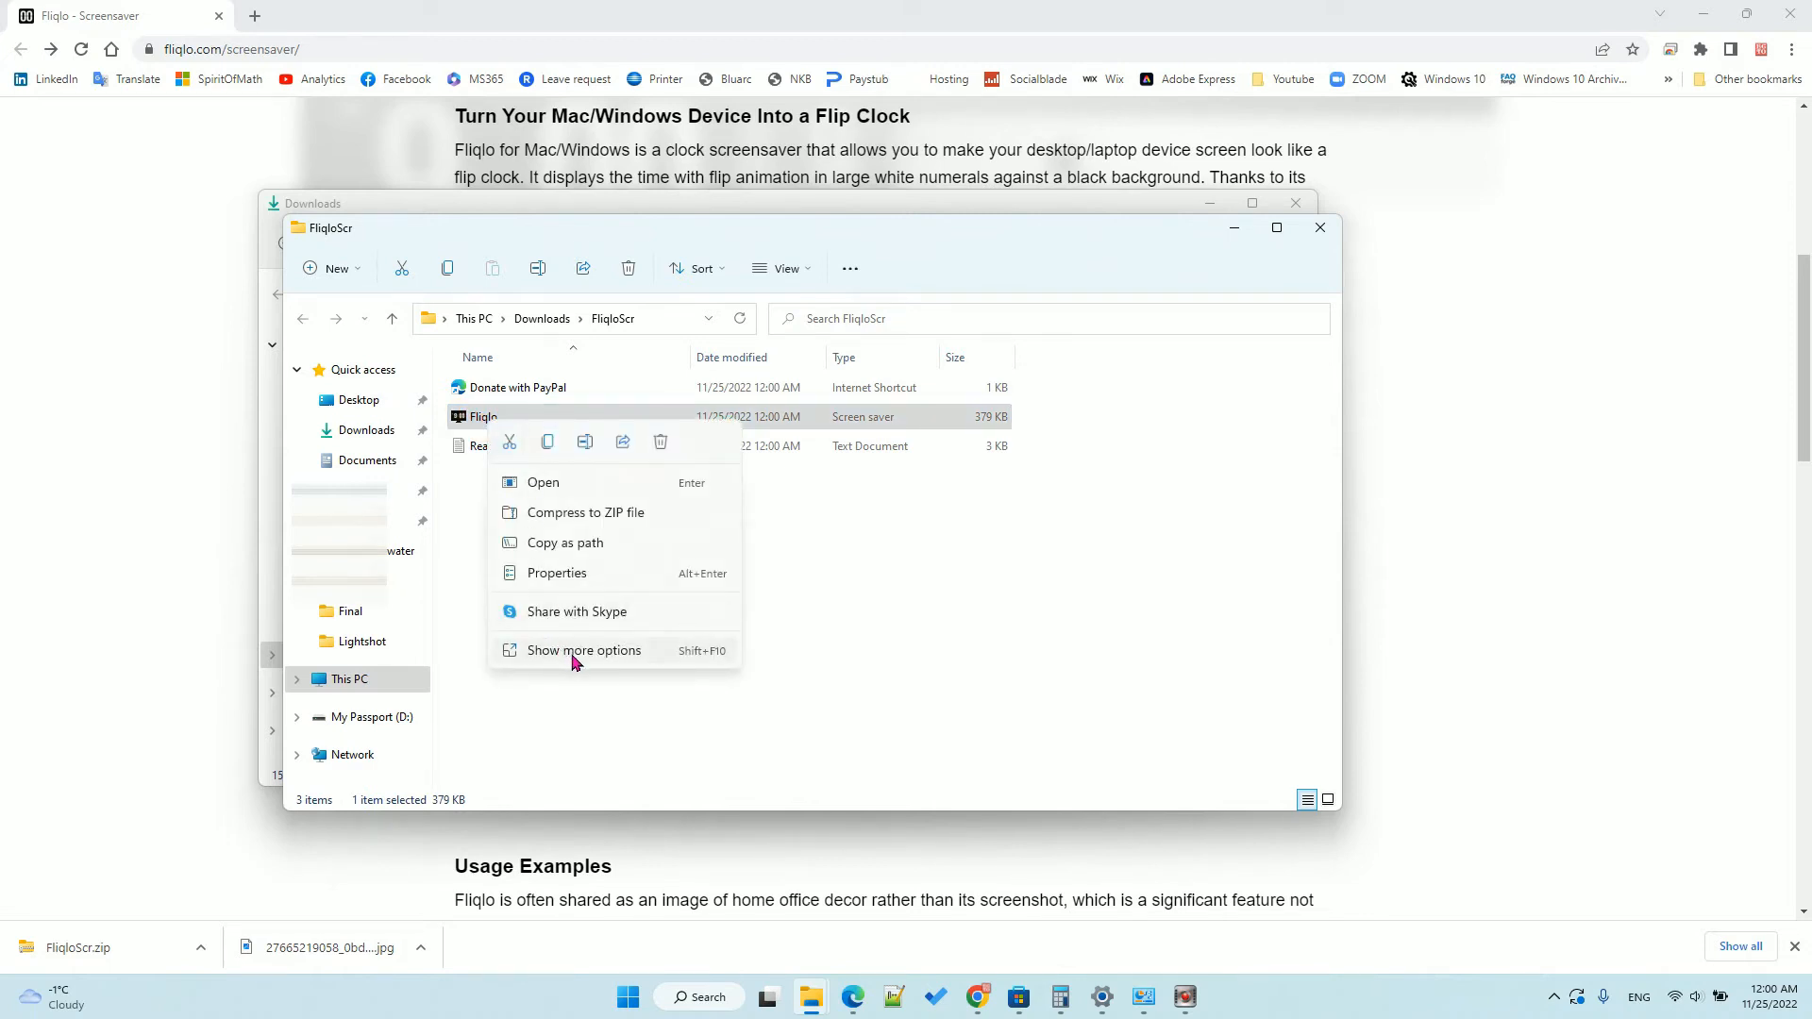
Install the Fliqlo .scr file so Screen Saver Settings opens with Fliqlo selected.
left_click(582, 650)
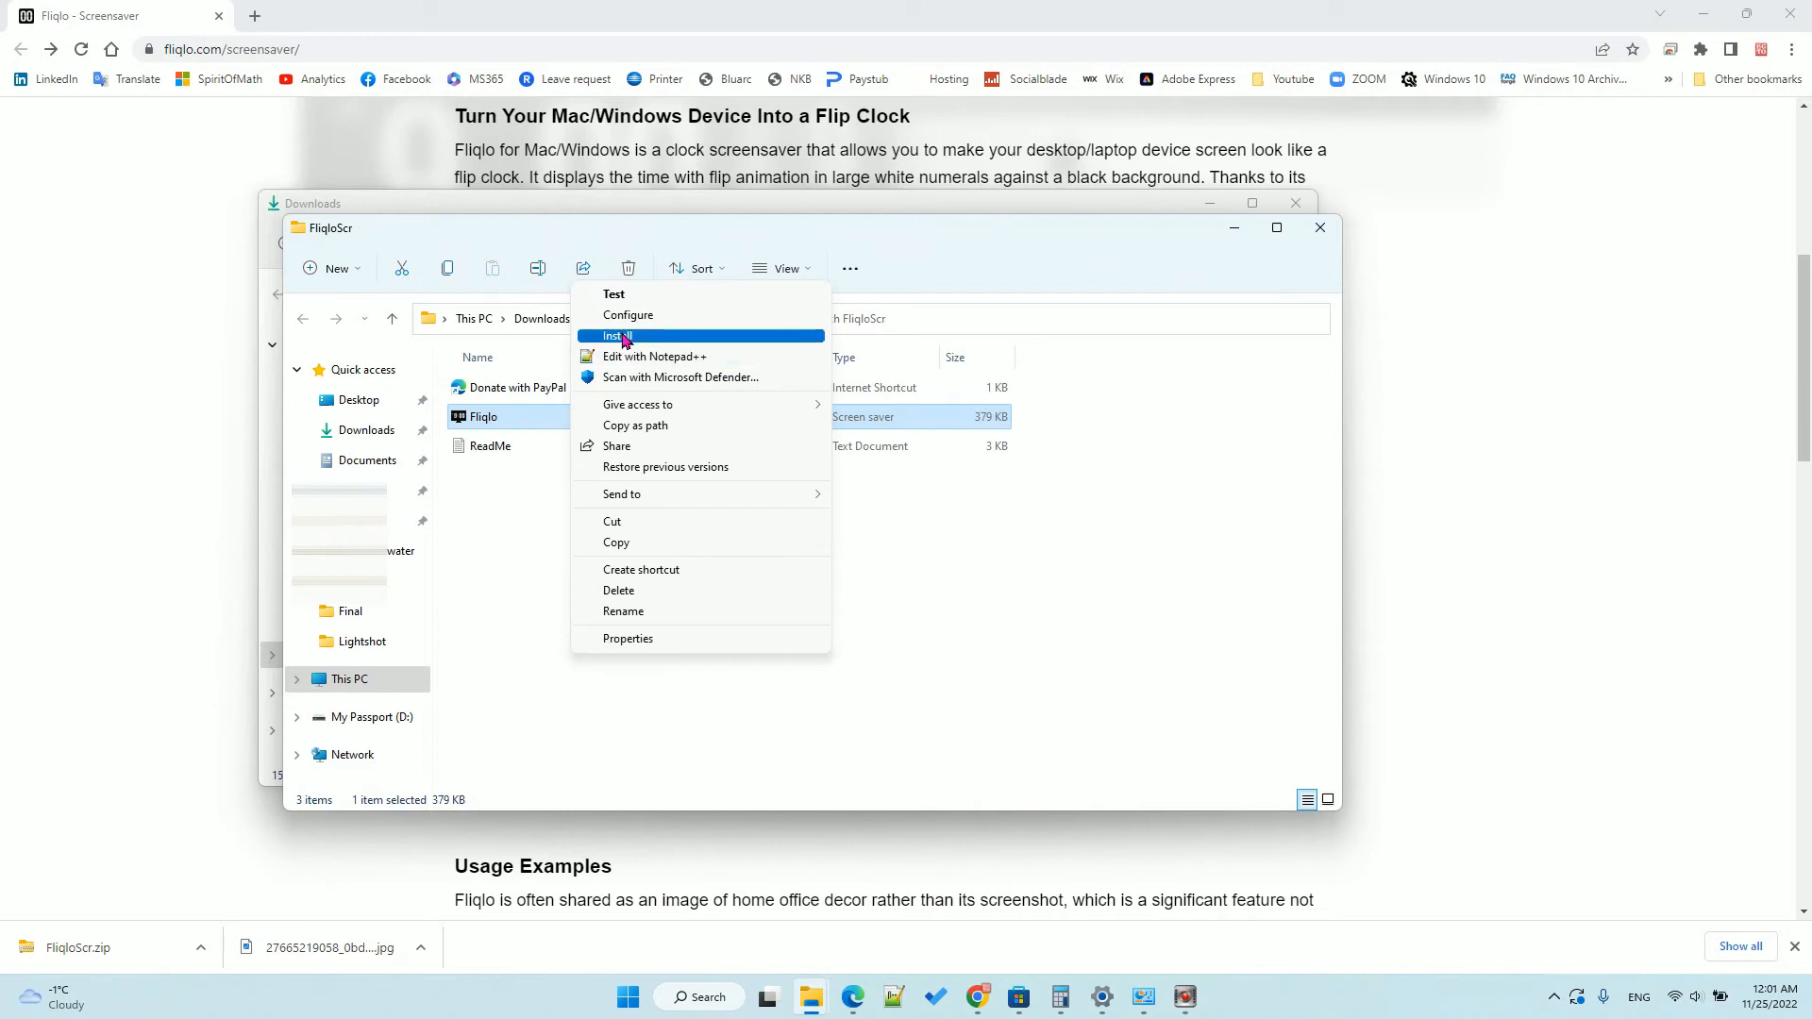
left_click(615, 335)
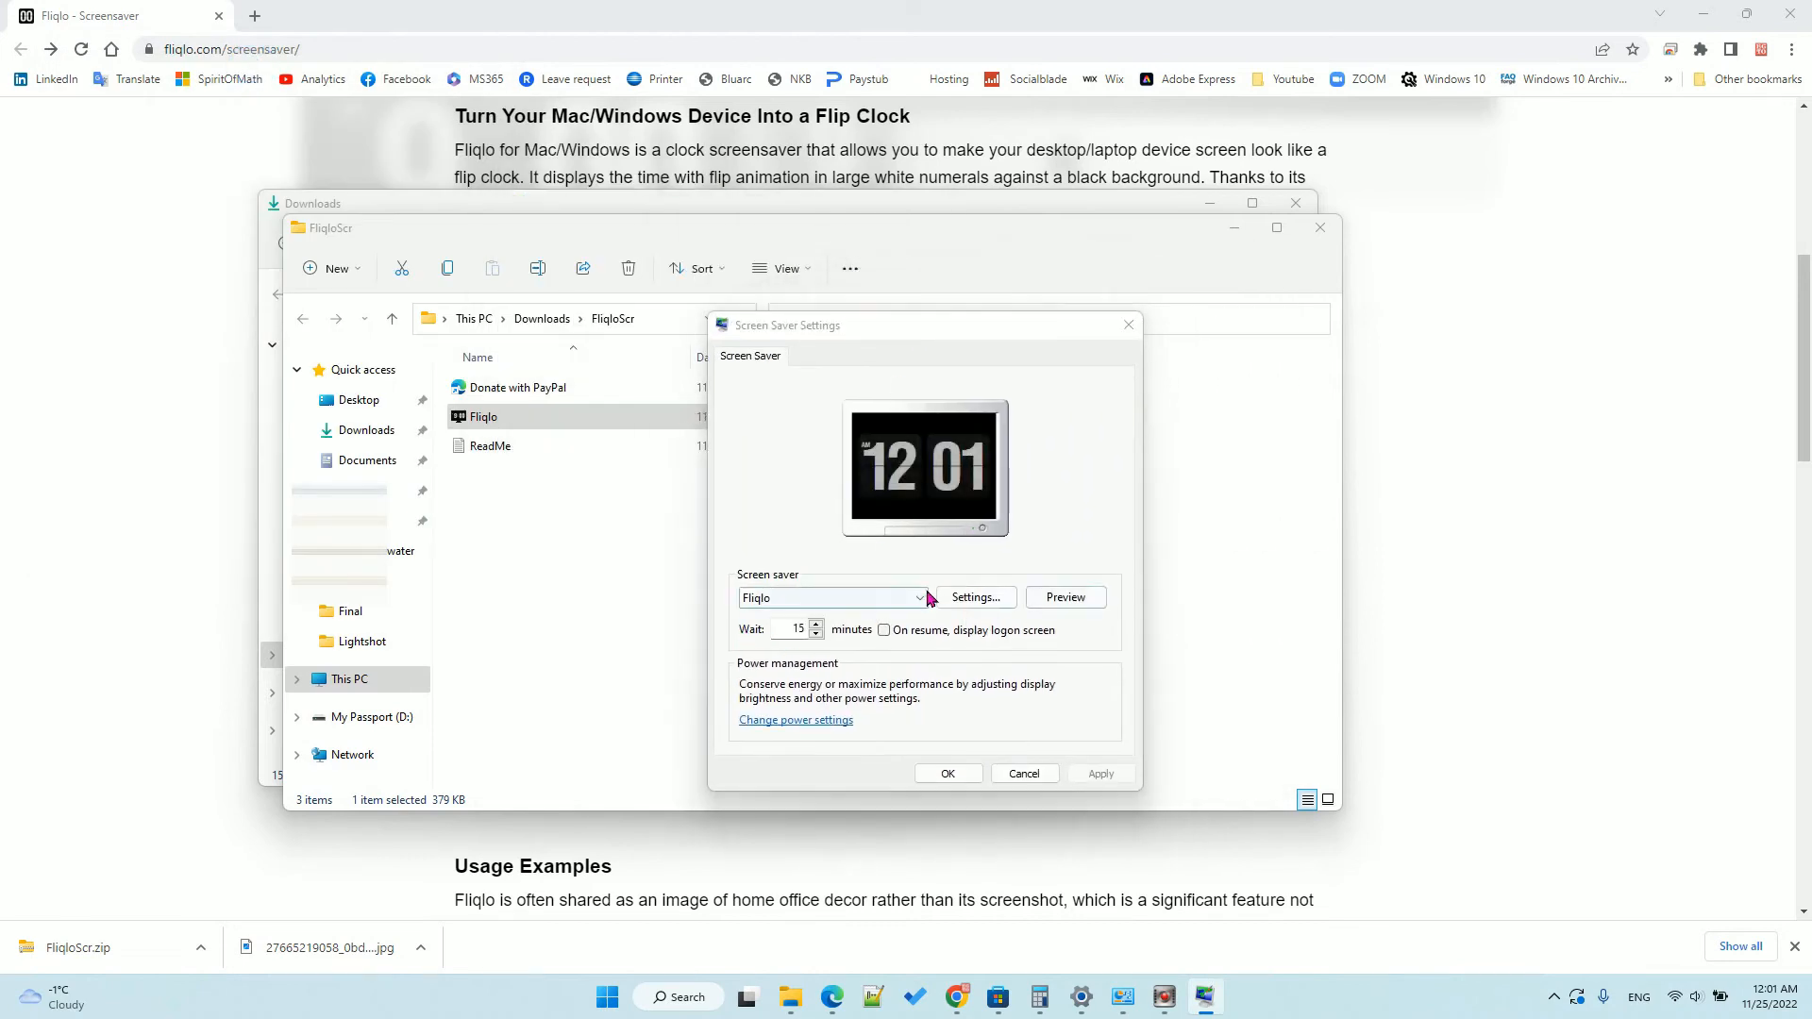
mouse_move(888, 706)
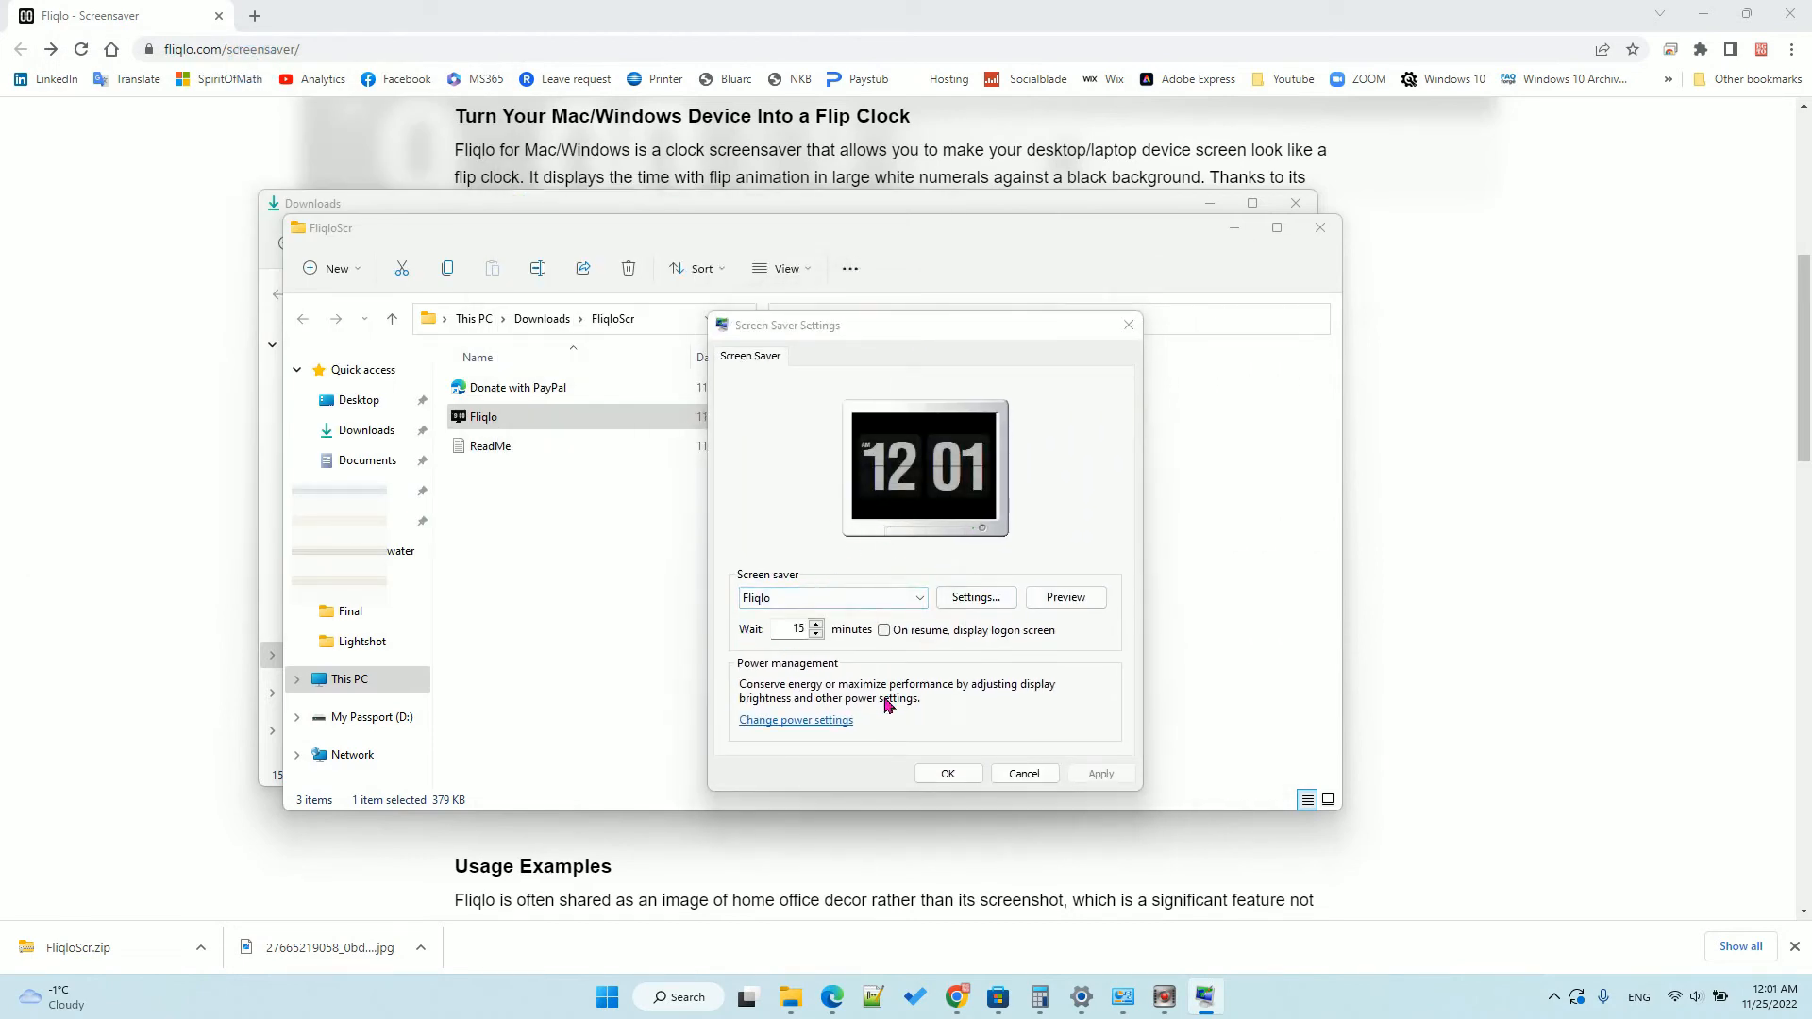
mouse_move(895, 691)
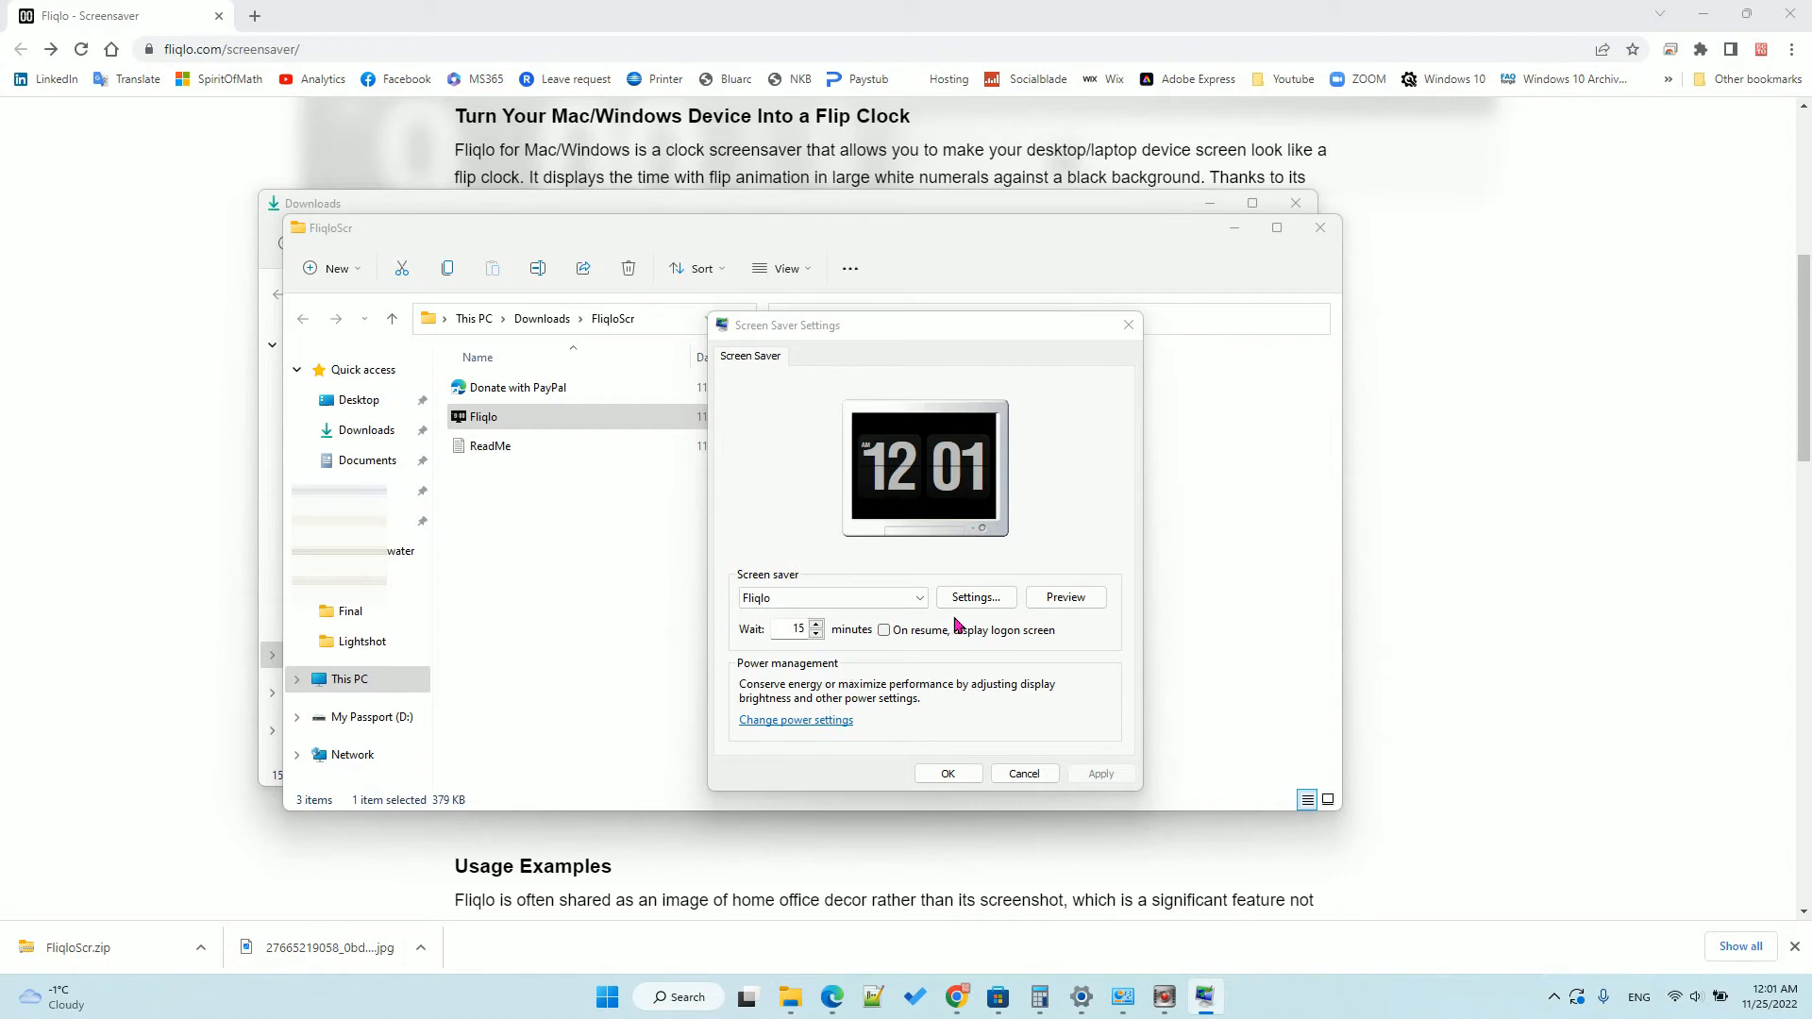
Set Fliqlo's Hour Format to 24h and confirm with OK.
left_click(976, 597)
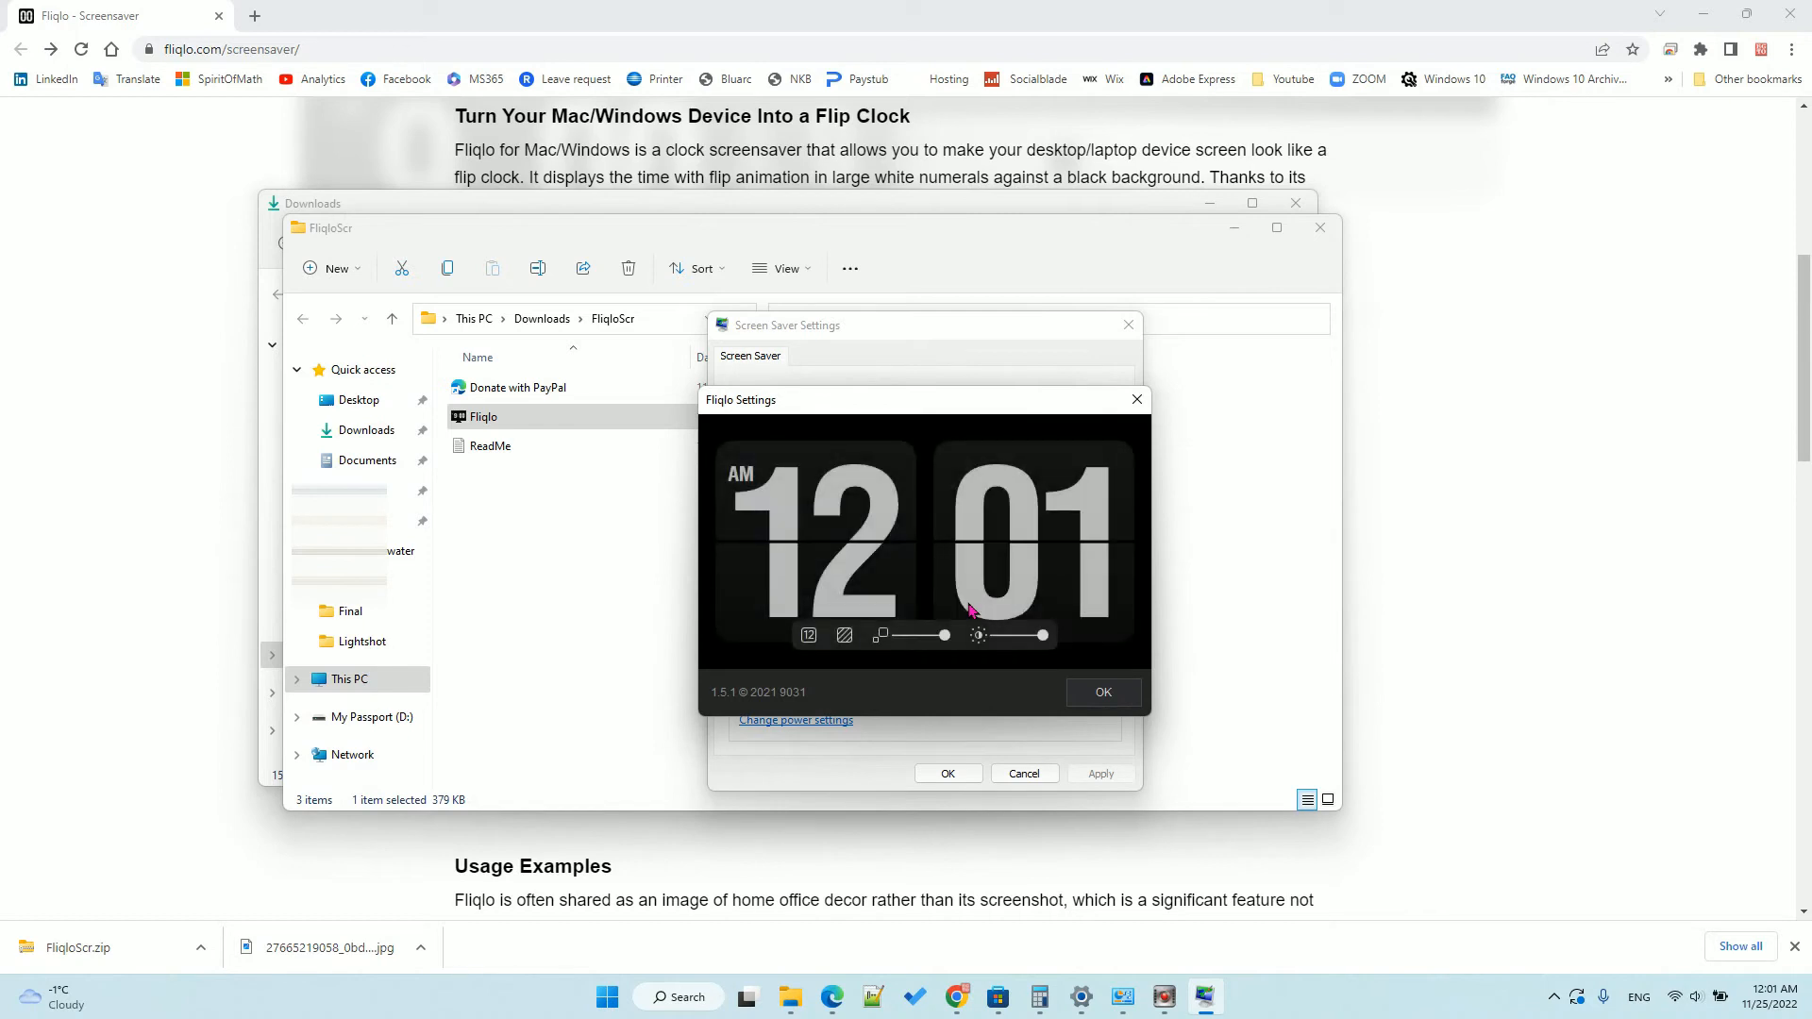
mouse_move(808, 635)
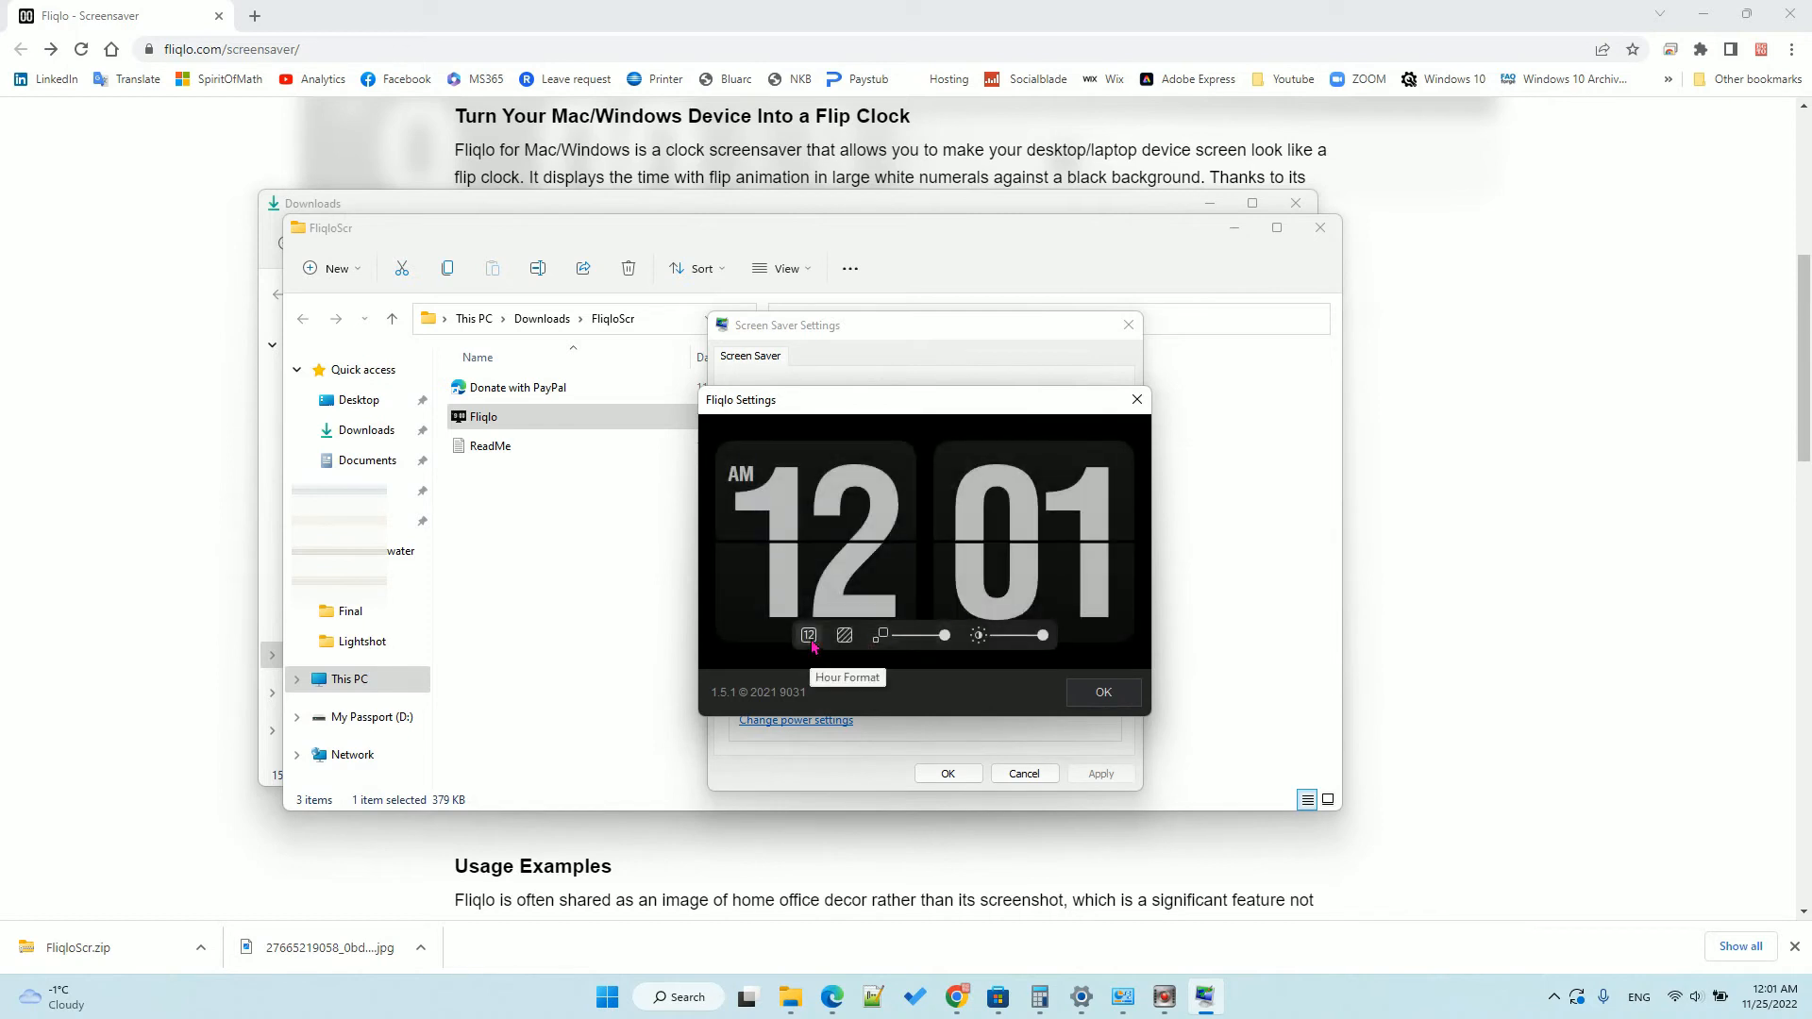
left_click(808, 636)
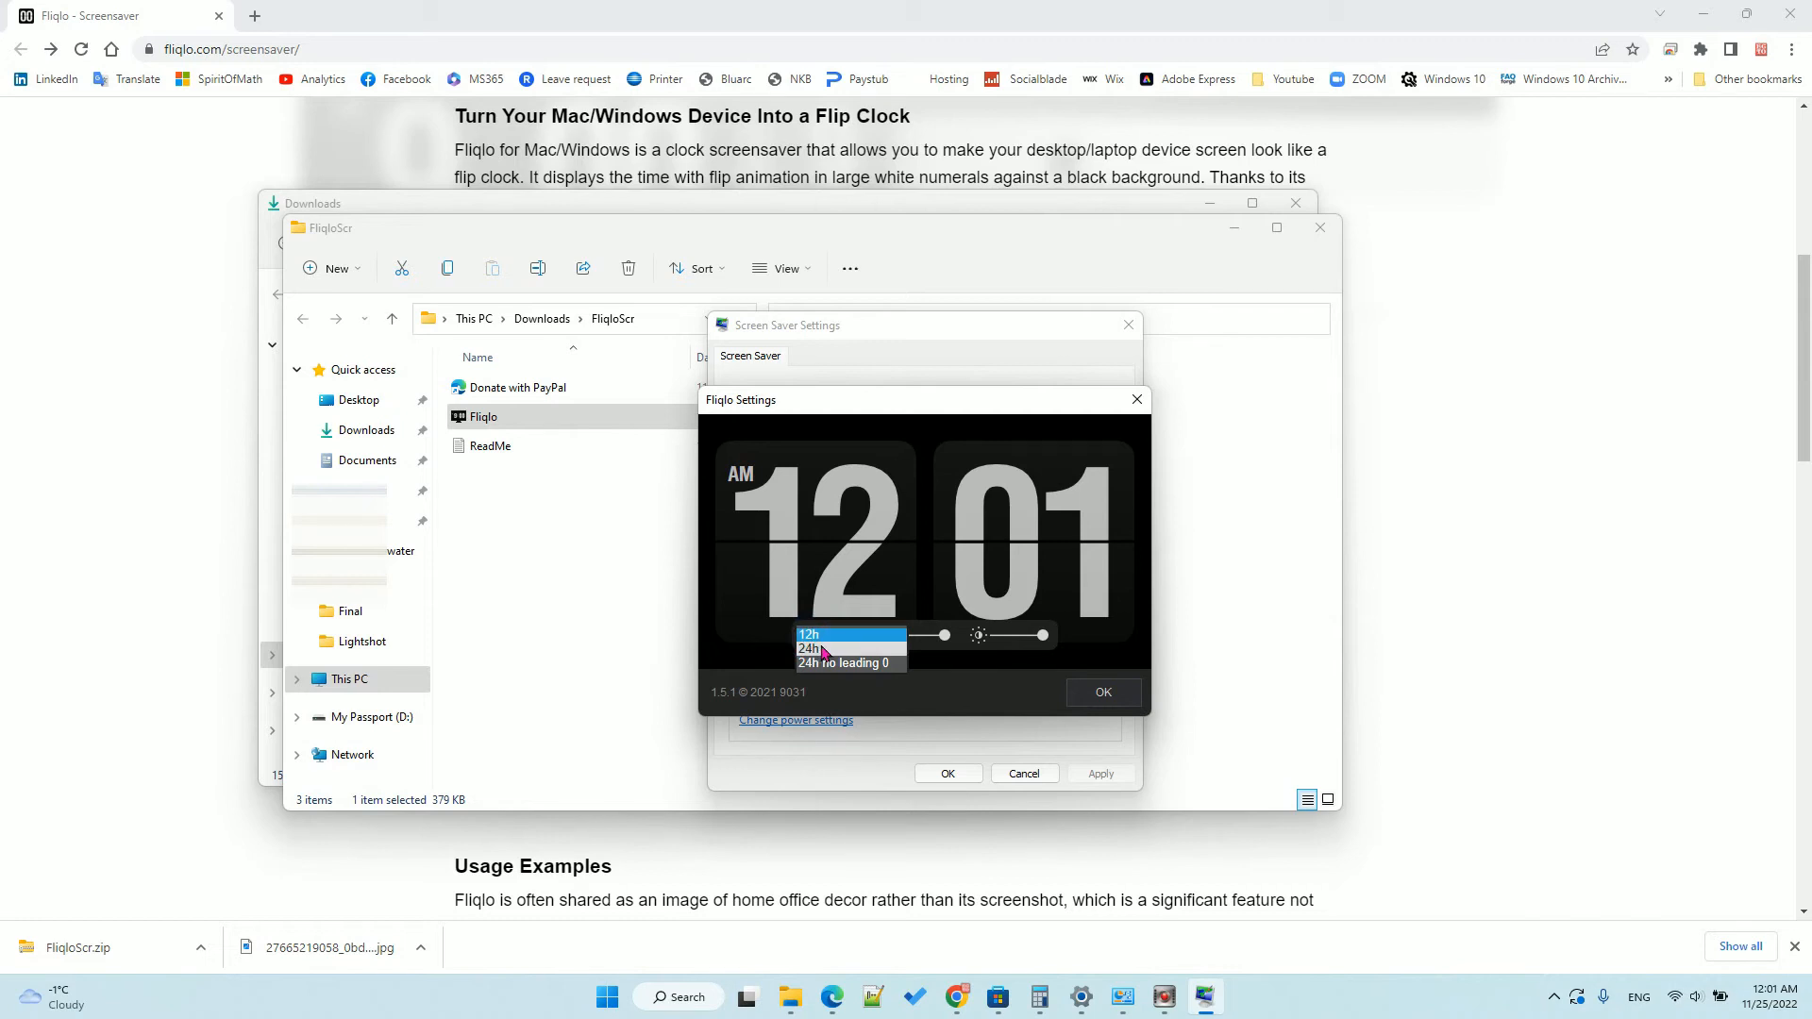
left_click(809, 648)
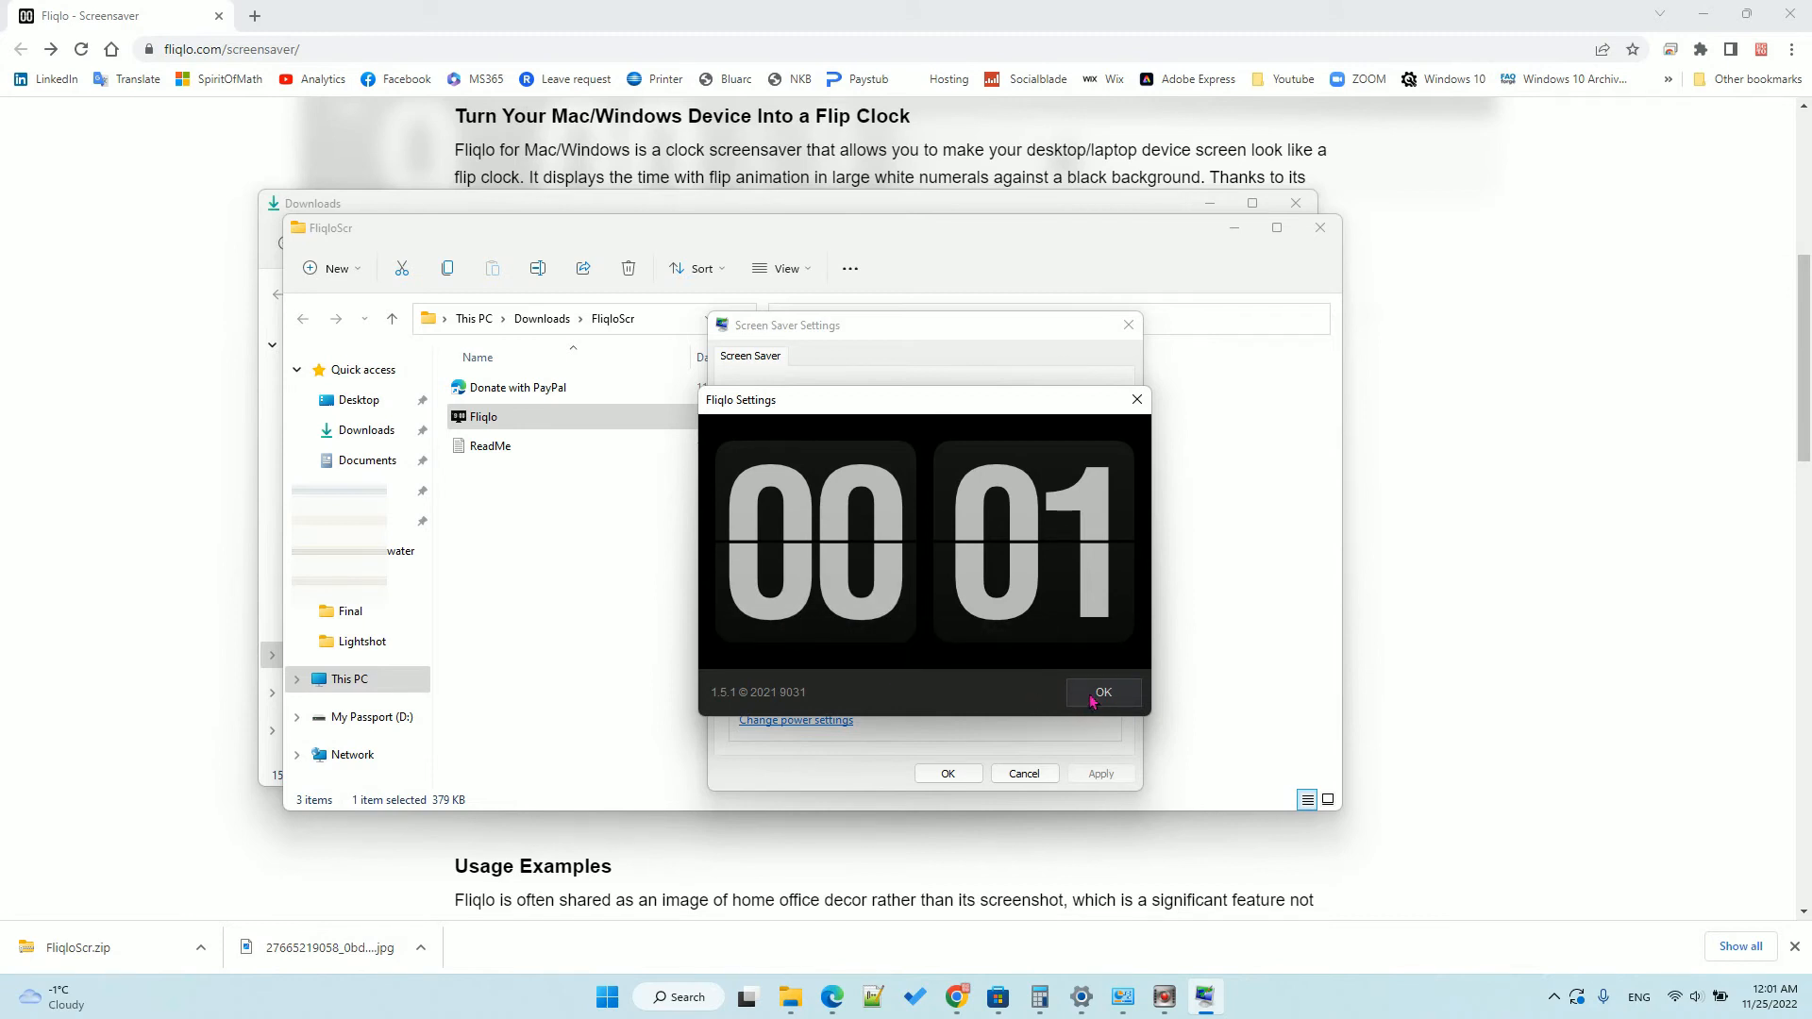
left_click(1104, 692)
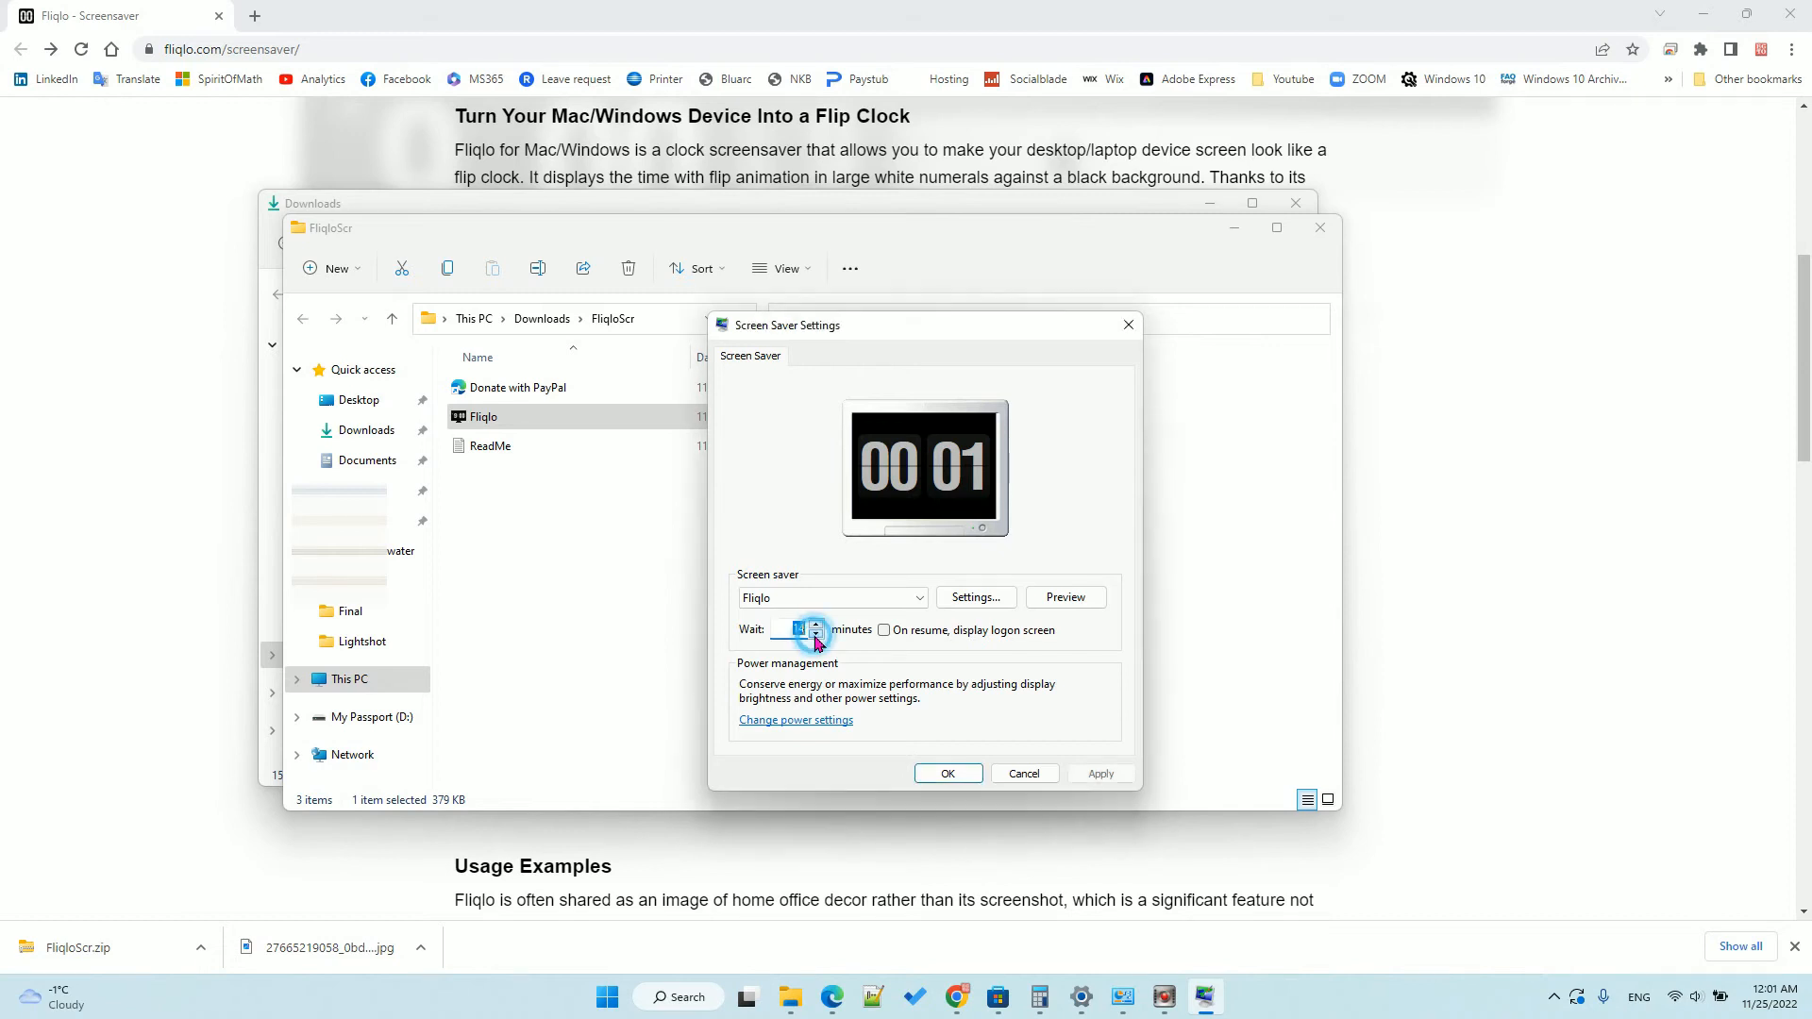
Set the screen saver wait time to 1 minute, apply it and close the dialog.
left_click(816, 624)
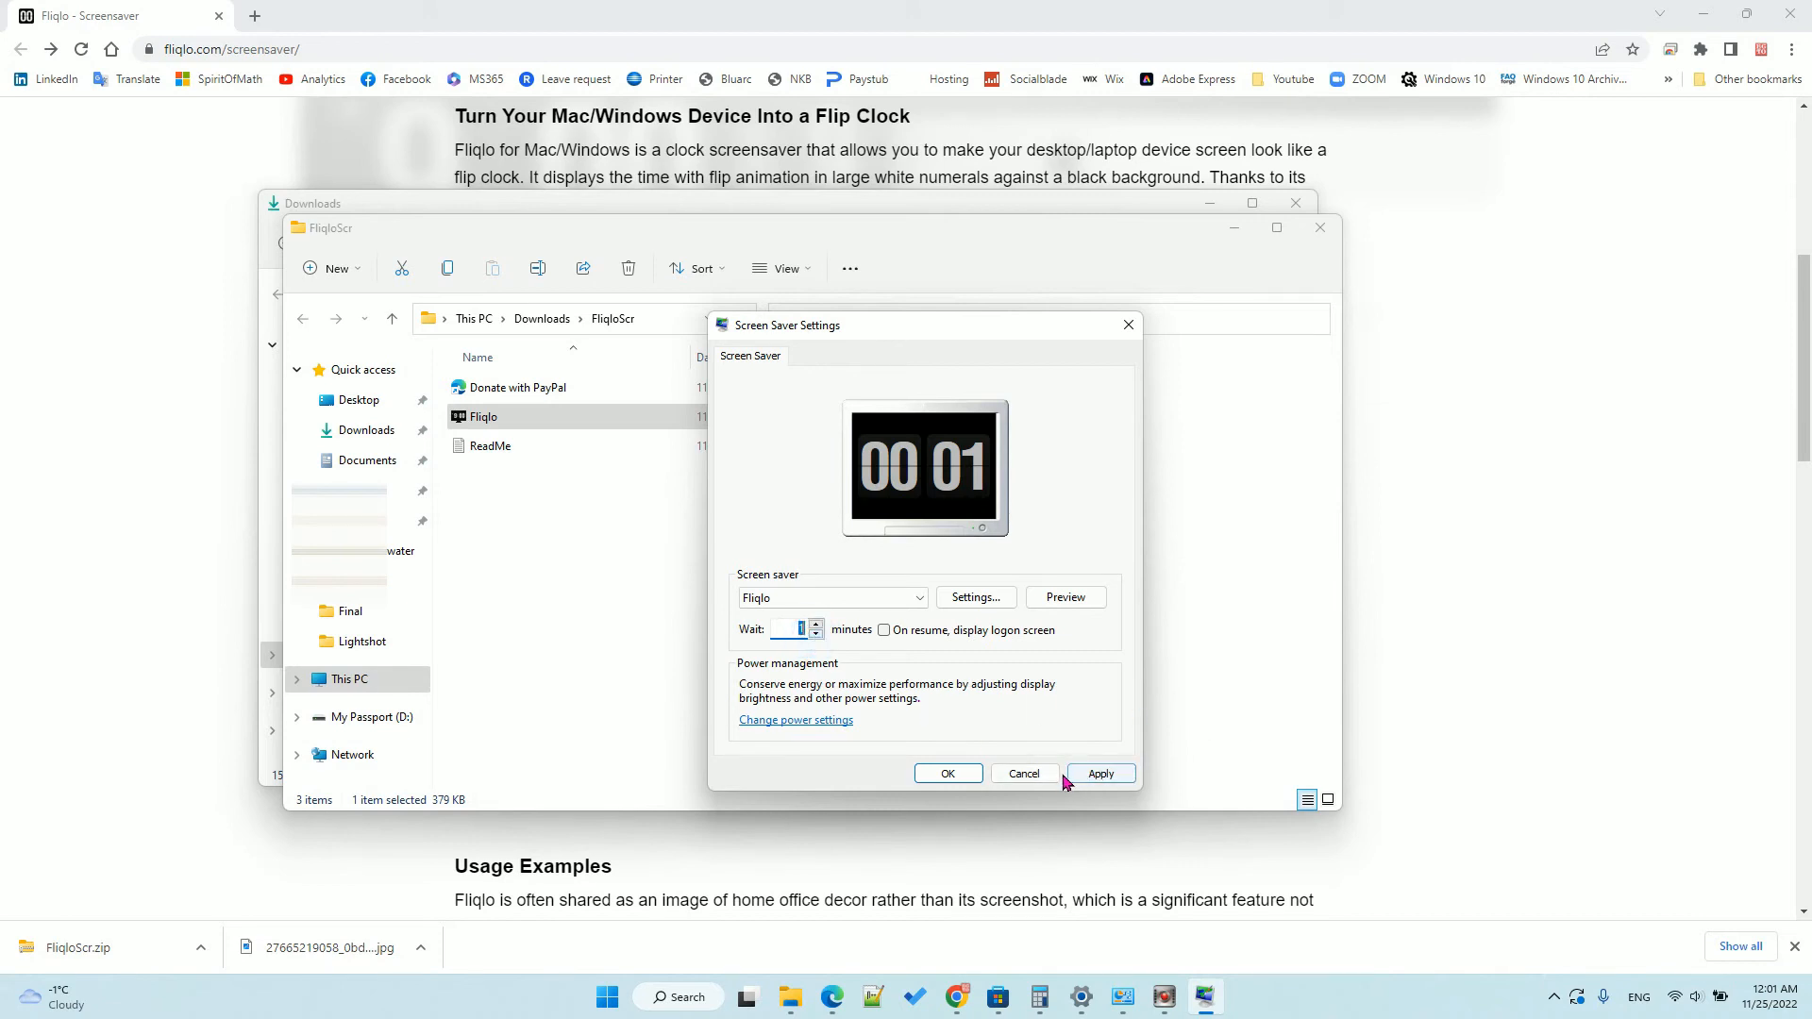
left_click(1102, 774)
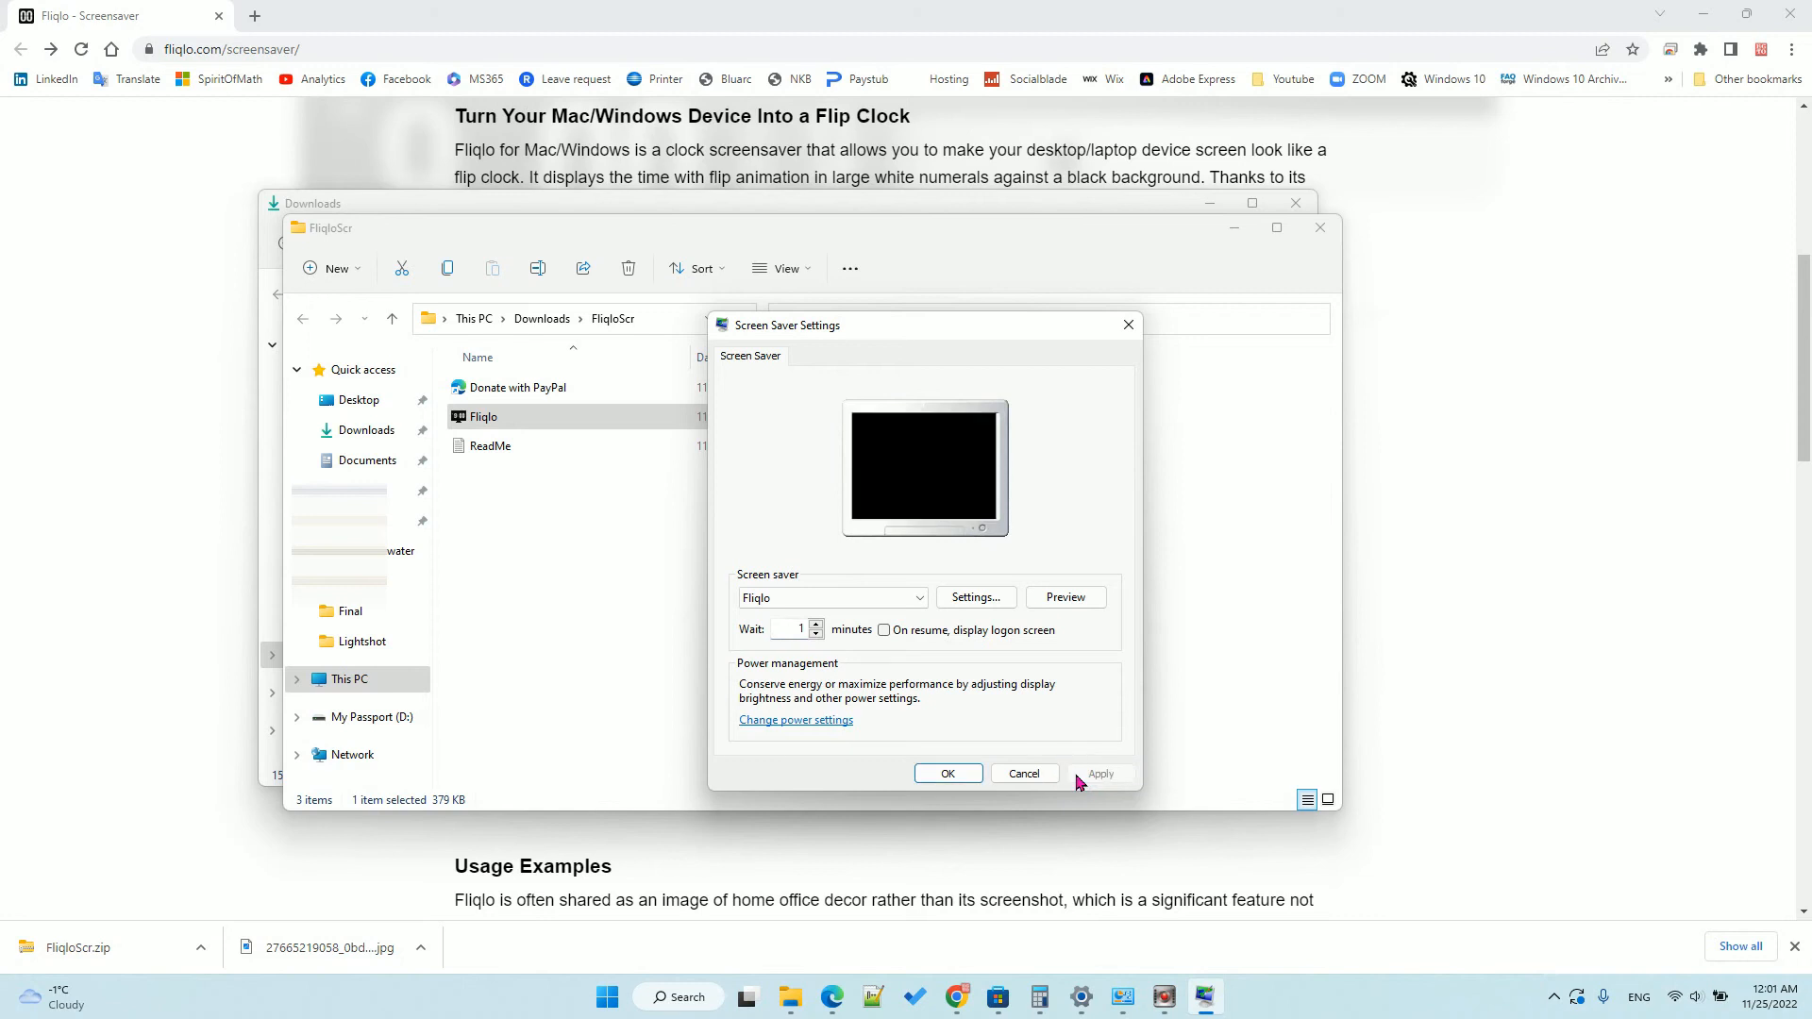
left_click(1065, 598)
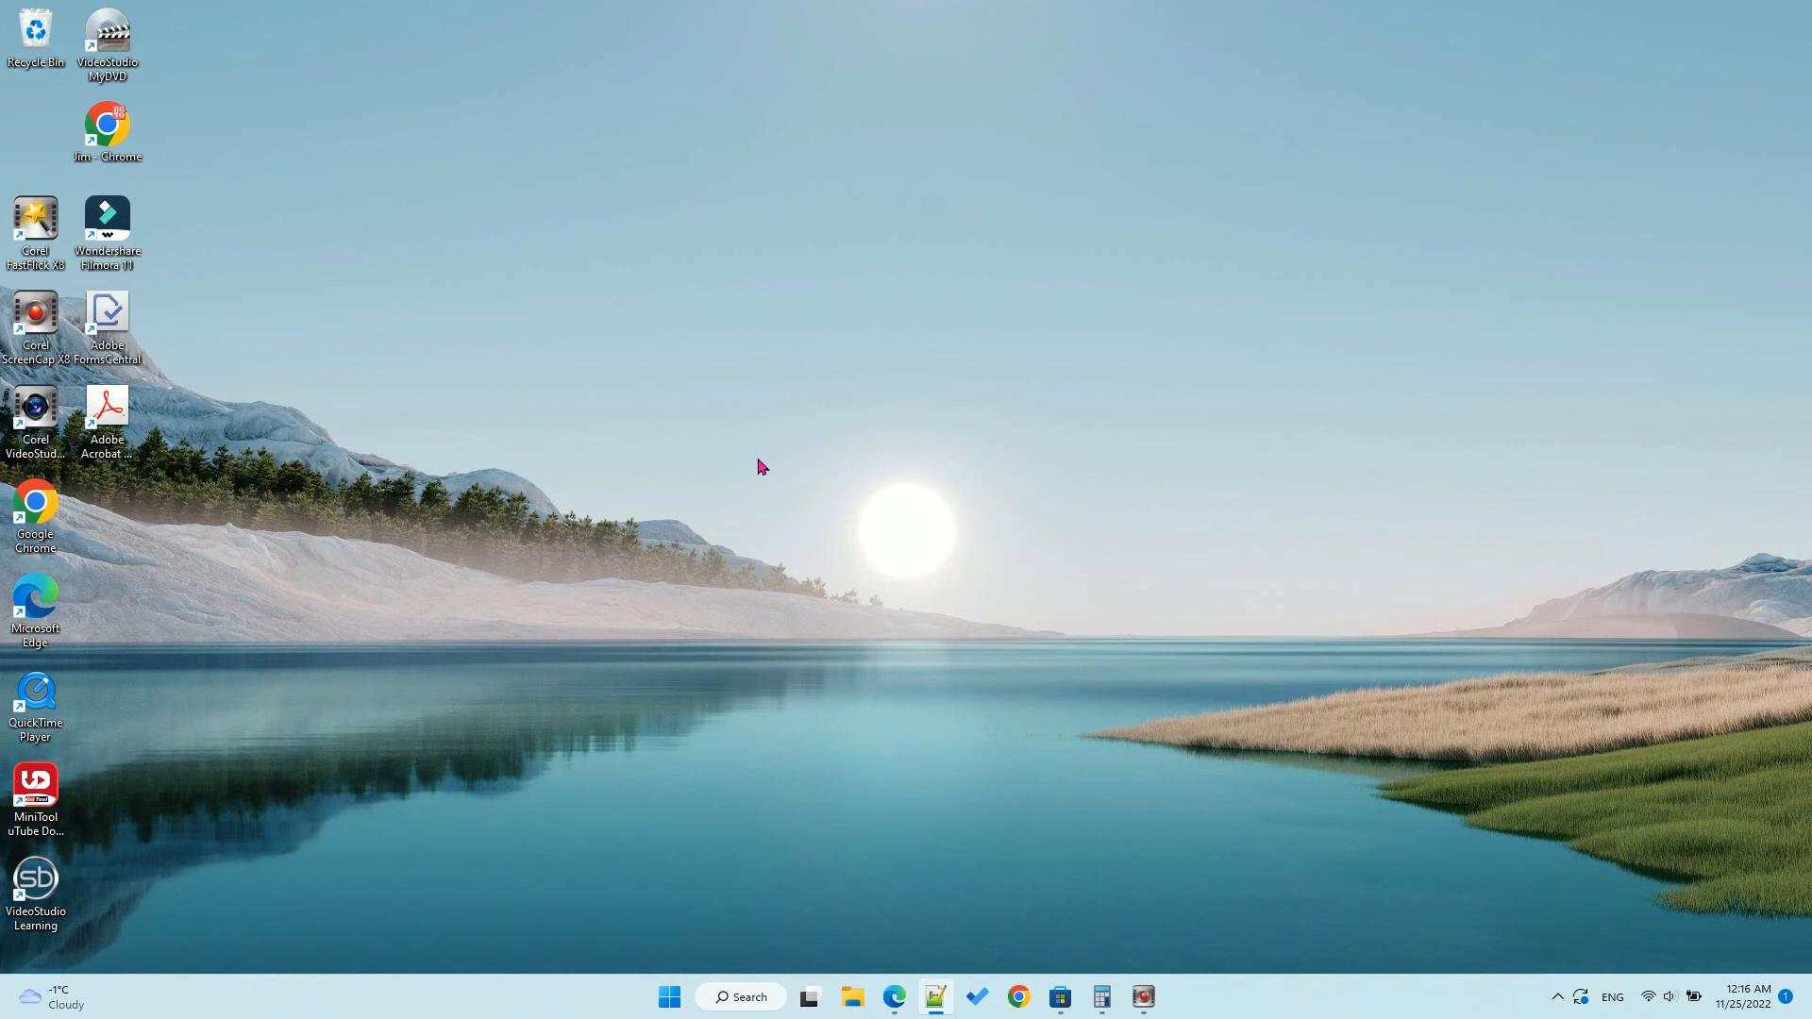
mouse_move(687, 960)
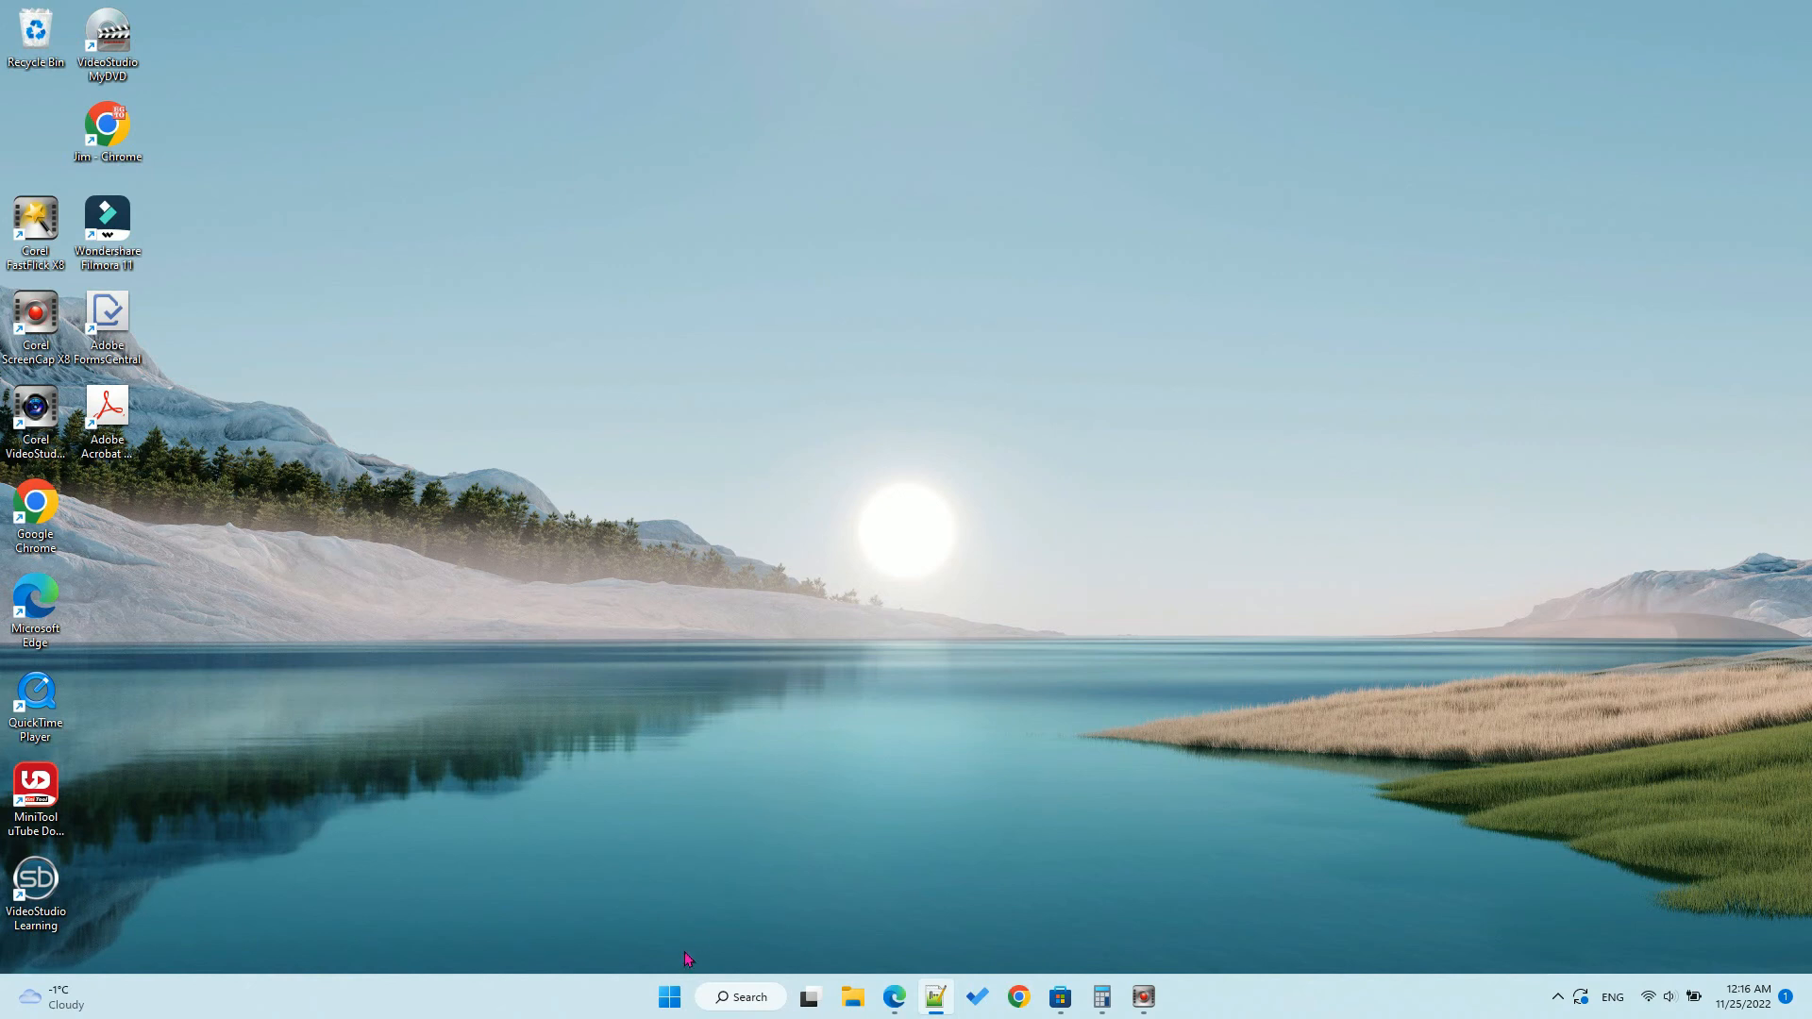
mouse_move(666, 996)
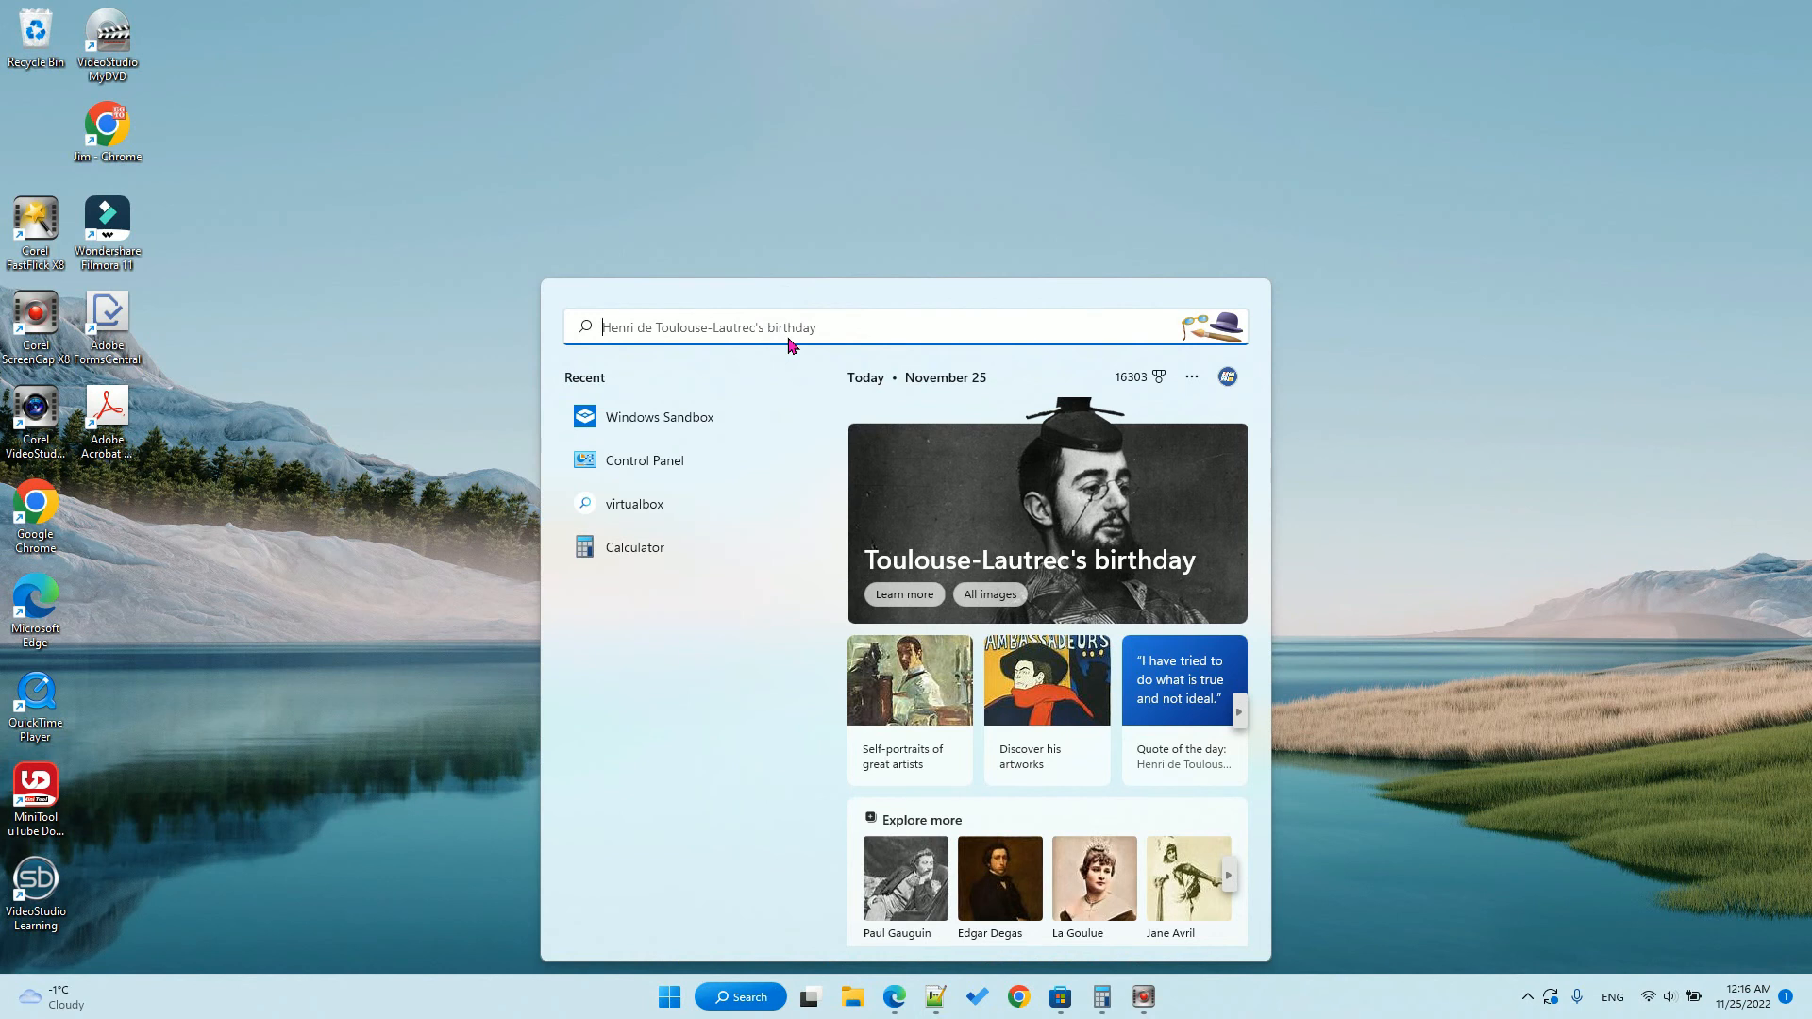
Search Windows for "screensaver" to surface the Change screen saver result.
type("screensaver")
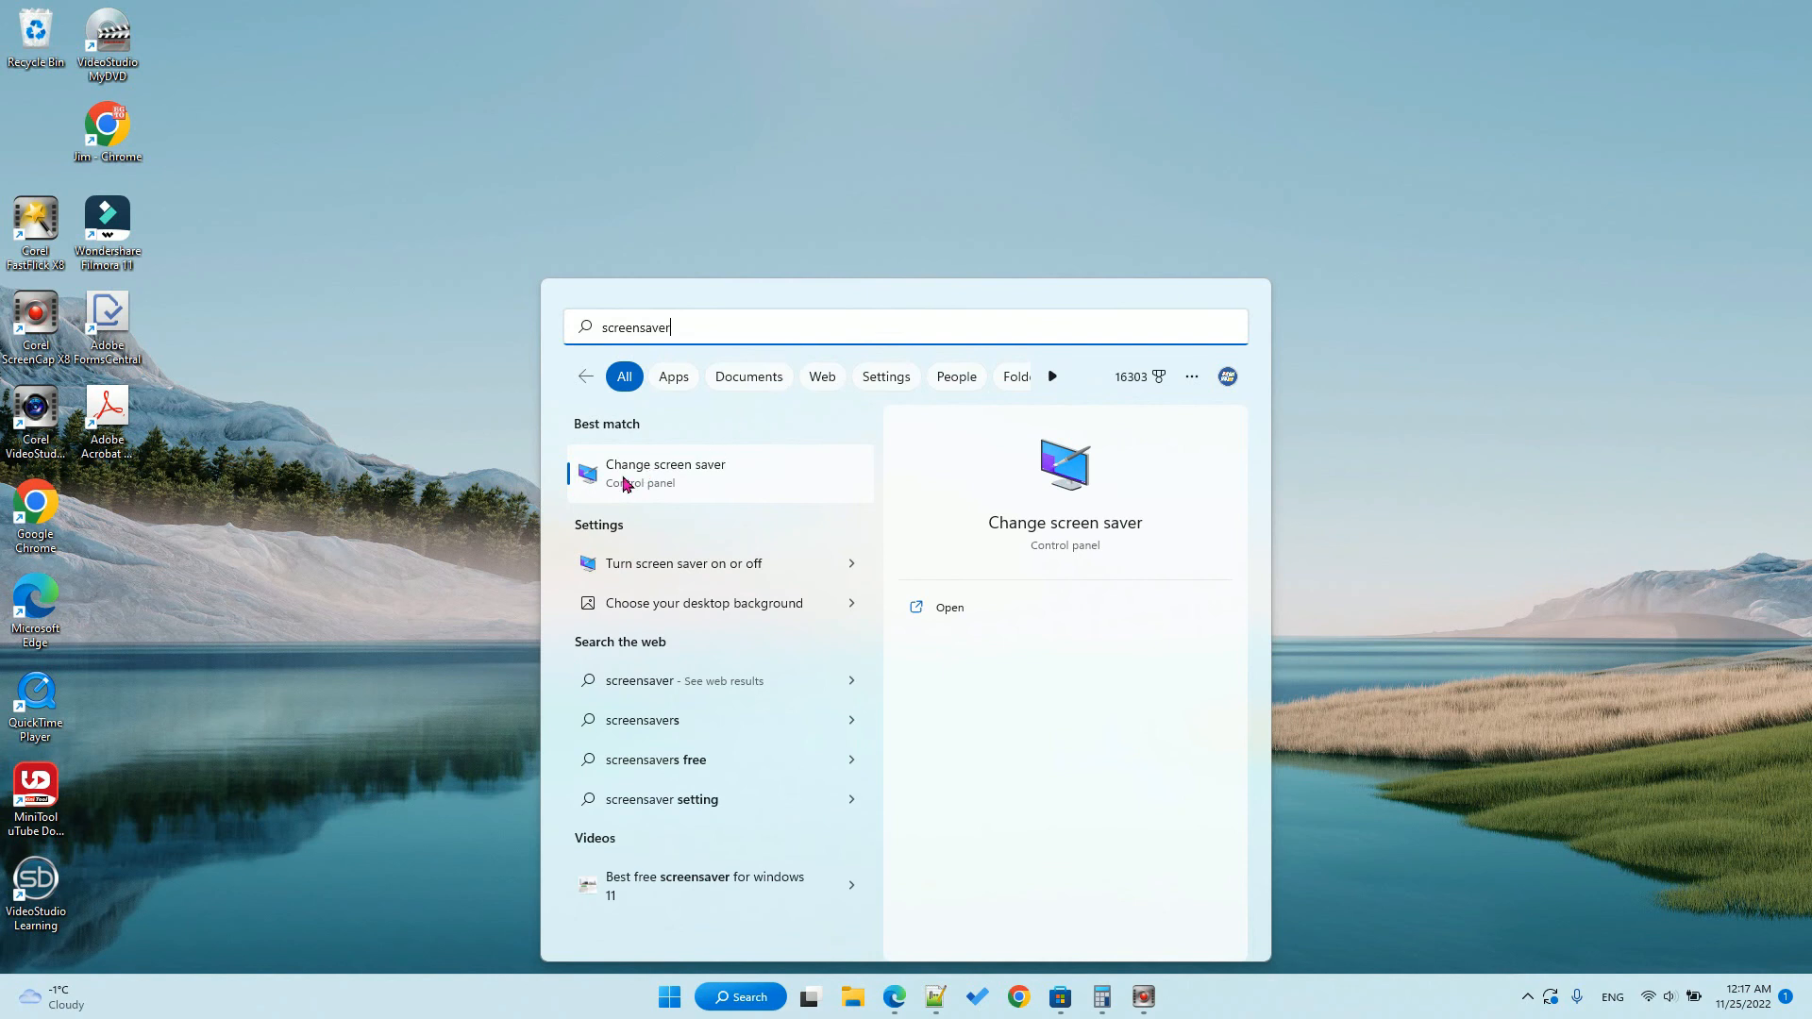
mouse_move(686, 481)
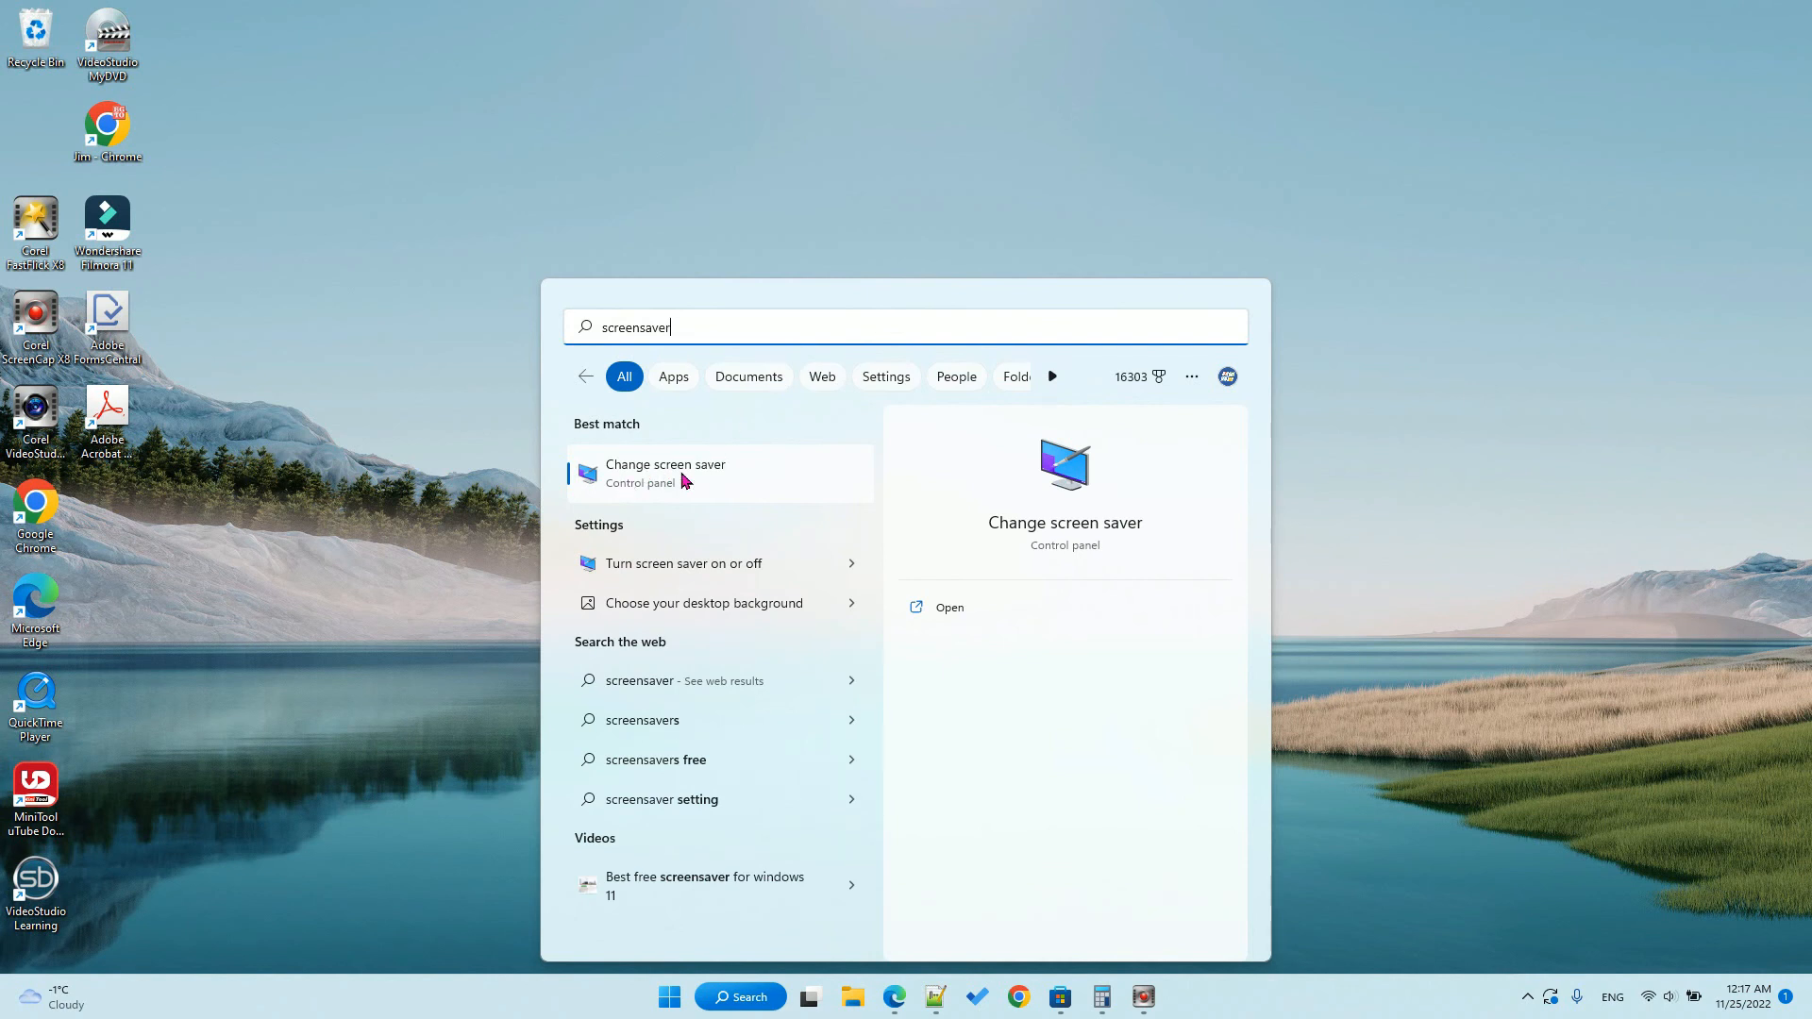
Reopen Change screen saver, confirm Fliqlo is chosen, and bring up Fliqlo's settings.
left_click(665, 472)
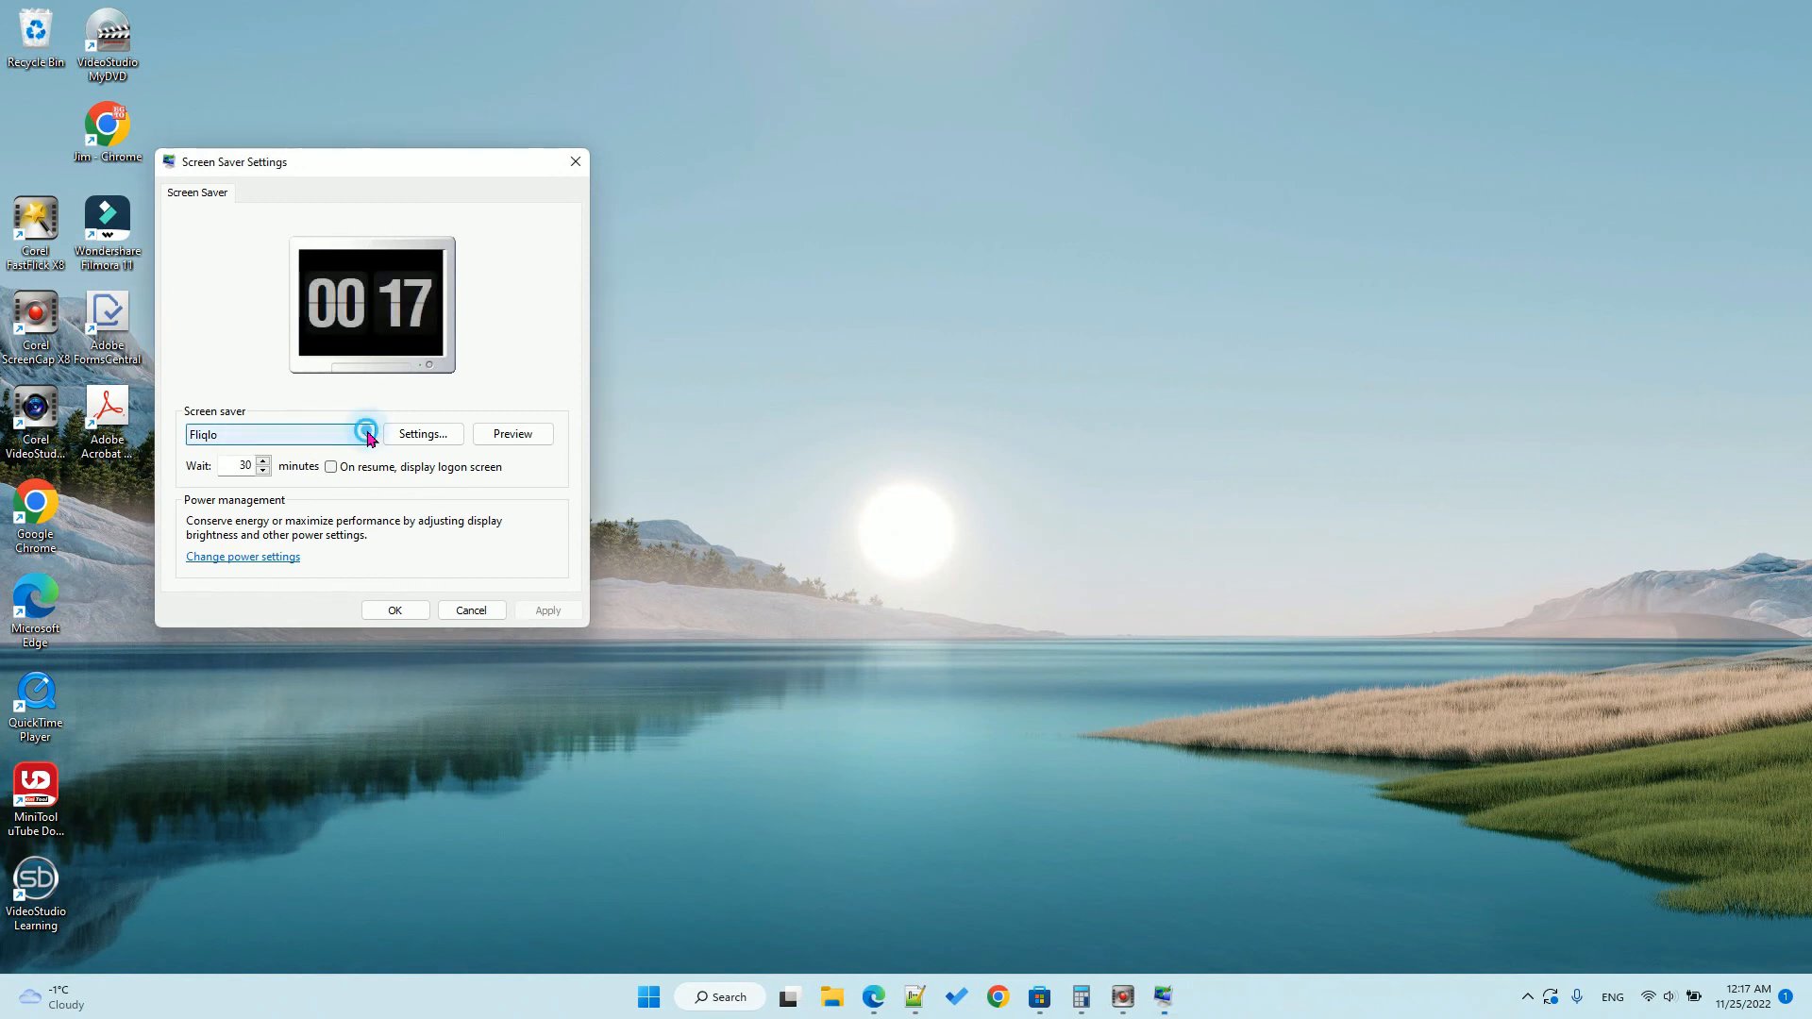
left_click(364, 434)
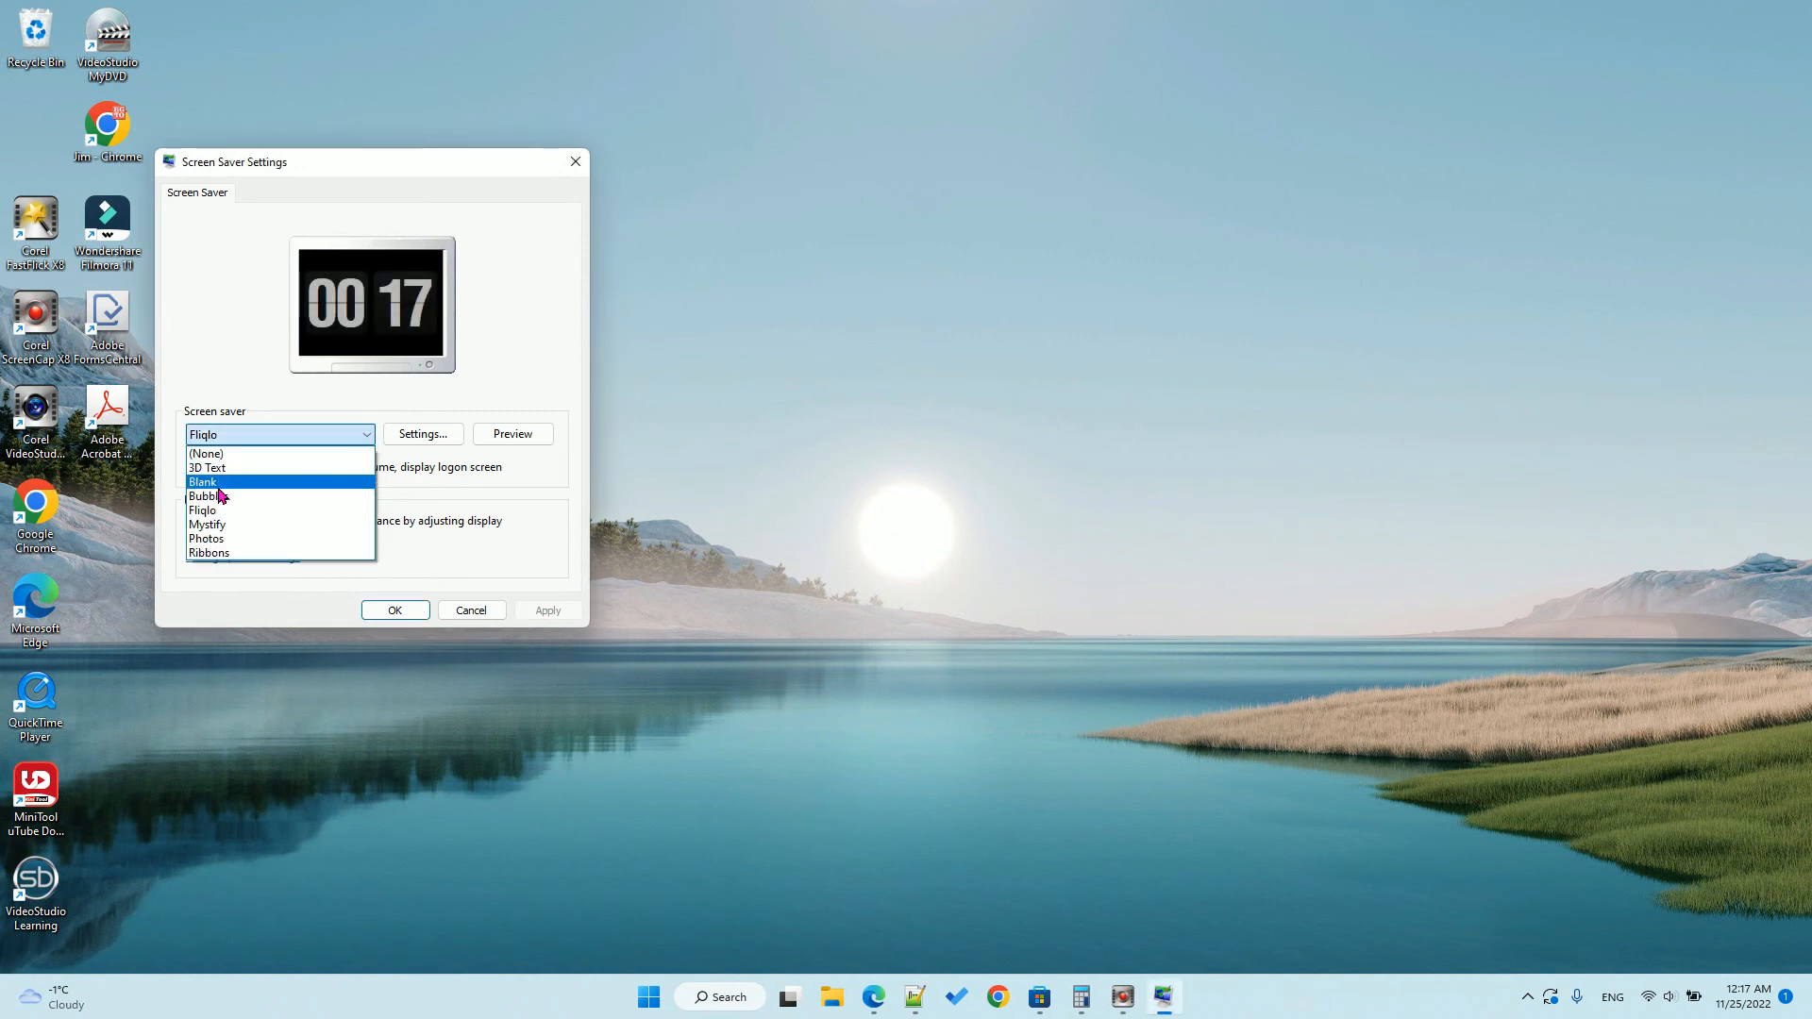
mouse_move(269, 453)
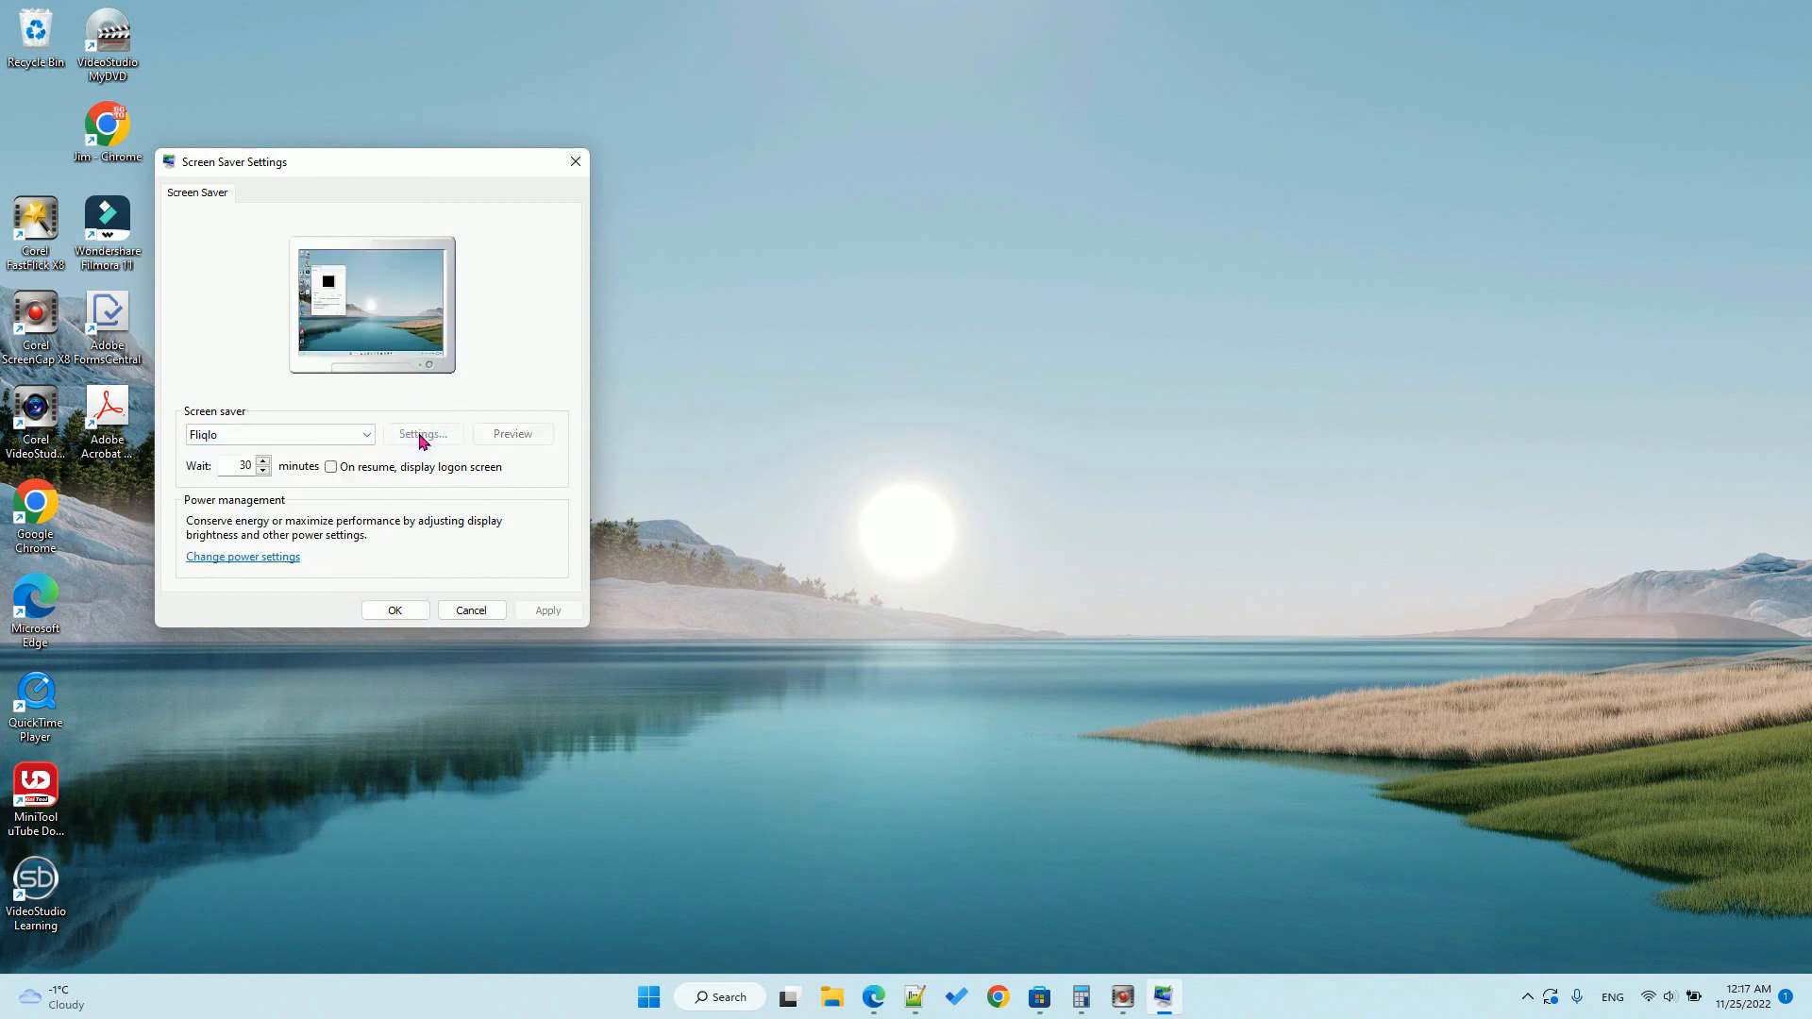
left_click(422, 434)
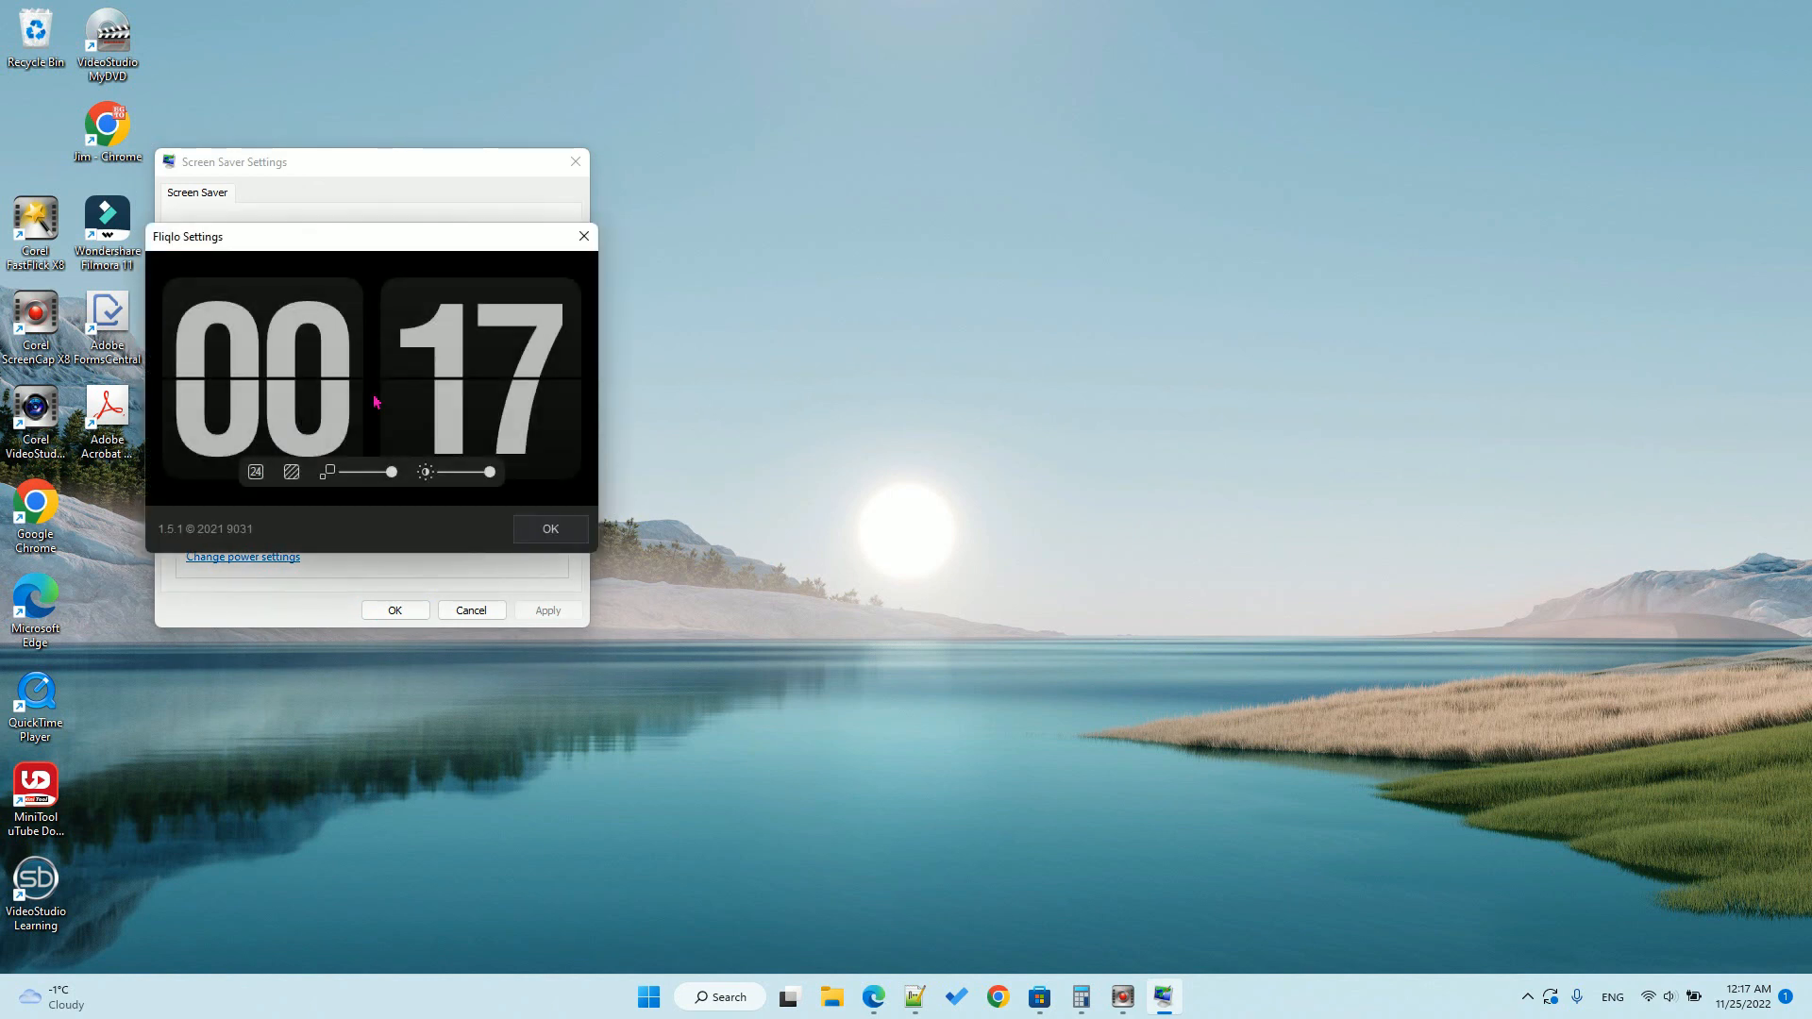
mouse_move(292, 472)
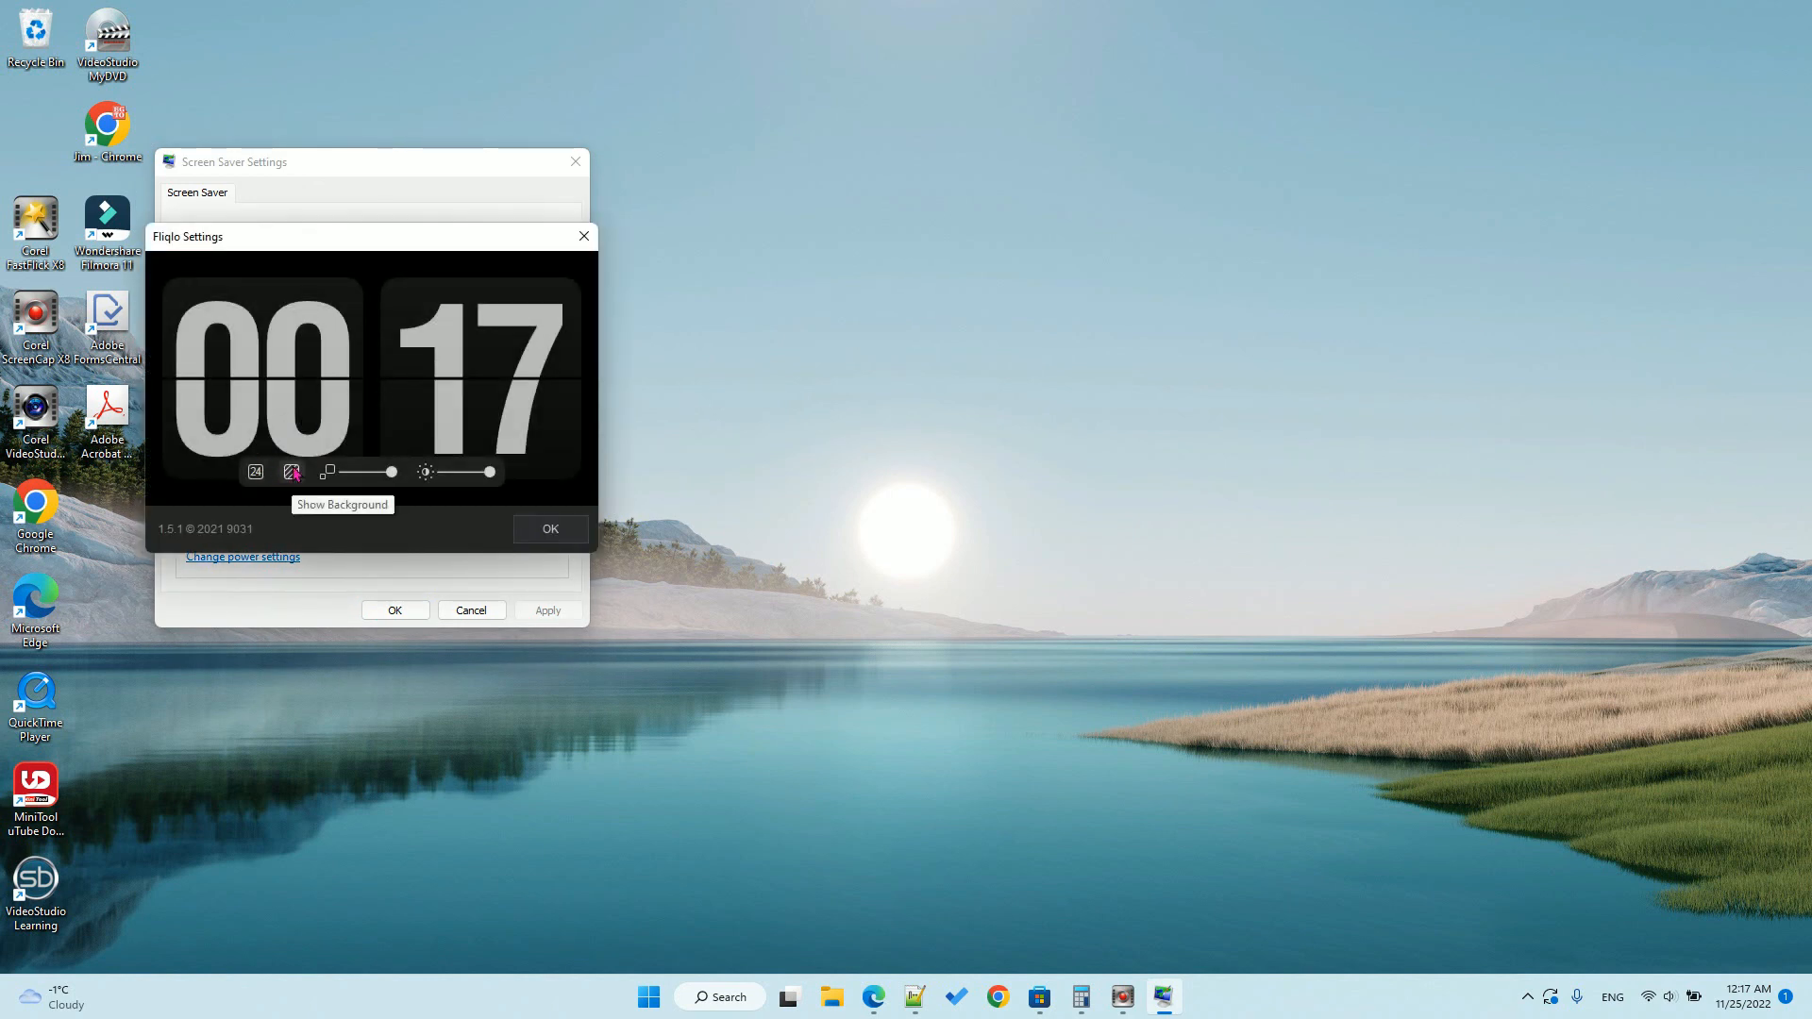